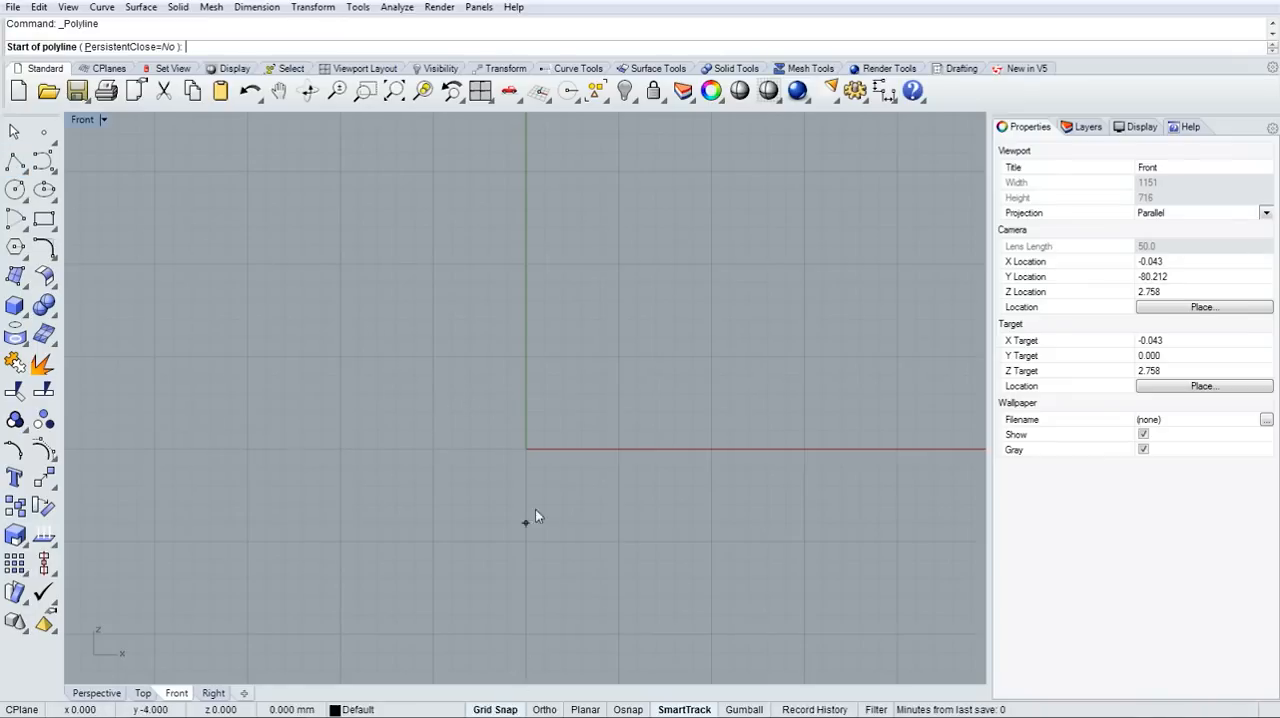
- Trace the glass half-profile polyline in Front view and reshape its points with the gumball
{"action": "left_click", "coordinate": [525, 393]}
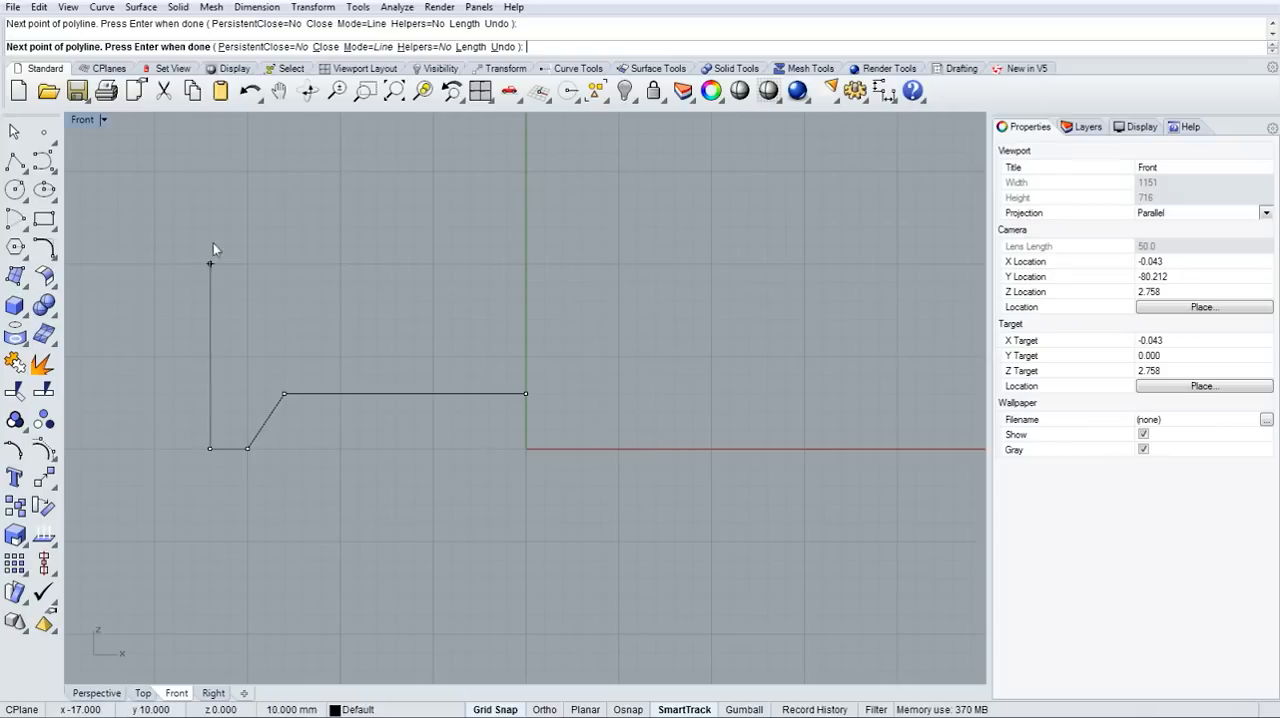
{"action": "left_click", "coordinate": [210, 172]}
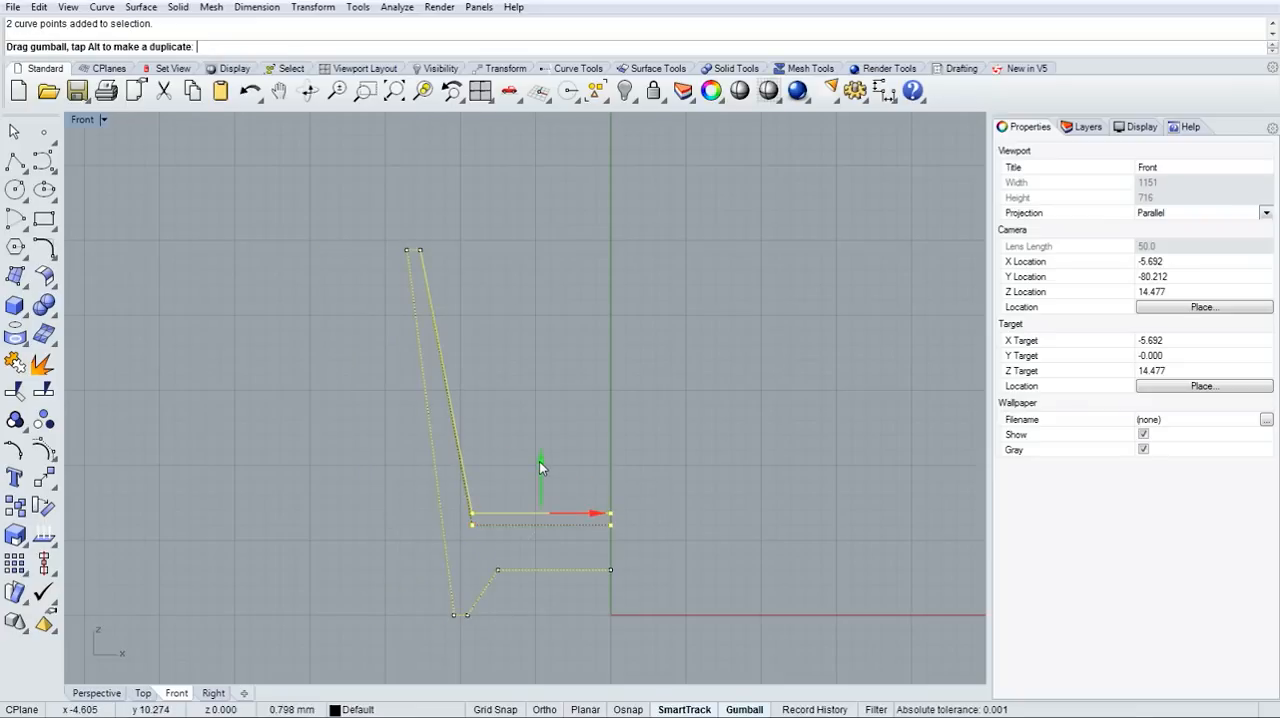
{"action": "left_click", "coordinate": [490, 565]}
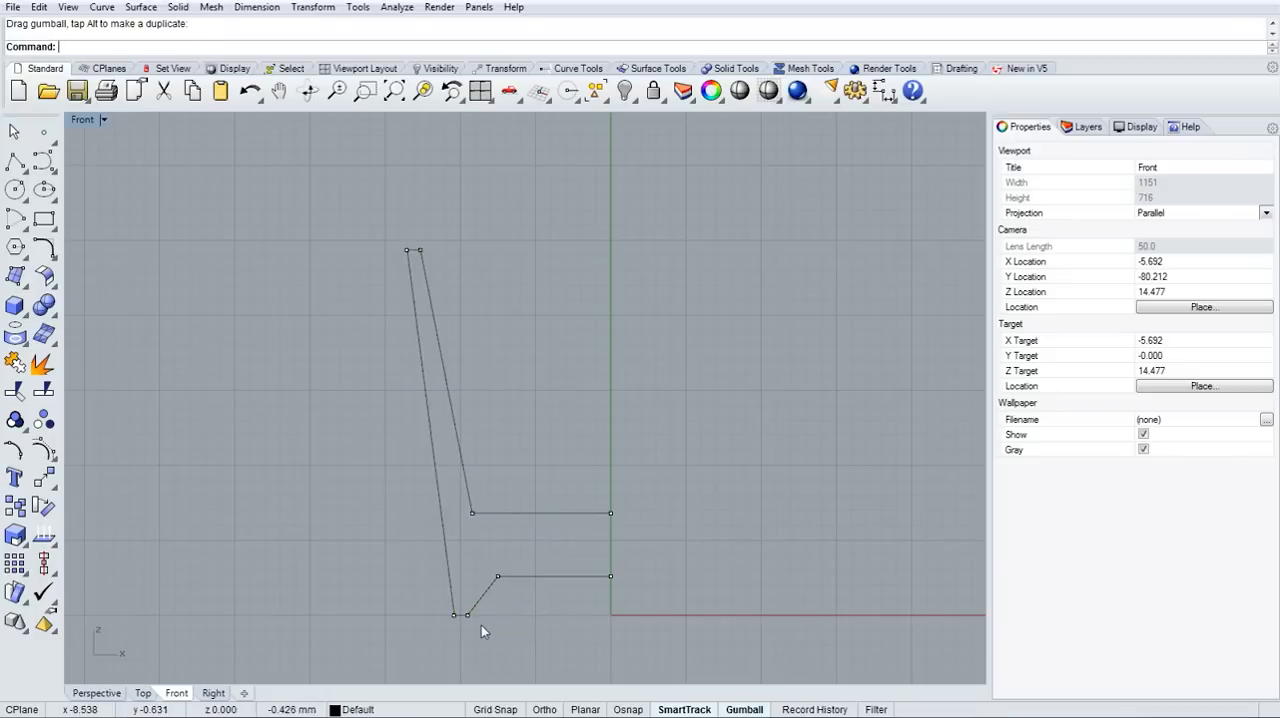
{"action": "left_click", "coordinate": [454, 614]}
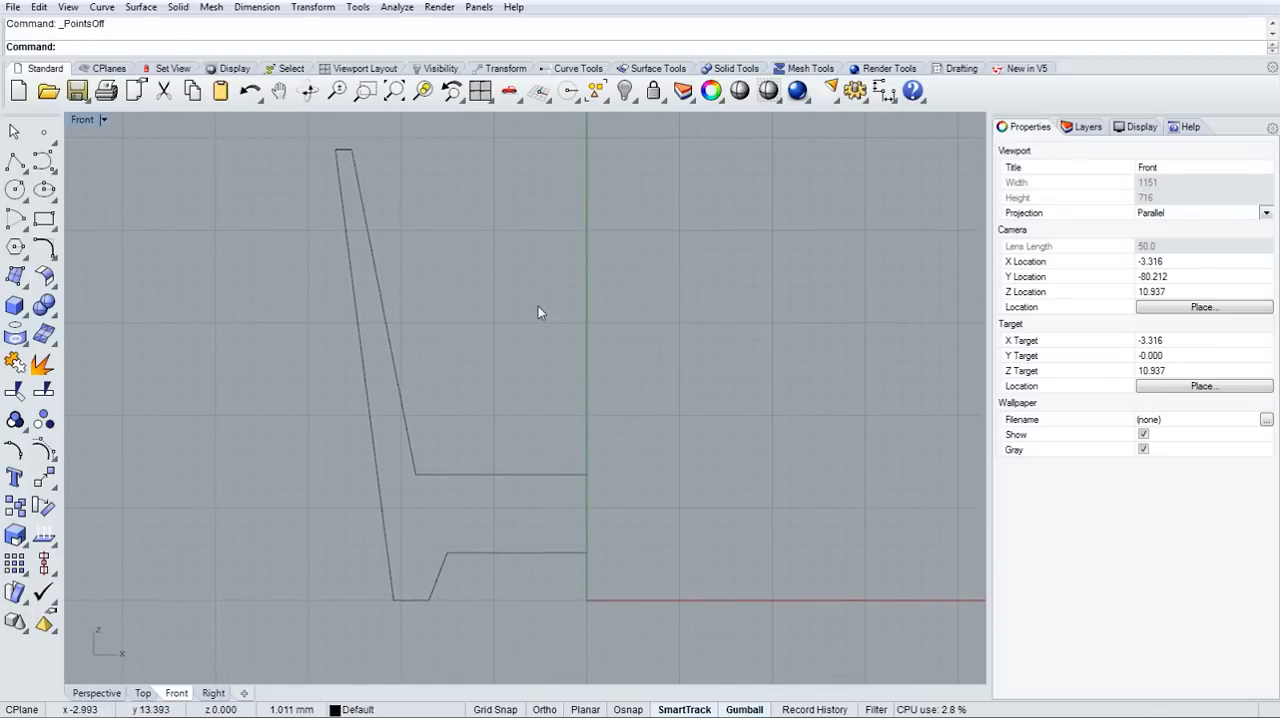
- Fillet both inner bends at radius 1.75, then fillet the remaining corners at 0.25
{"action": "left_click", "coordinate": [655, 68]}
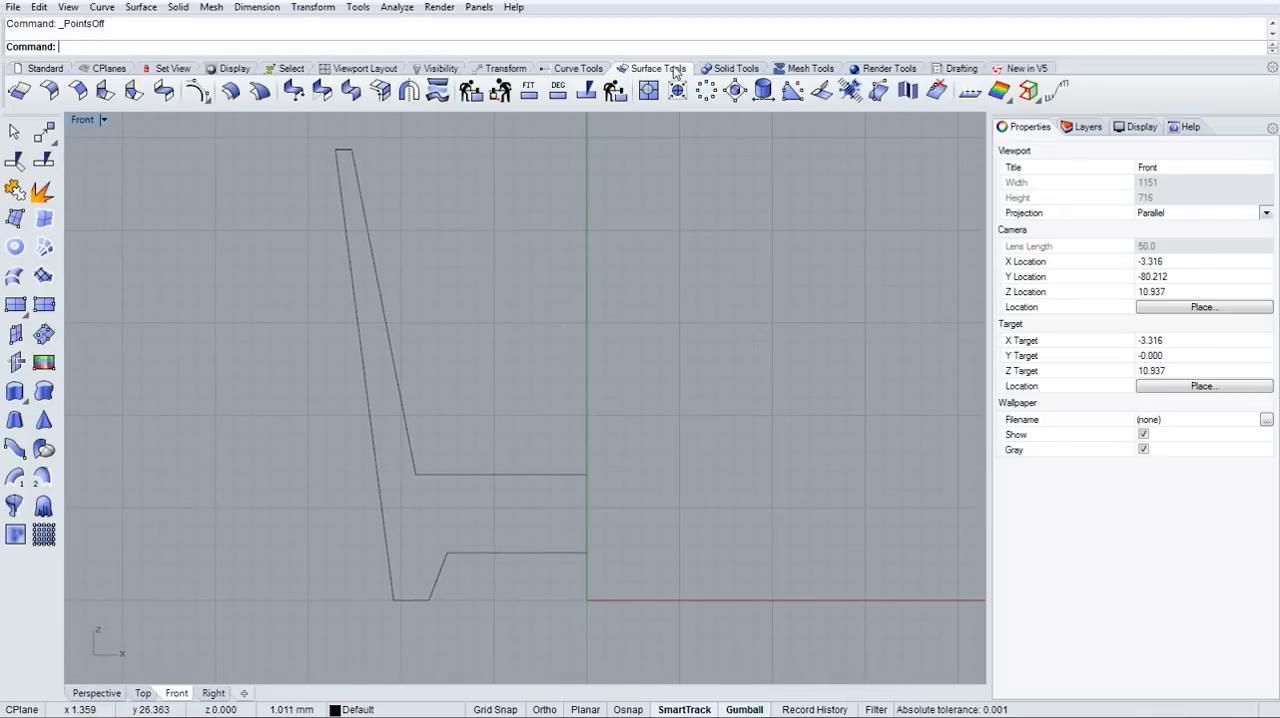
{"action": "left_click", "coordinate": [578, 68]}
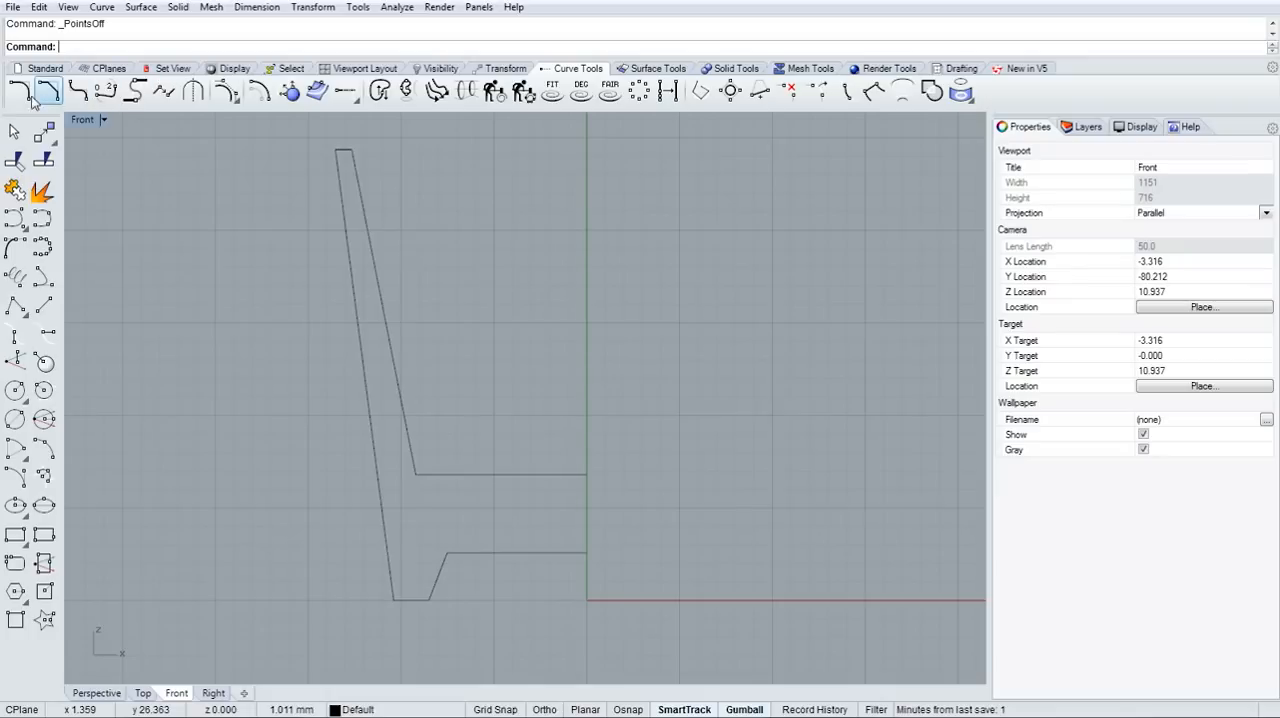
{"action": "left_click", "coordinate": [47, 91]}
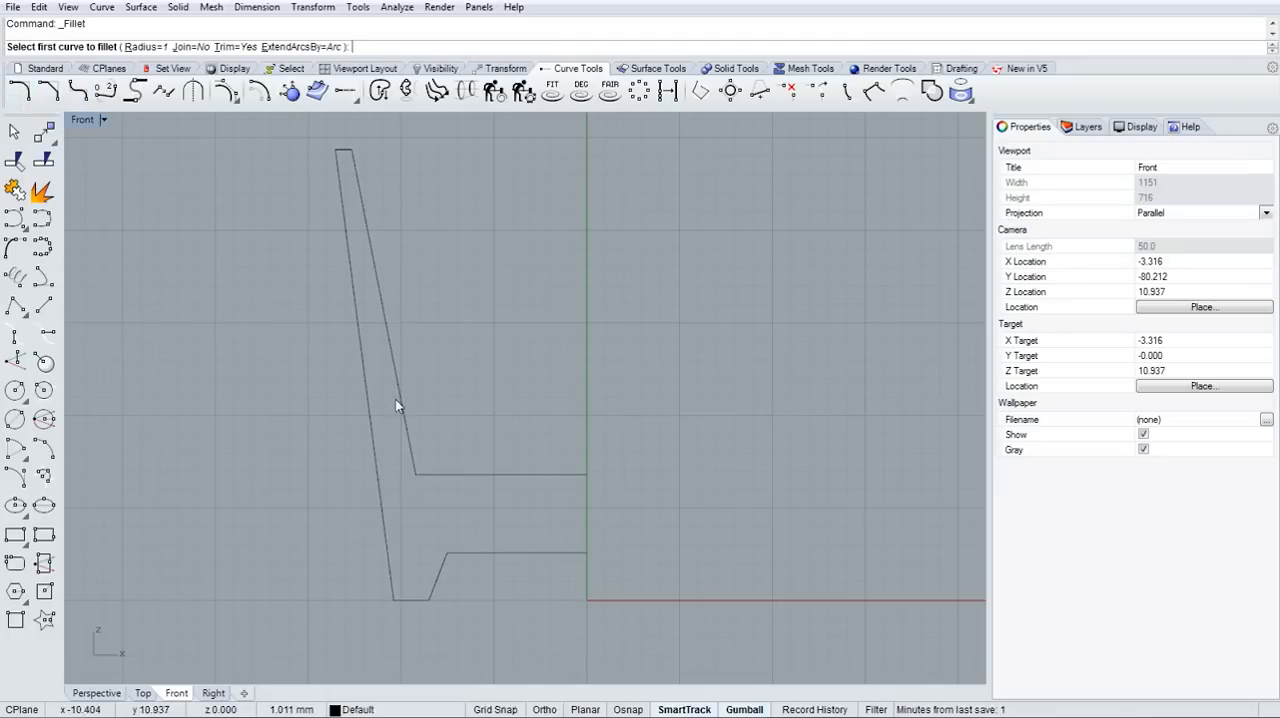
{"action": "left_click", "coordinate": [396, 405]}
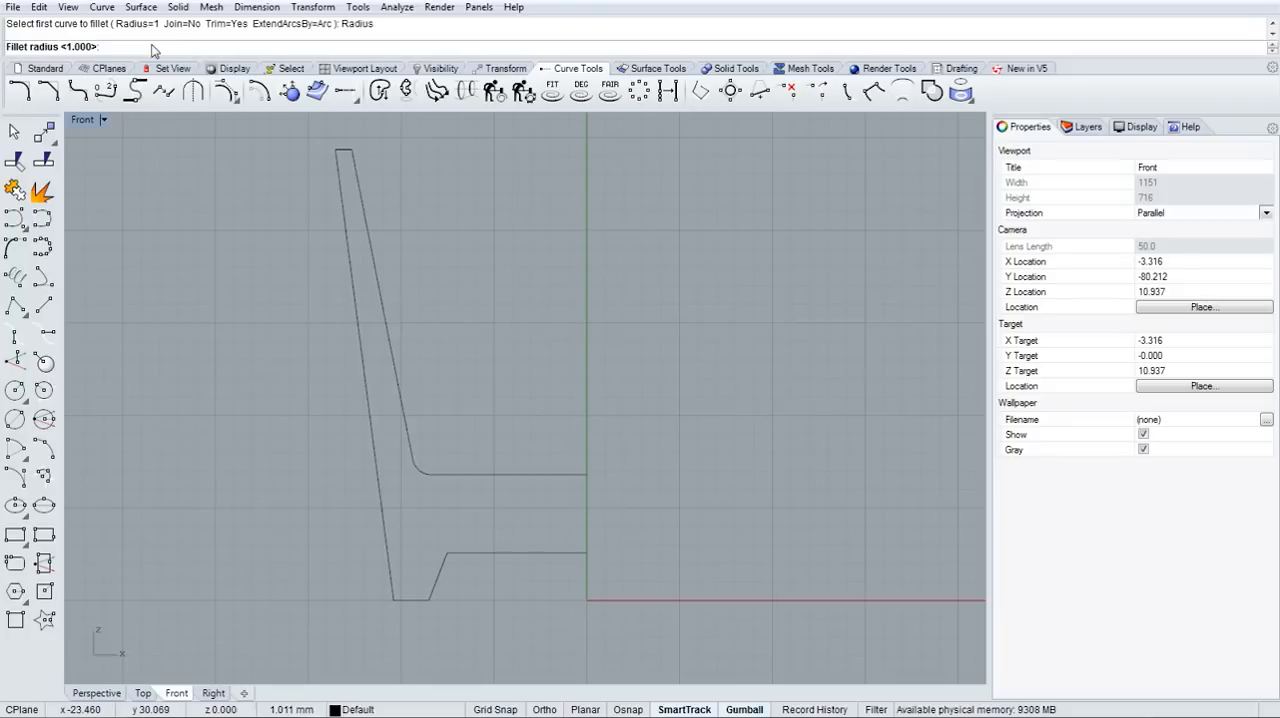
{"action": "type", "text": "1.75"}
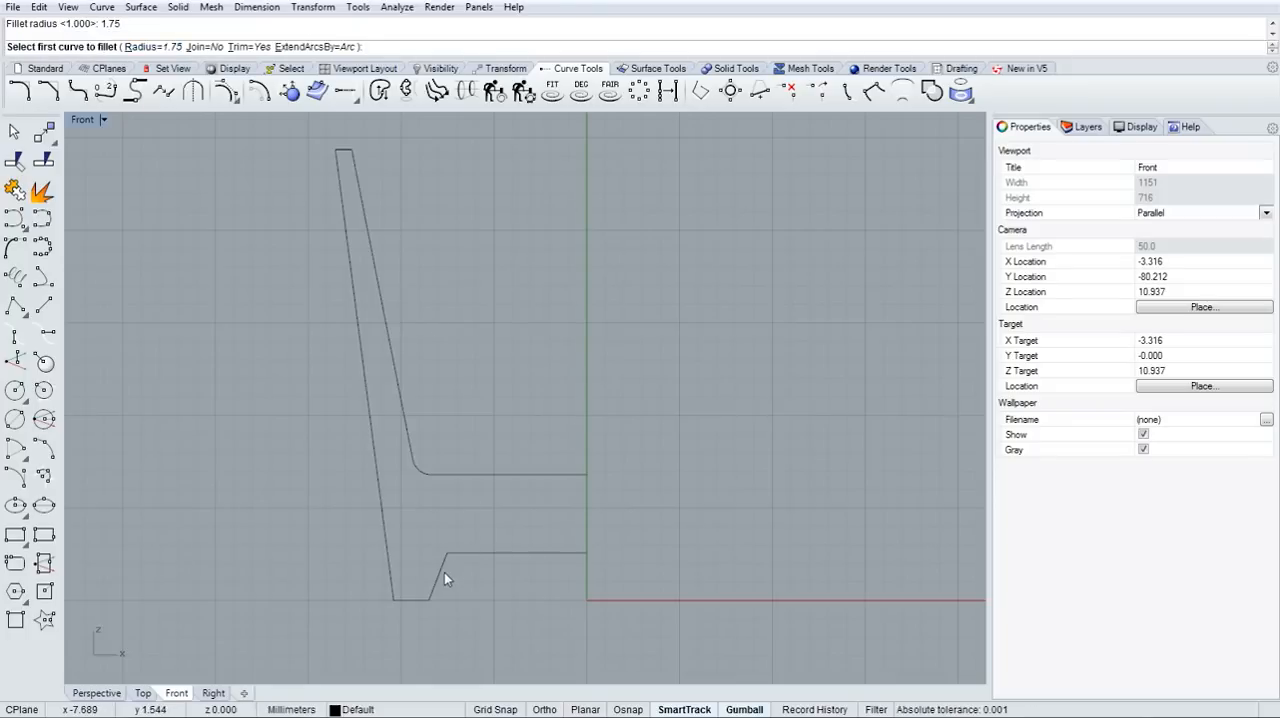
{"action": "left_click", "coordinate": [447, 575]}
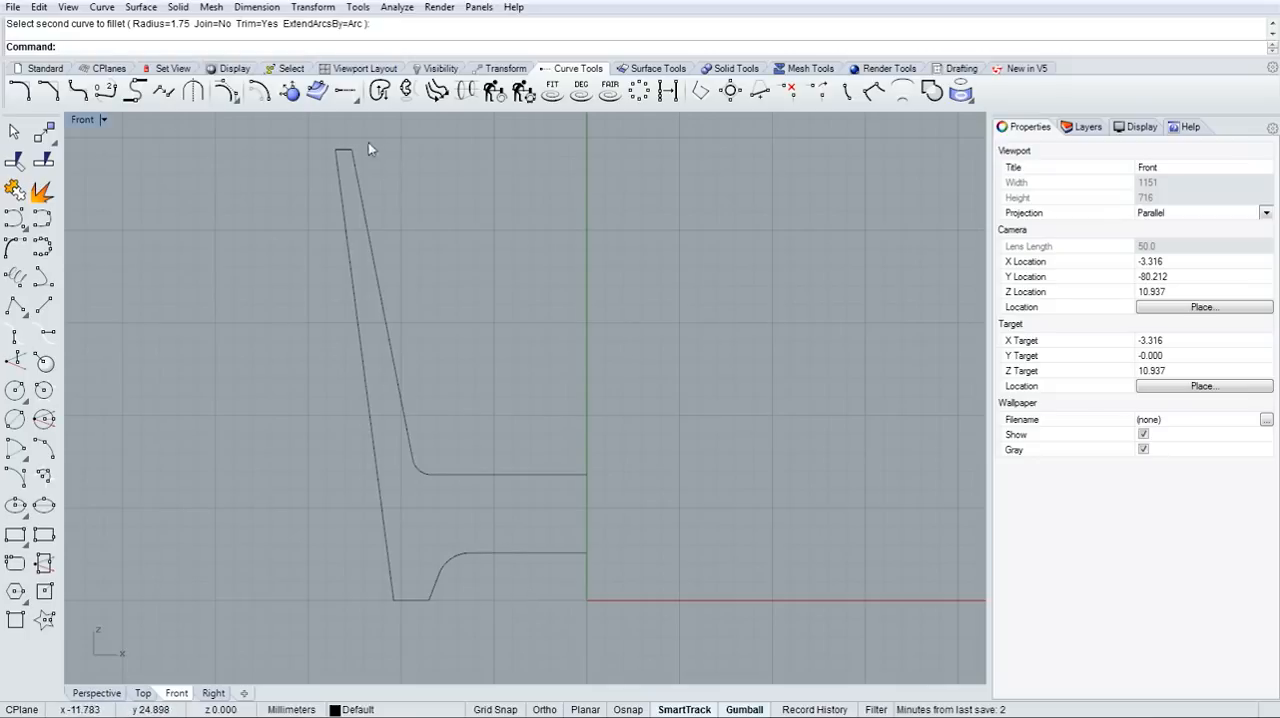
{"action": "mouse_move", "coordinate": [448, 605]}
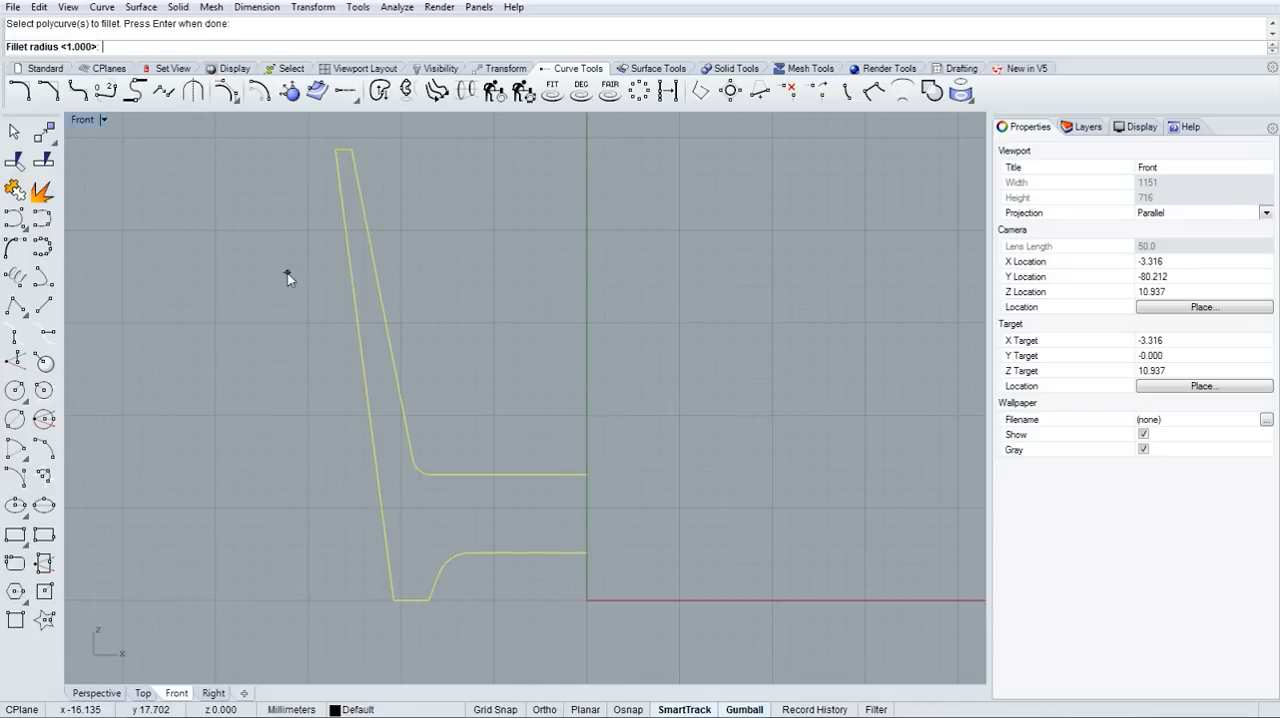
{"action": "mouse_move", "coordinate": [192, 223]}
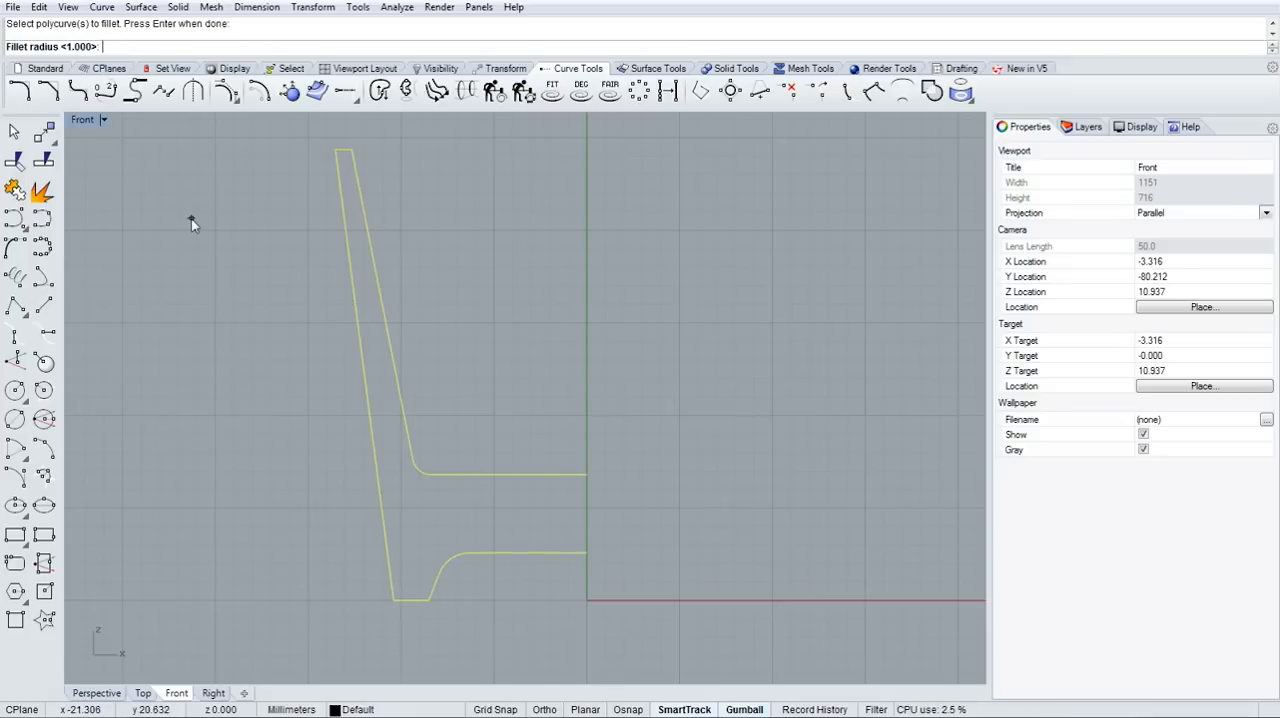
{"action": "type", "text": ".25"}
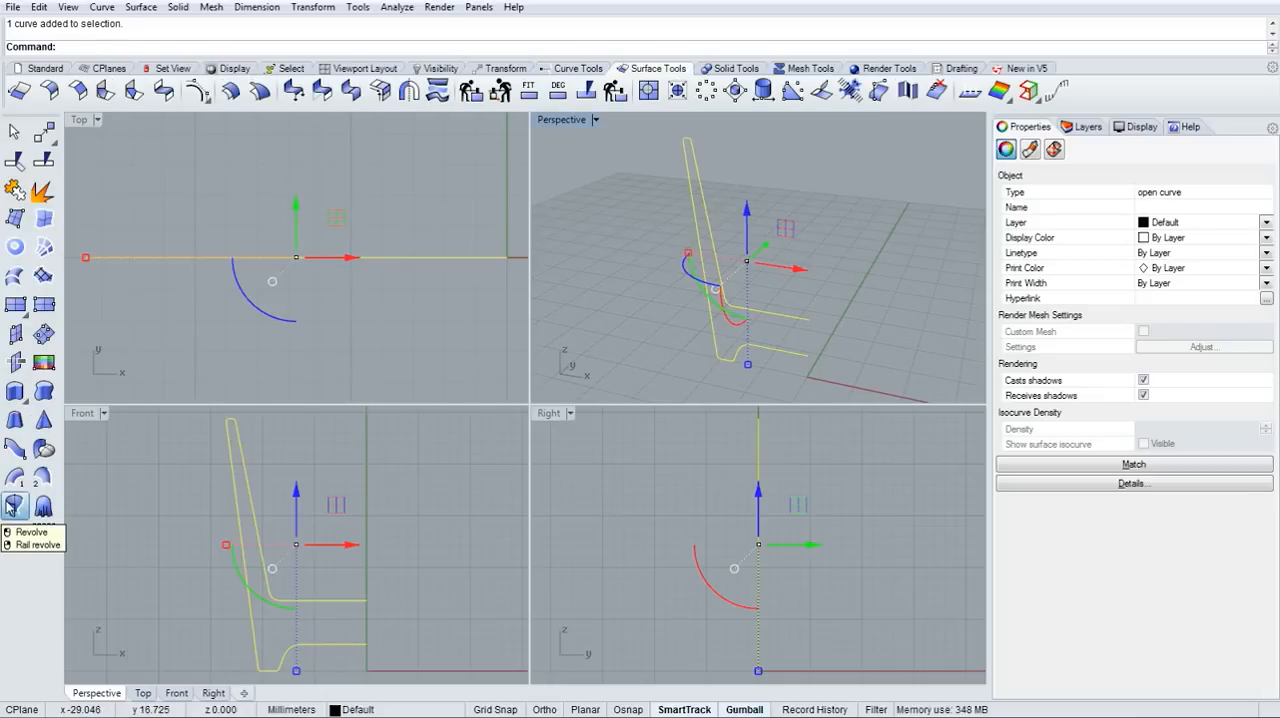
- Revolve the profile a full circle about the centre line using End osnap for the axis
{"action": "left_click", "coordinate": [15, 508]}
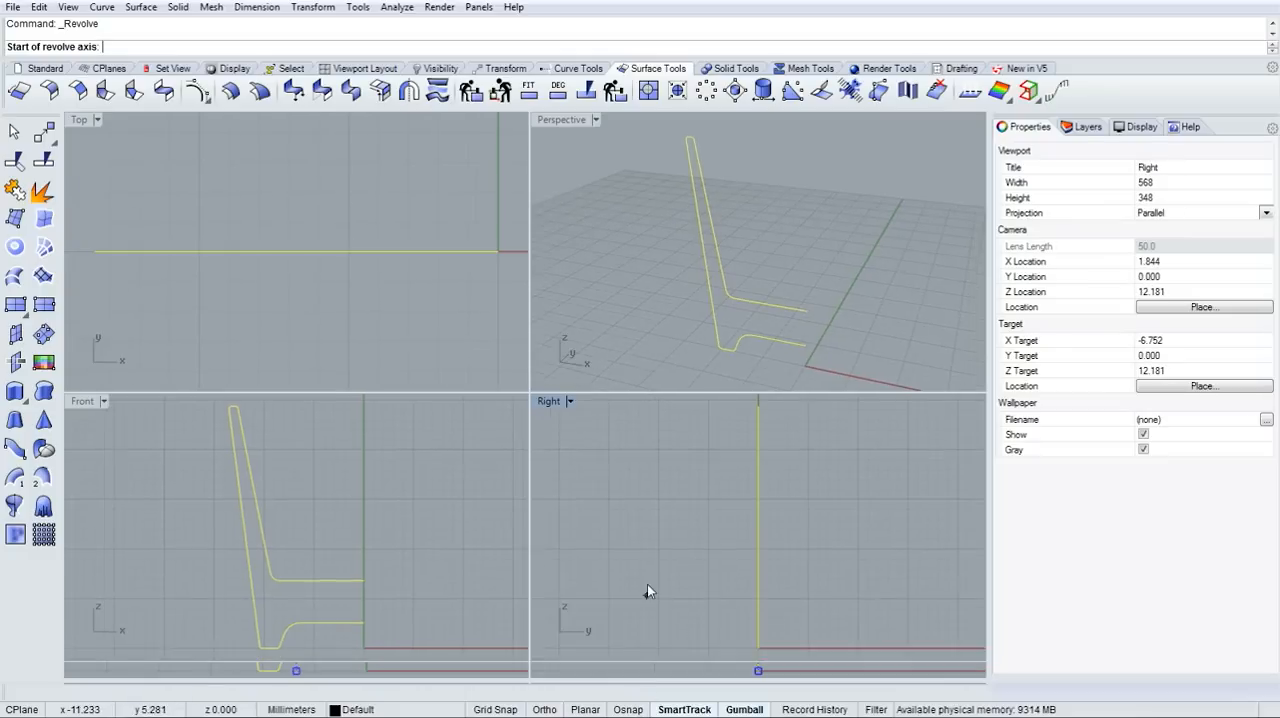
{"action": "left_click", "coordinate": [808, 353]}
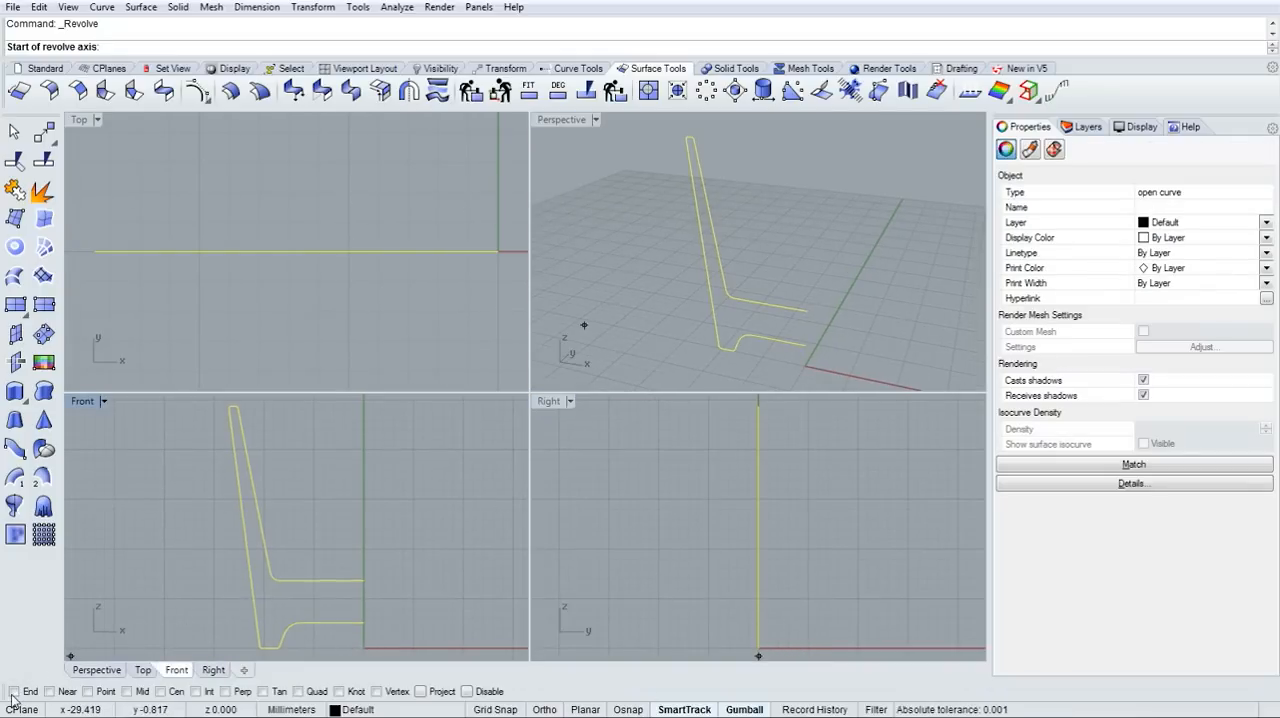
{"action": "left_click", "coordinate": [813, 348]}
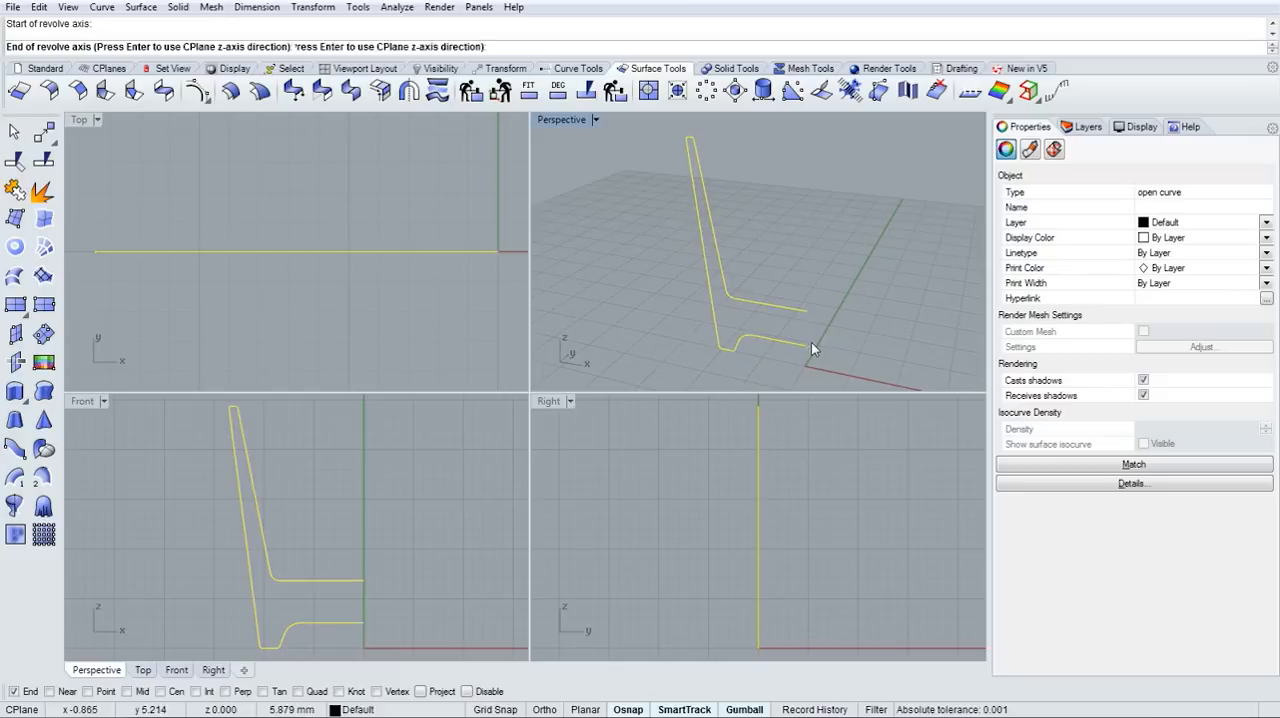
{"action": "left_click", "coordinate": [805, 347]}
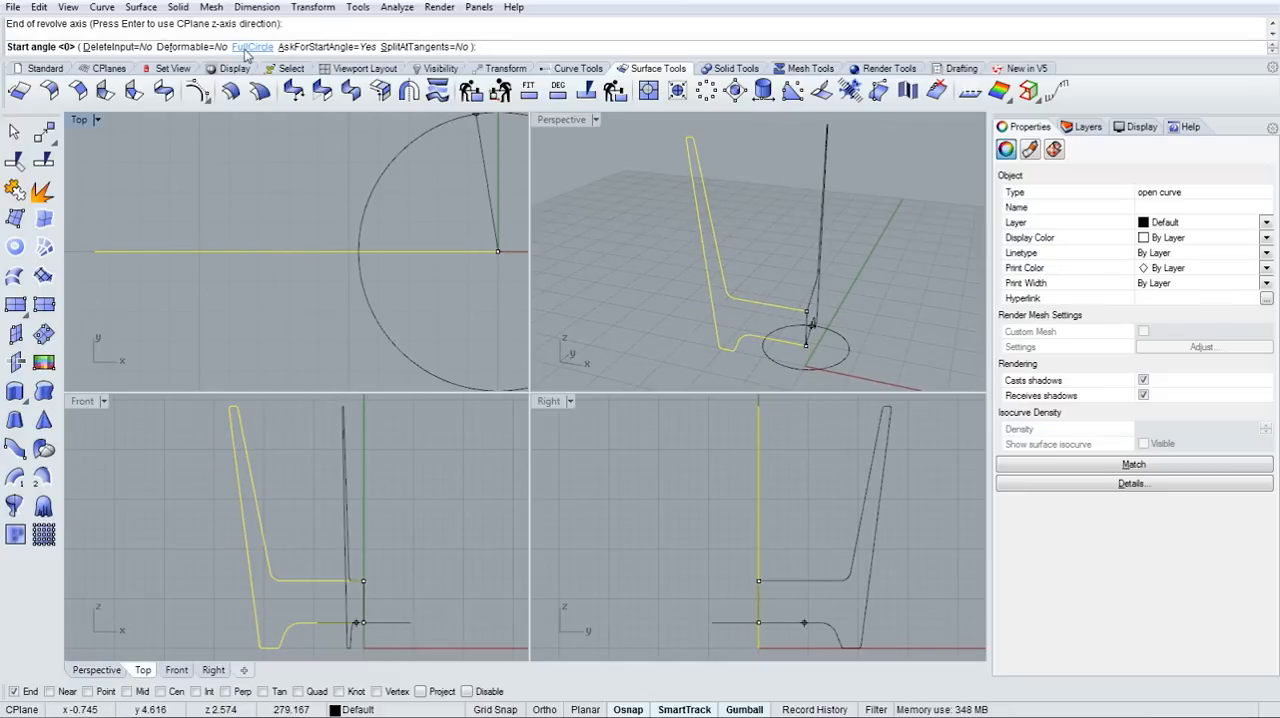
{"action": "left_click", "coordinate": [252, 47]}
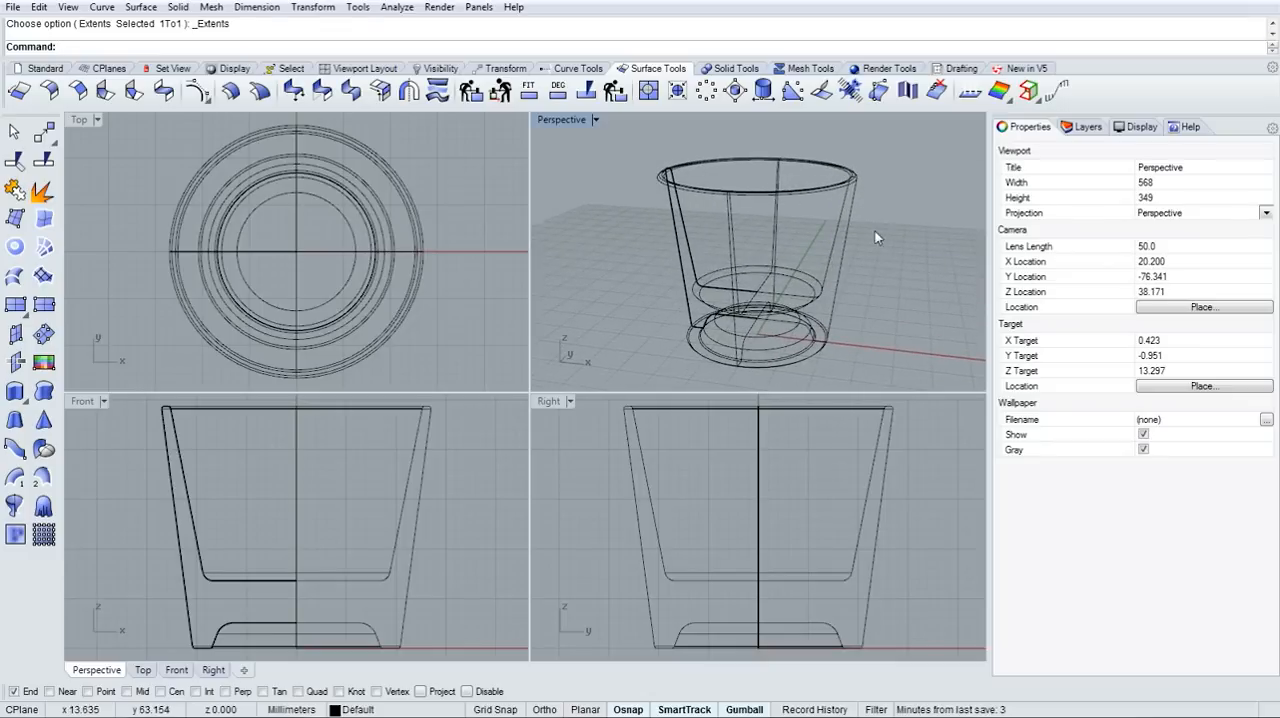
{"action": "mouse_move", "coordinate": [570, 137]}
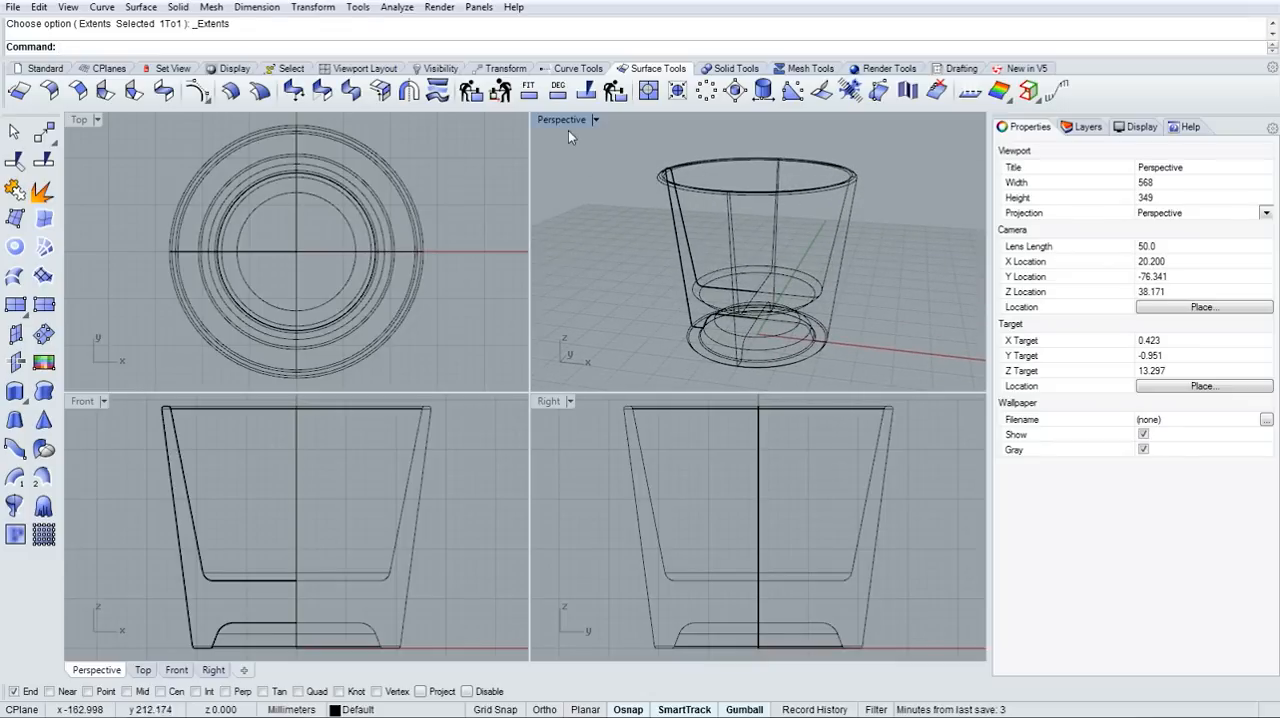
- Switch the Perspective viewport from wireframe to Shaded and then to Raytraced (Neon)
{"action": "left_click", "coordinate": [596, 119]}
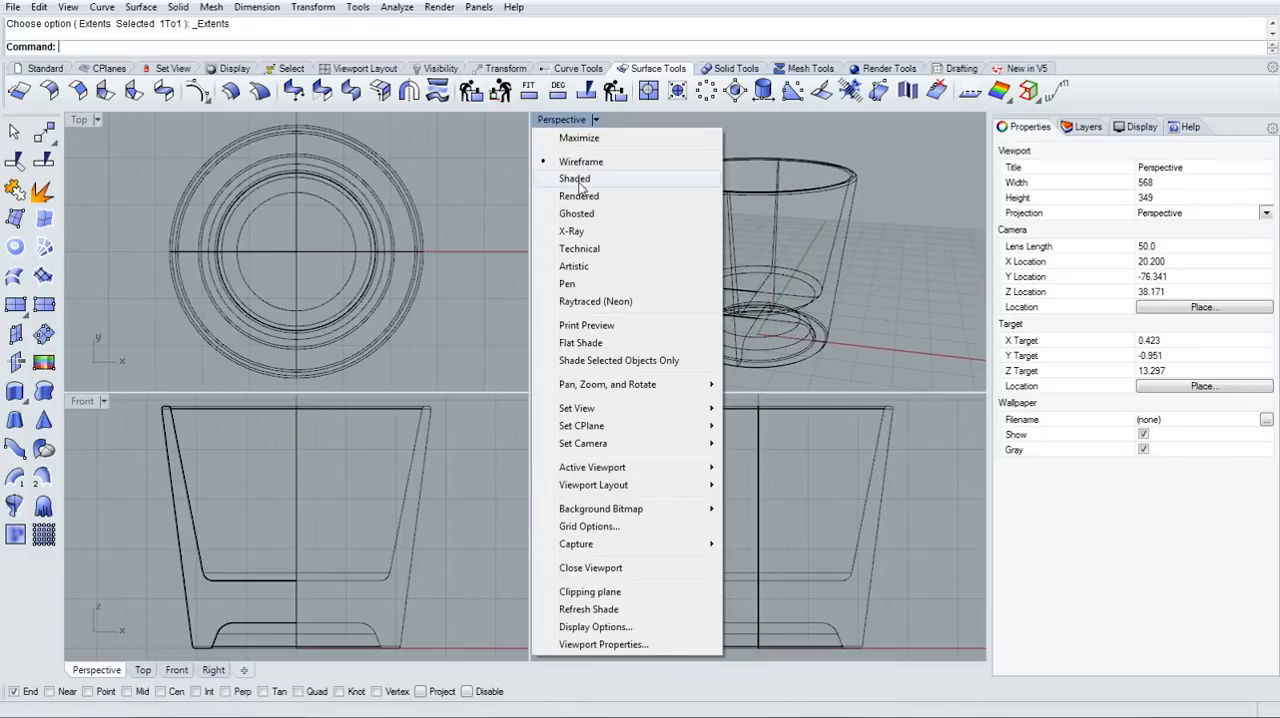
{"action": "left_click", "coordinate": [574, 178]}
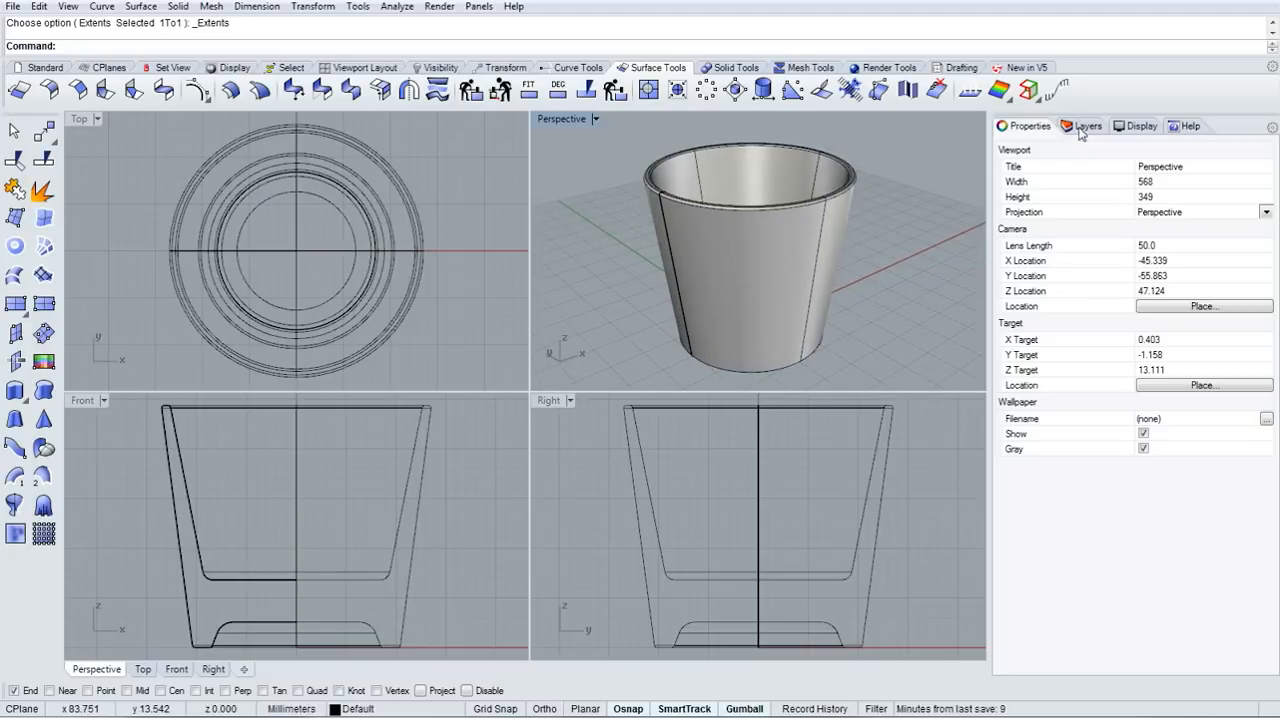
{"action": "left_click", "coordinate": [1141, 125]}
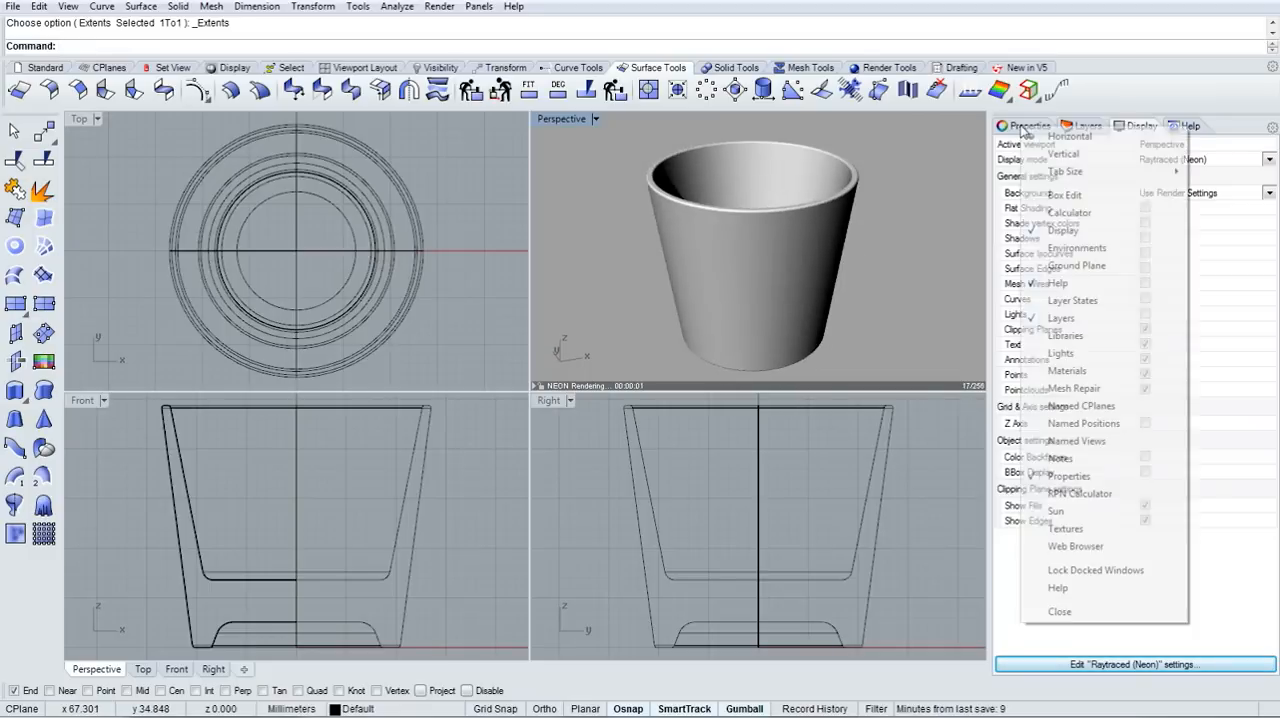
- Turn the Ground Plane on and bring up the Sun panel to adjust the lighting
{"action": "left_click", "coordinate": [1075, 265]}
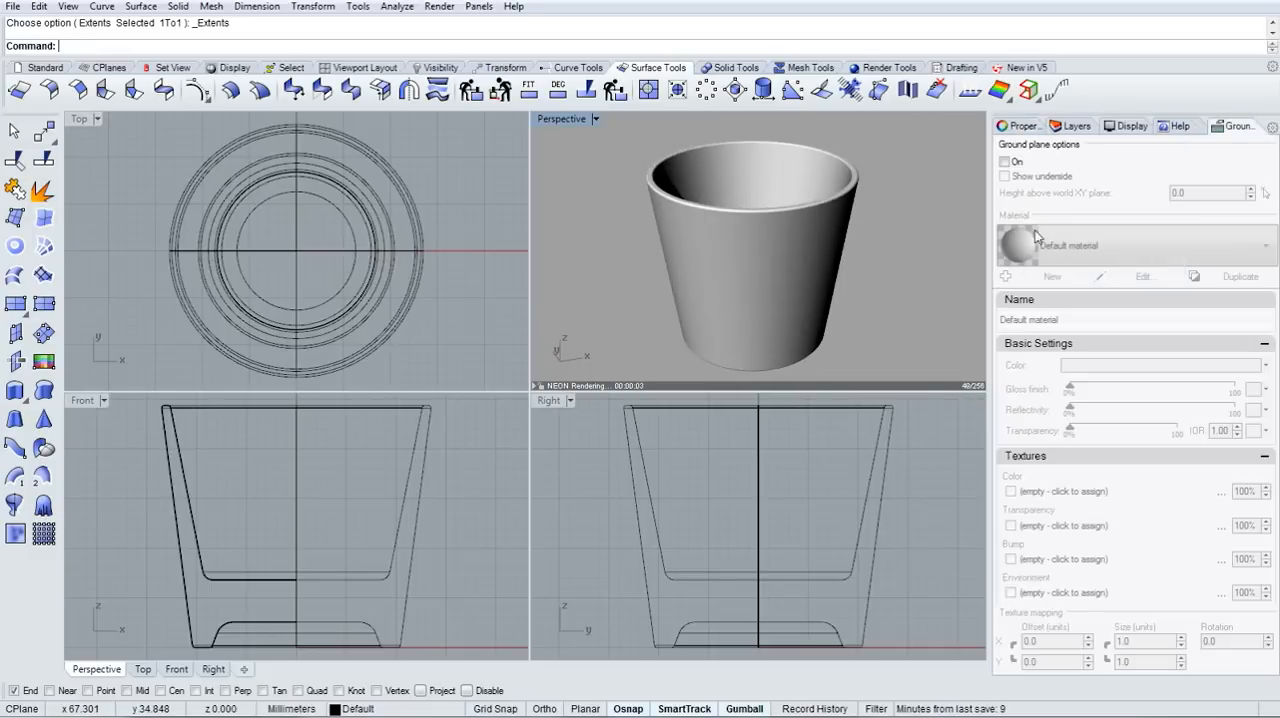
{"action": "left_click", "coordinate": [1005, 161]}
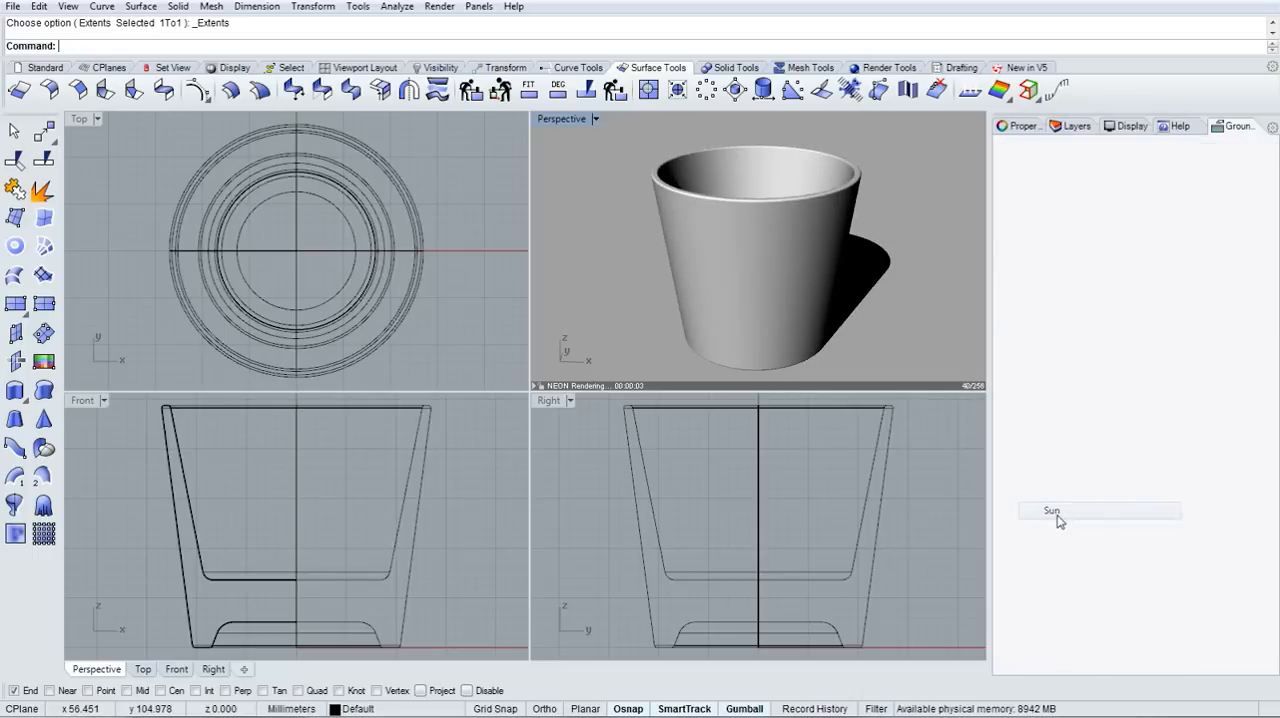
{"action": "left_click", "coordinate": [1100, 511]}
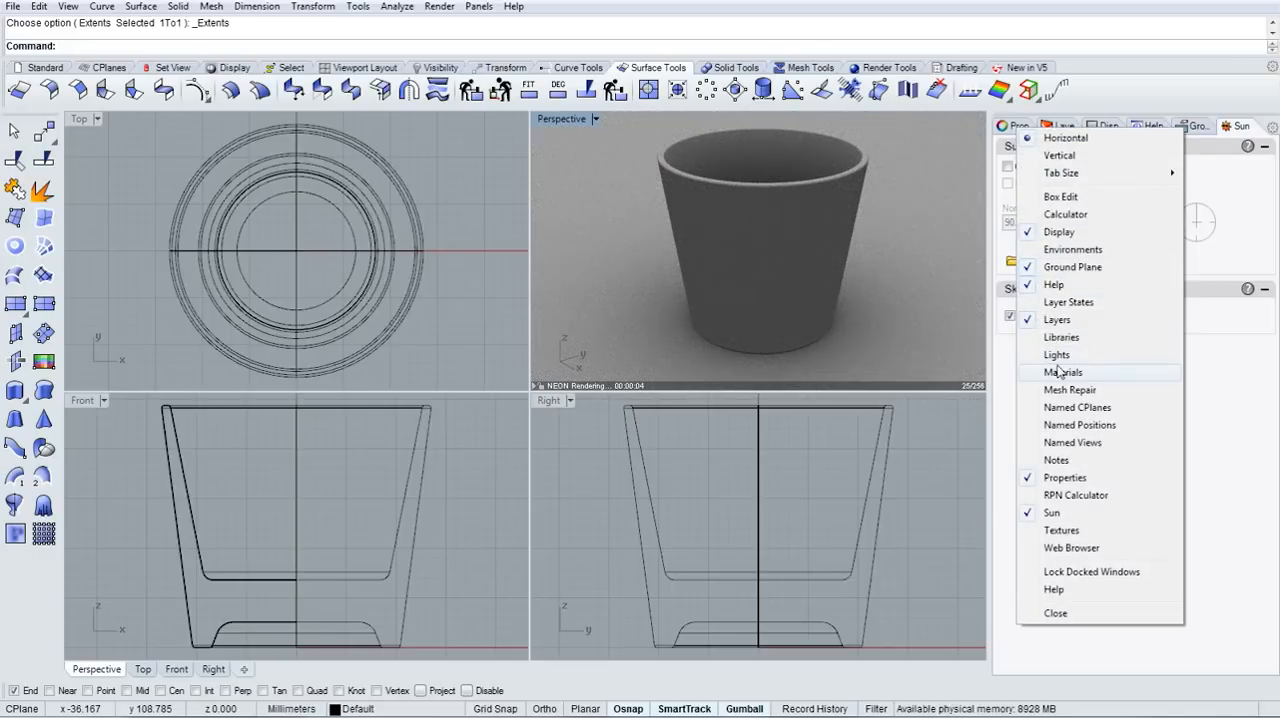
- Create a new Basic Material, fully transparent with IOR 1.52, and assign it to the glass
{"action": "left_click", "coordinate": [1063, 372]}
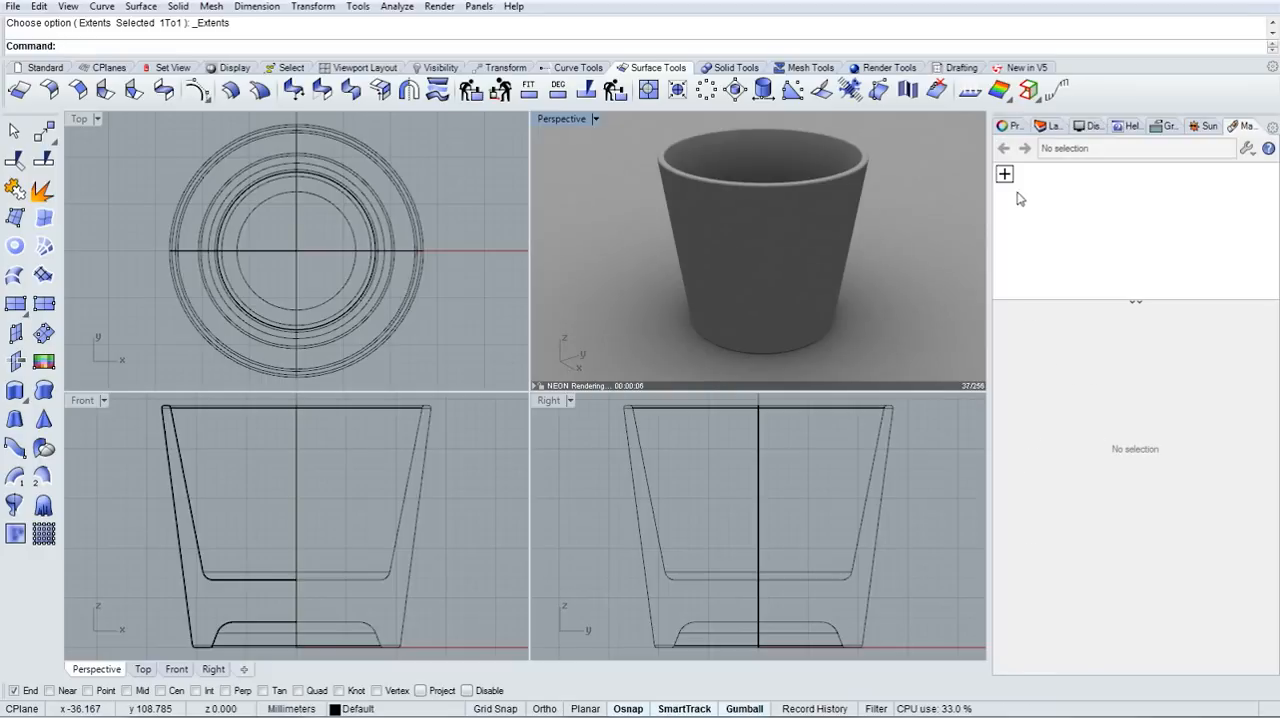
{"action": "left_click", "coordinate": [1004, 174]}
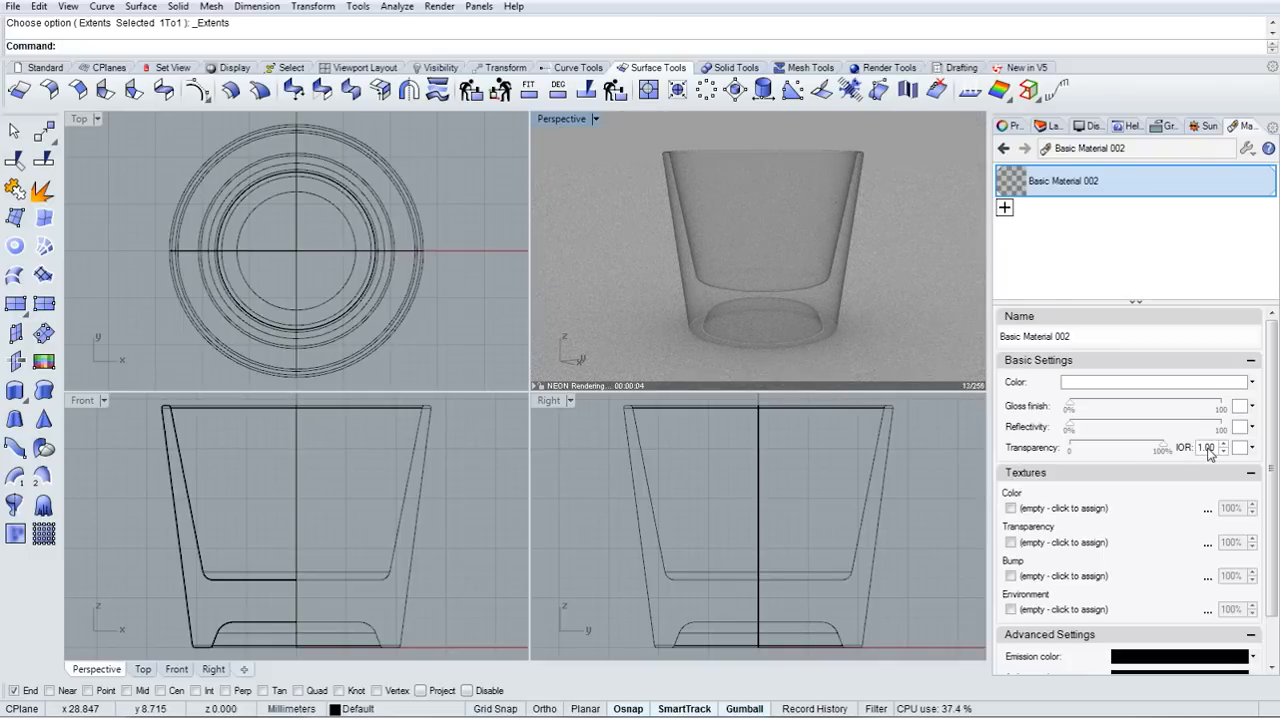
{"action": "left_click", "coordinate": [1244, 447]}
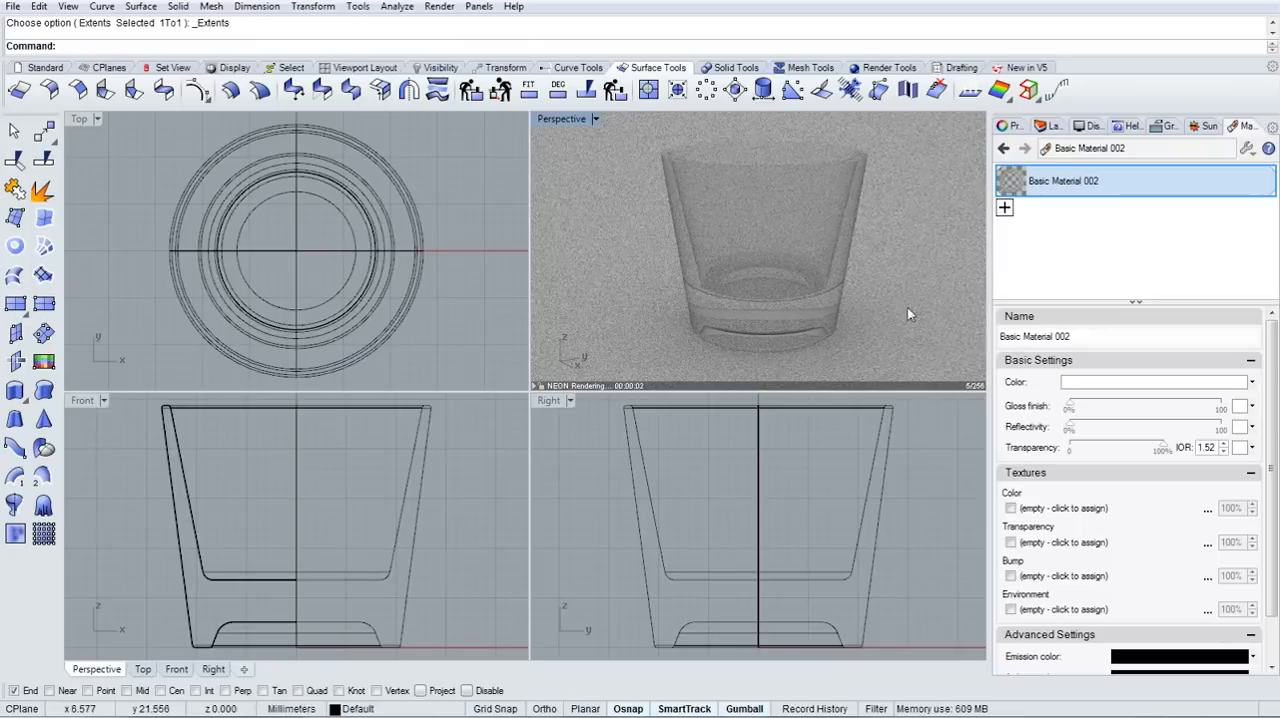
{"action": "left_click", "coordinate": [1205, 125]}
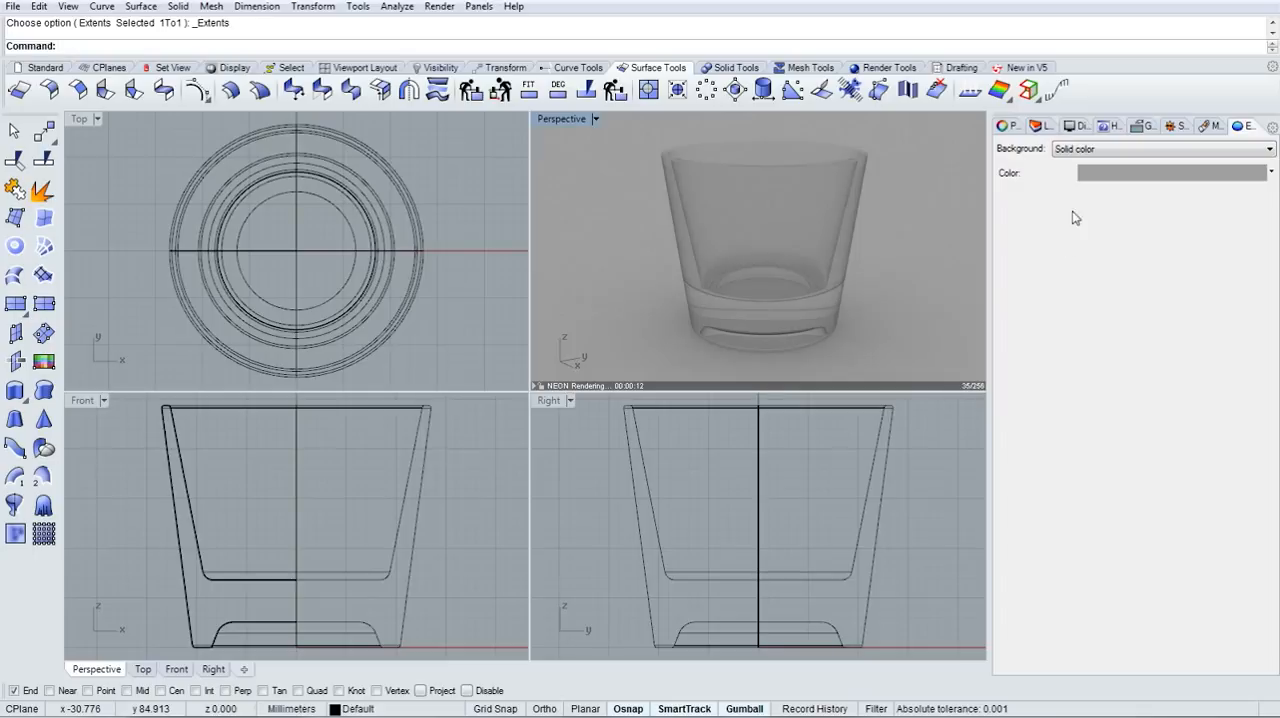
- Set the render background colour to solid white
{"action": "left_click", "coordinate": [1172, 172]}
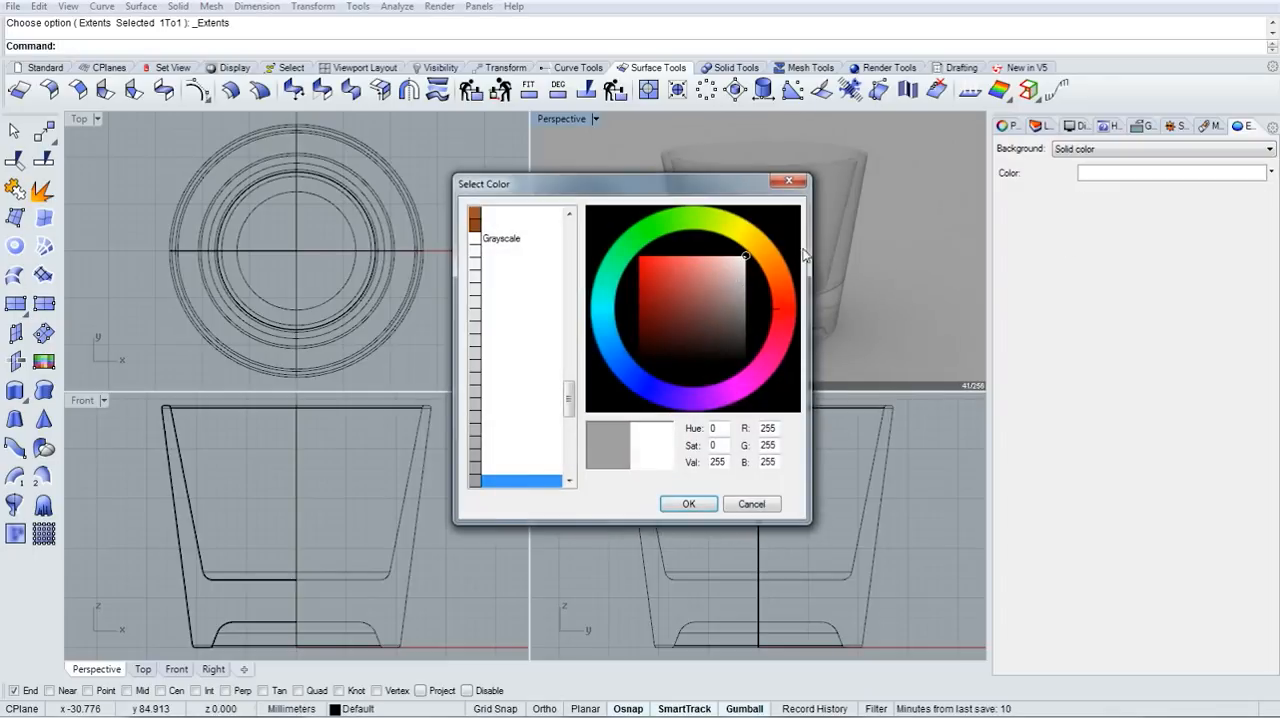
{"action": "left_click", "coordinate": [688, 503]}
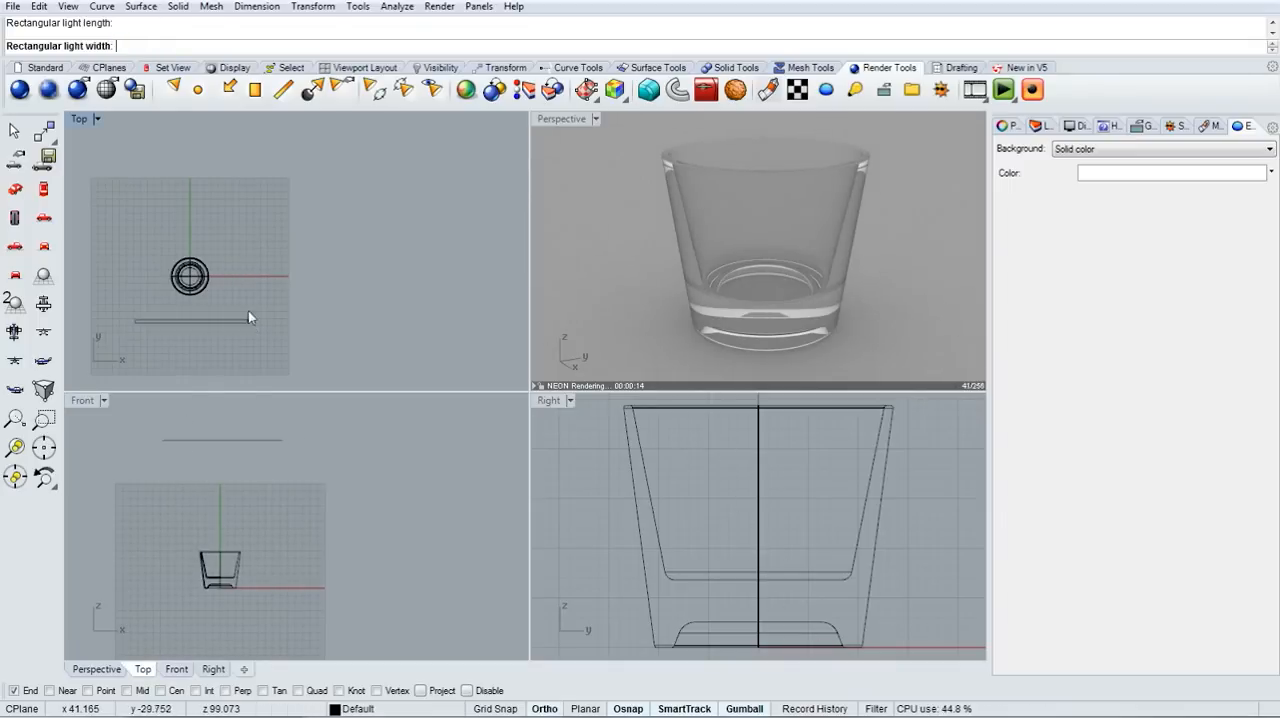
- Finish the rectangular light, move it left of the glass and lower its intensity to 30
{"action": "left_click", "coordinate": [250, 318]}
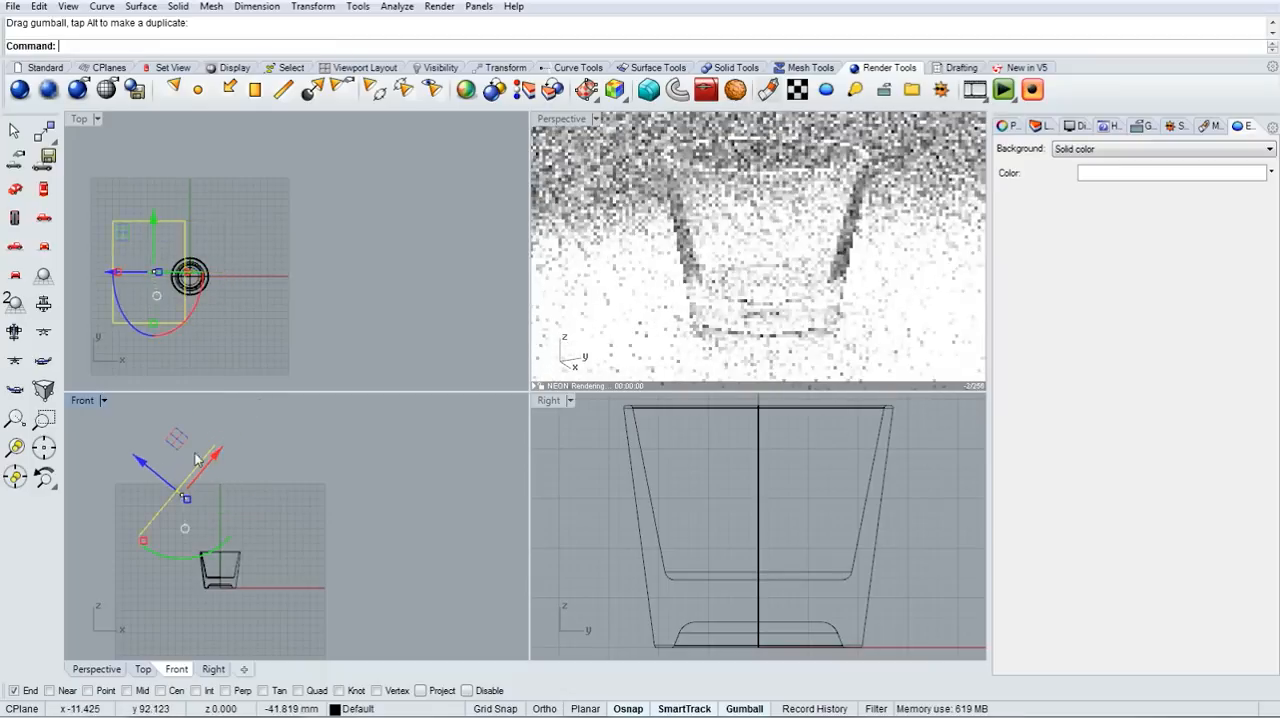
{"action": "left_click_drag", "start_coordinate": [195, 458], "coordinate": [180, 438]}
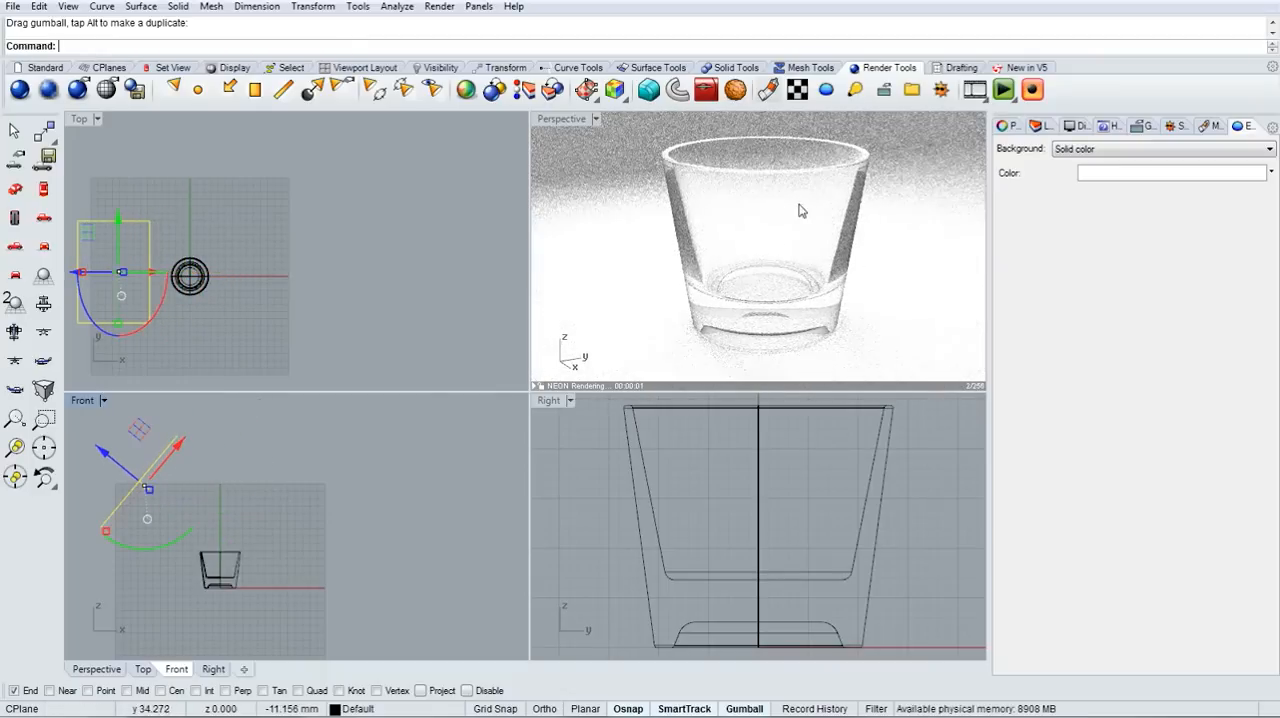
{"action": "left_click", "coordinate": [1055, 148]}
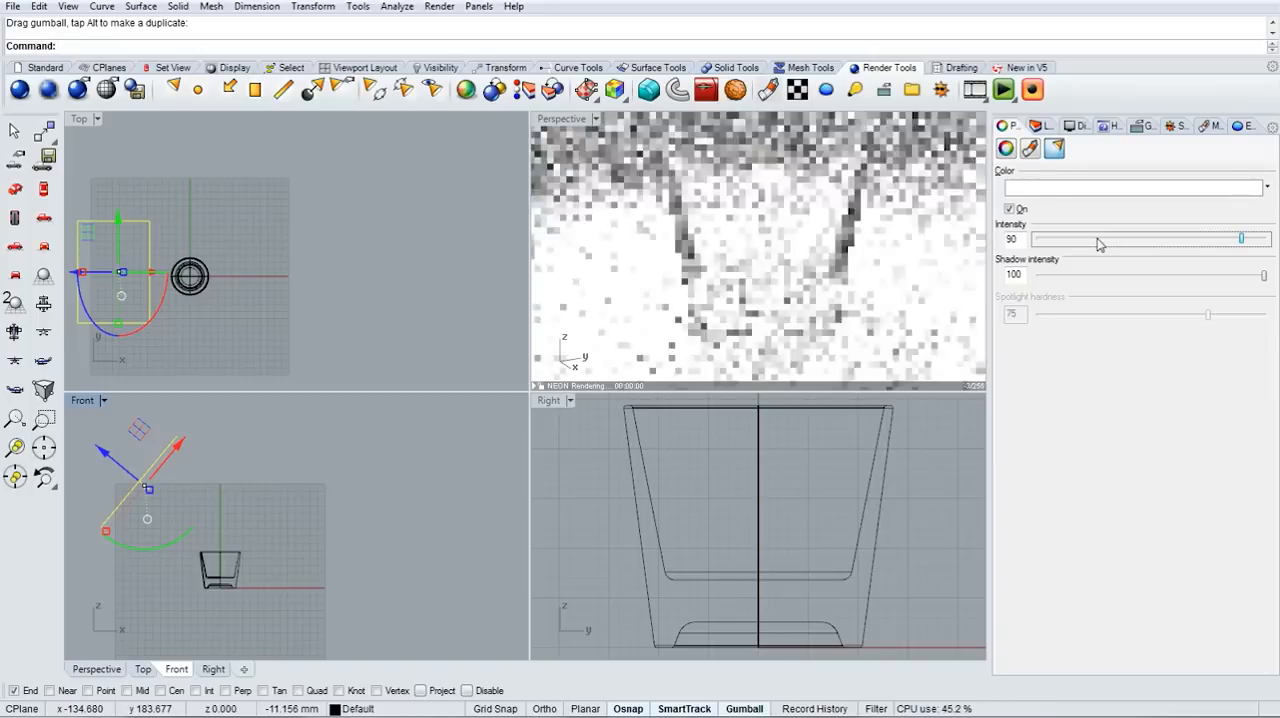
{"action": "left_click_drag", "start_coordinate": [1241, 238], "coordinate": [1150, 238]}
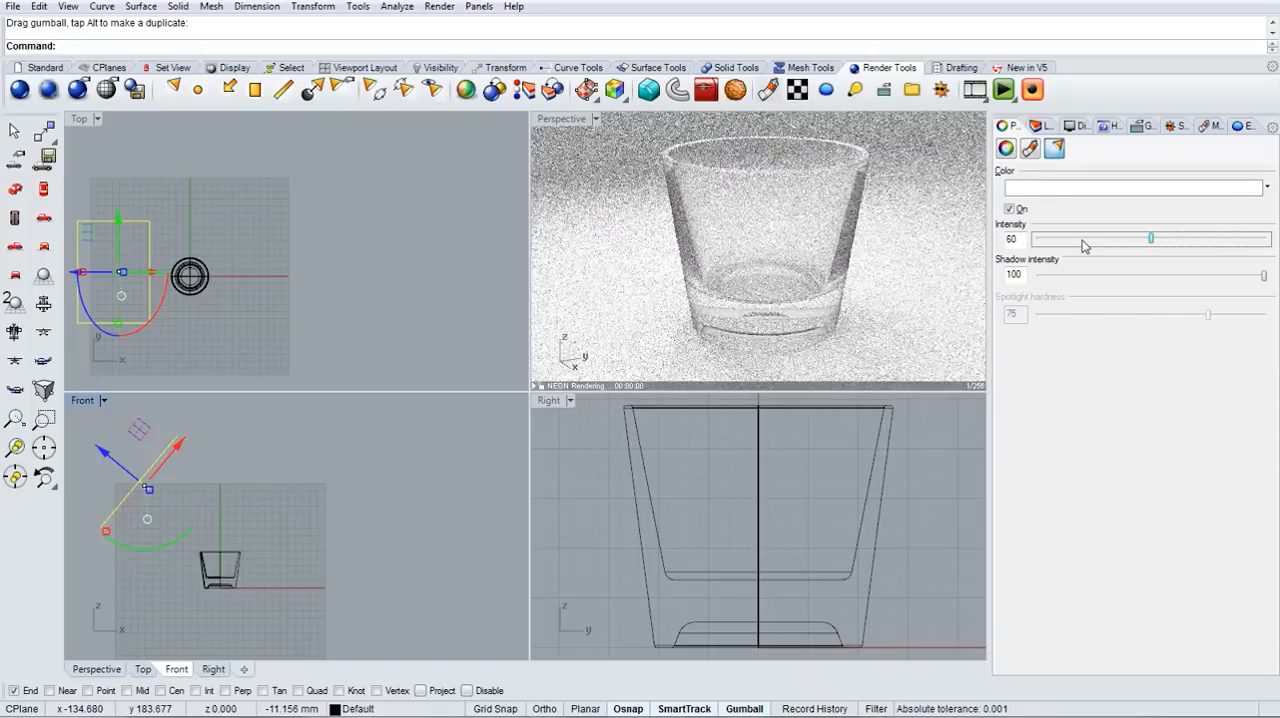
{"action": "left_click_drag", "start_coordinate": [1150, 238], "coordinate": [1128, 238]}
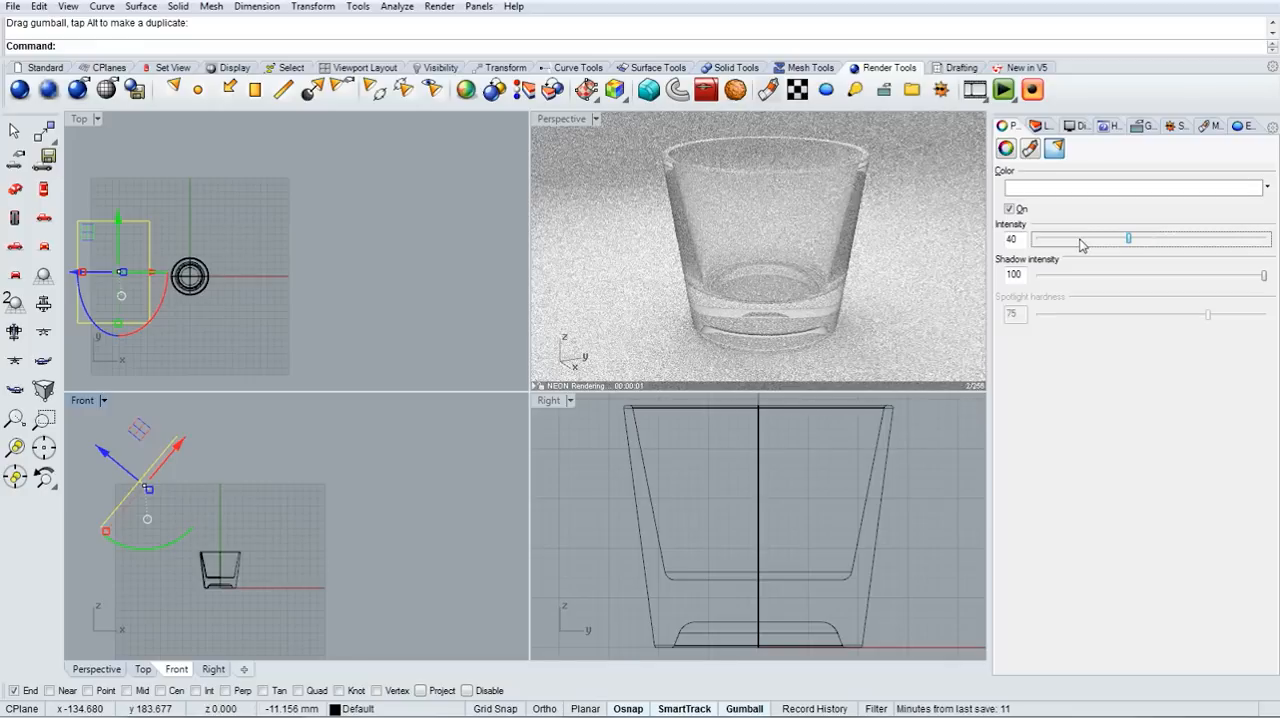
{"action": "left_click_drag", "start_coordinate": [1128, 238], "coordinate": [1105, 238]}
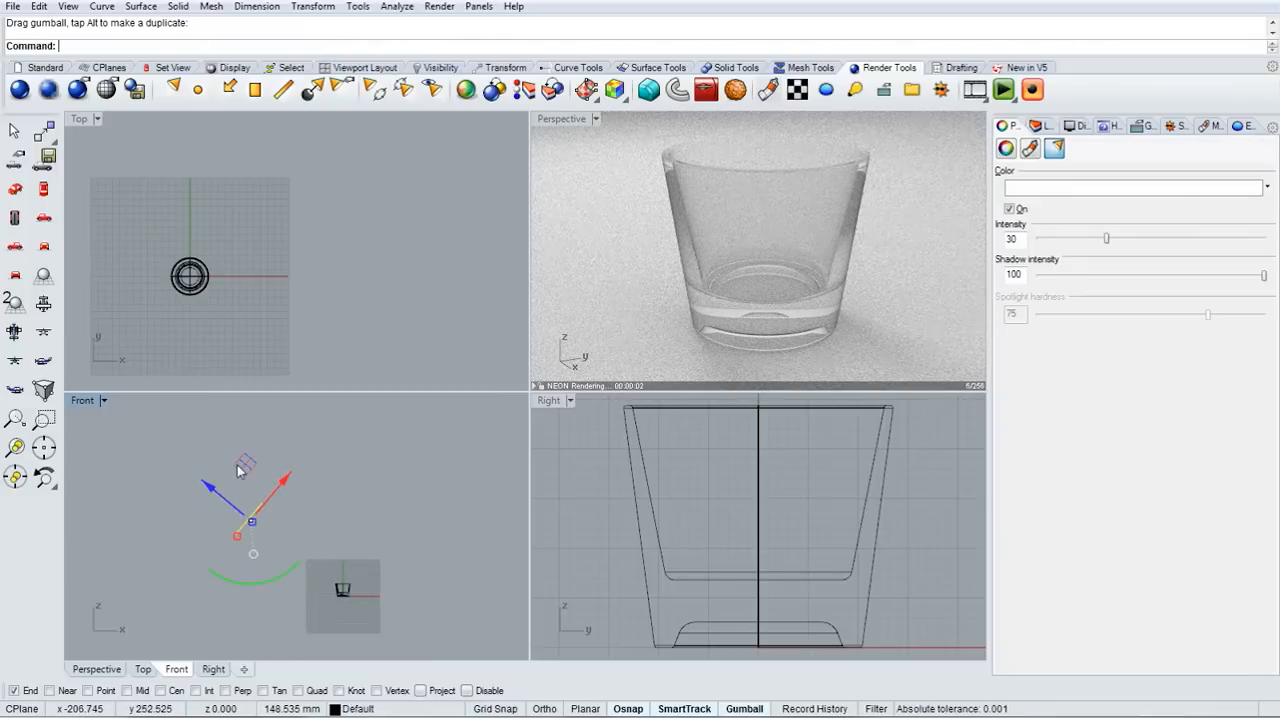
- Rotate and tilt the light with the gumball so it aims at the glass
{"action": "left_click_drag", "start_coordinate": [237, 535], "coordinate": [206, 541]}
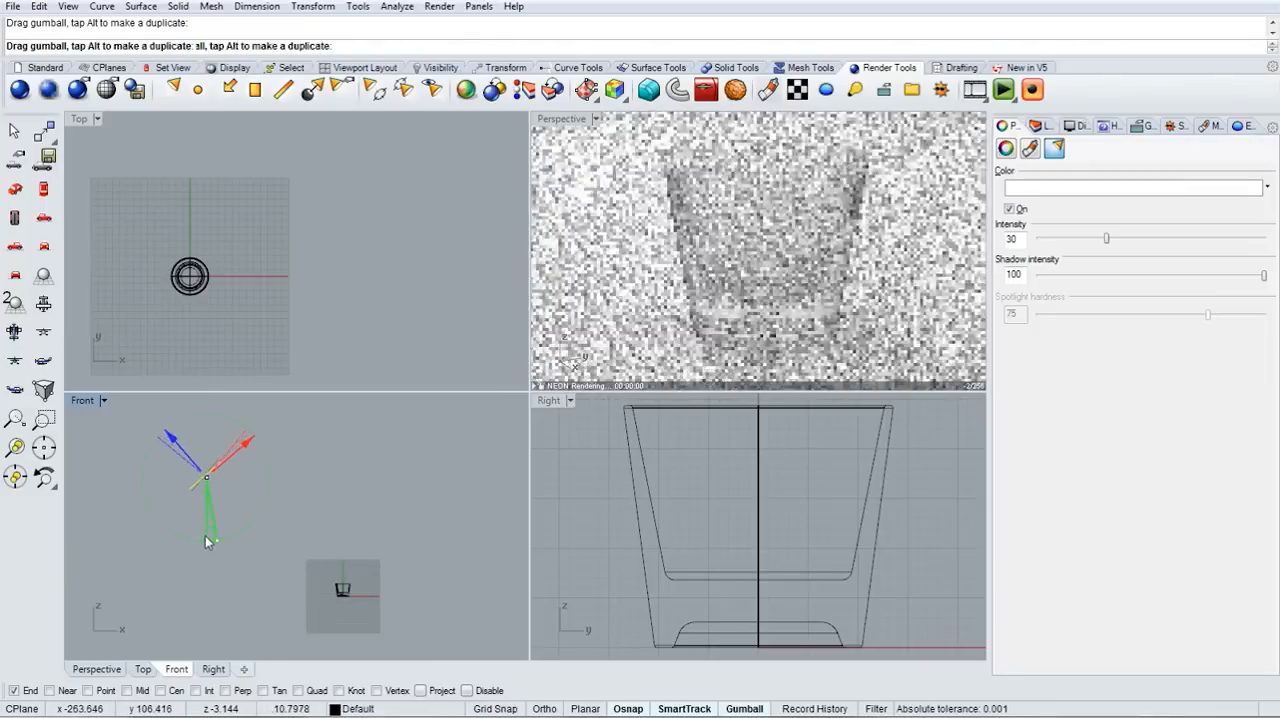
{"action": "left_click_drag", "start_coordinate": [205, 540], "coordinate": [220, 415]}
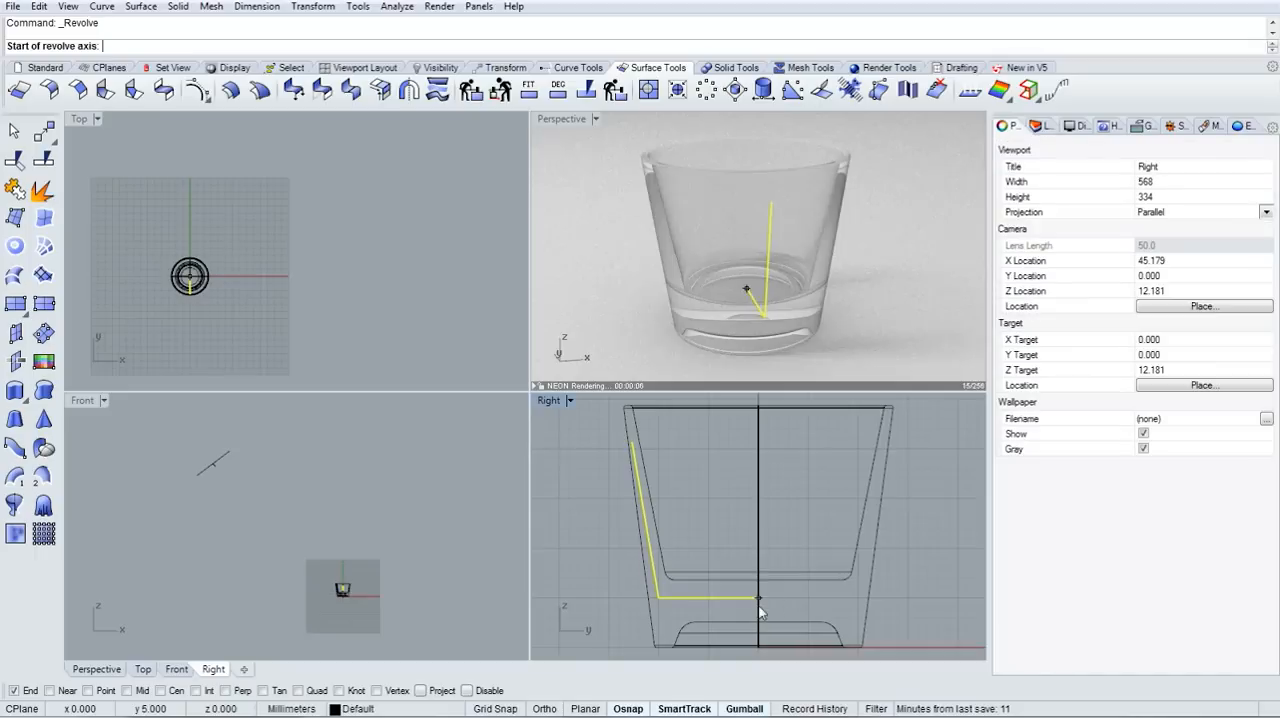
- Pick the revolve axis straight up the glass centreline in Right view for the liquid solid
{"action": "left_click", "coordinate": [758, 608]}
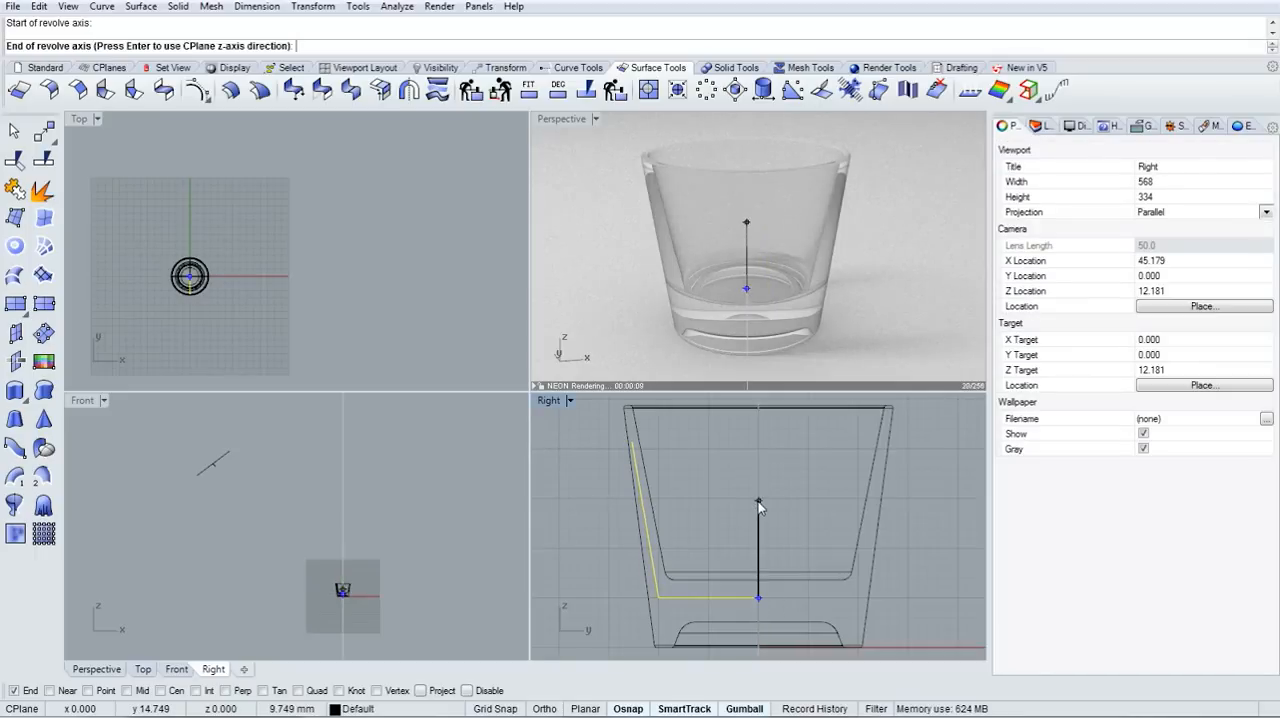
{"action": "left_click", "coordinate": [758, 500]}
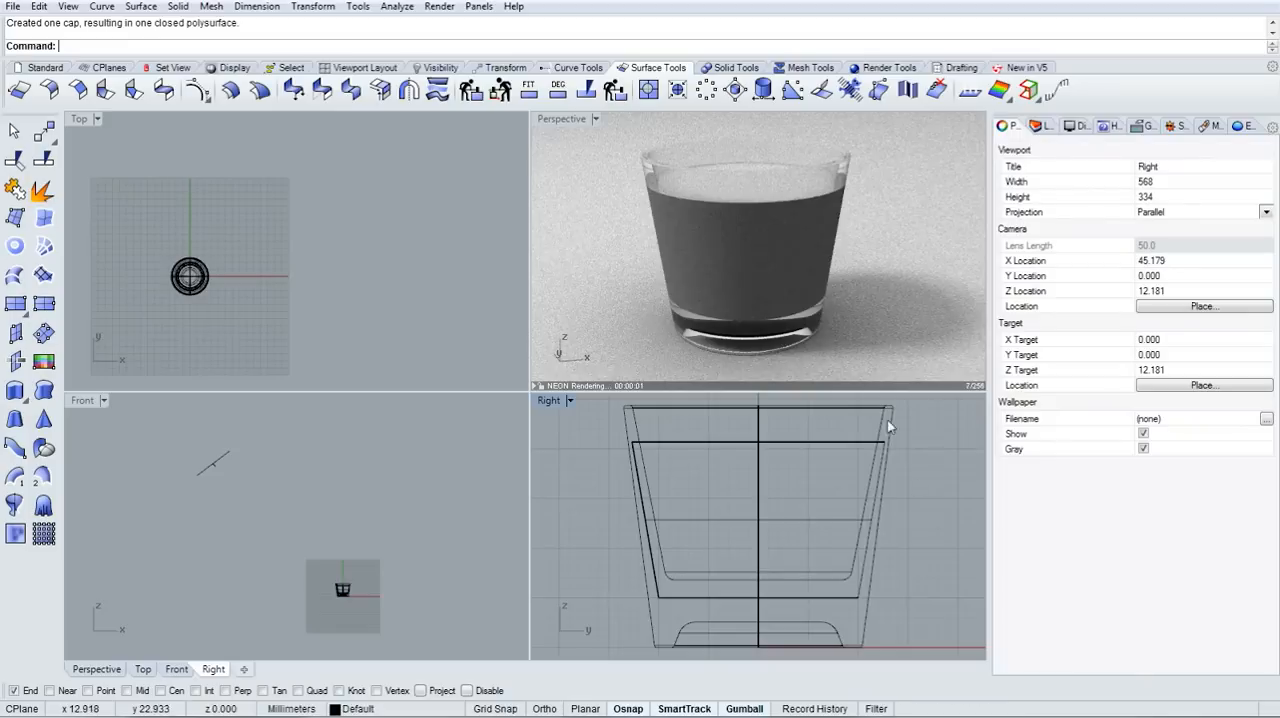
- Duplicate Basic Material 002 for the liquid and set its IOR preset to Water (1.33)
{"action": "left_click", "coordinate": [758, 500]}
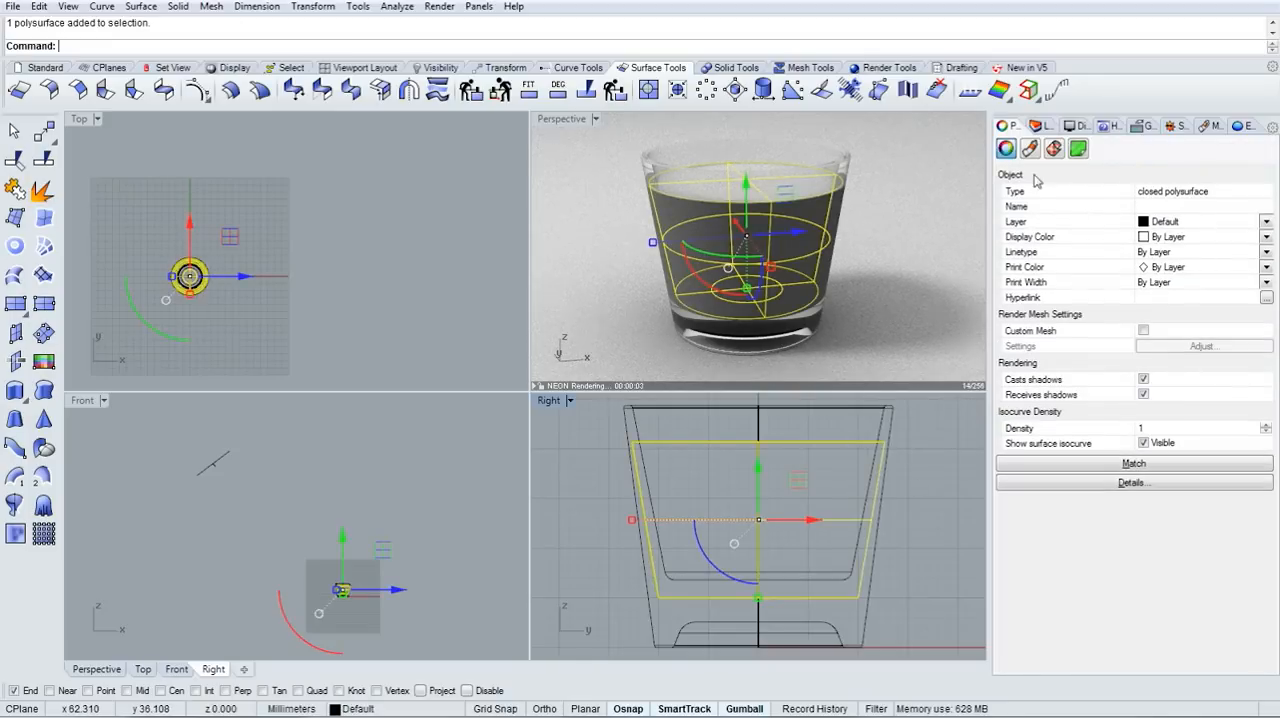
{"action": "left_click", "coordinate": [1210, 126]}
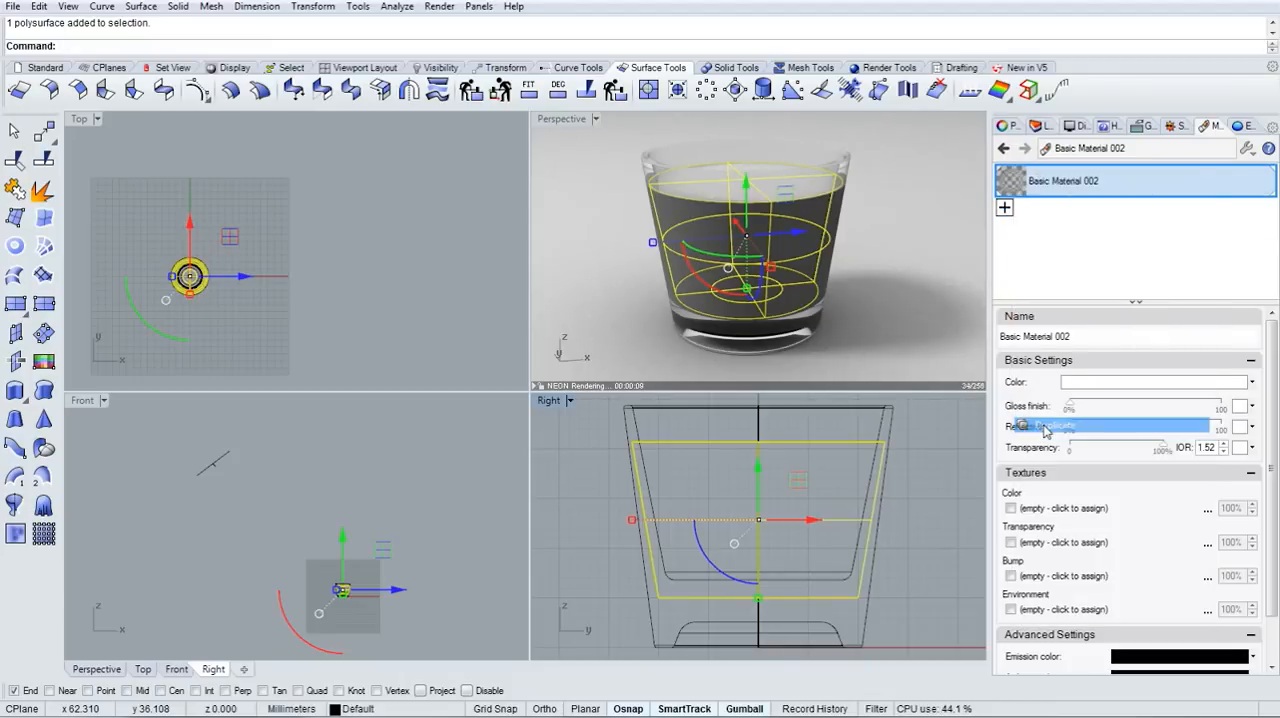
{"action": "right_click", "coordinate": [1063, 181]}
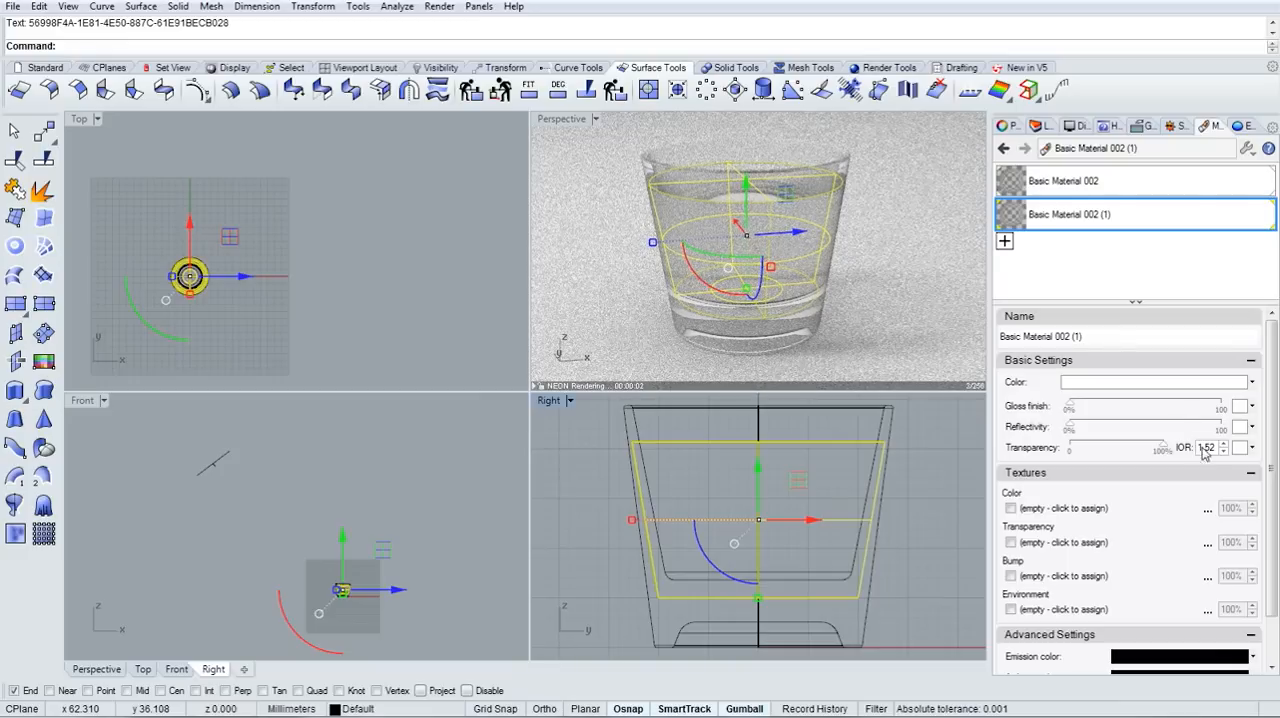
{"action": "left_click", "coordinate": [1244, 447]}
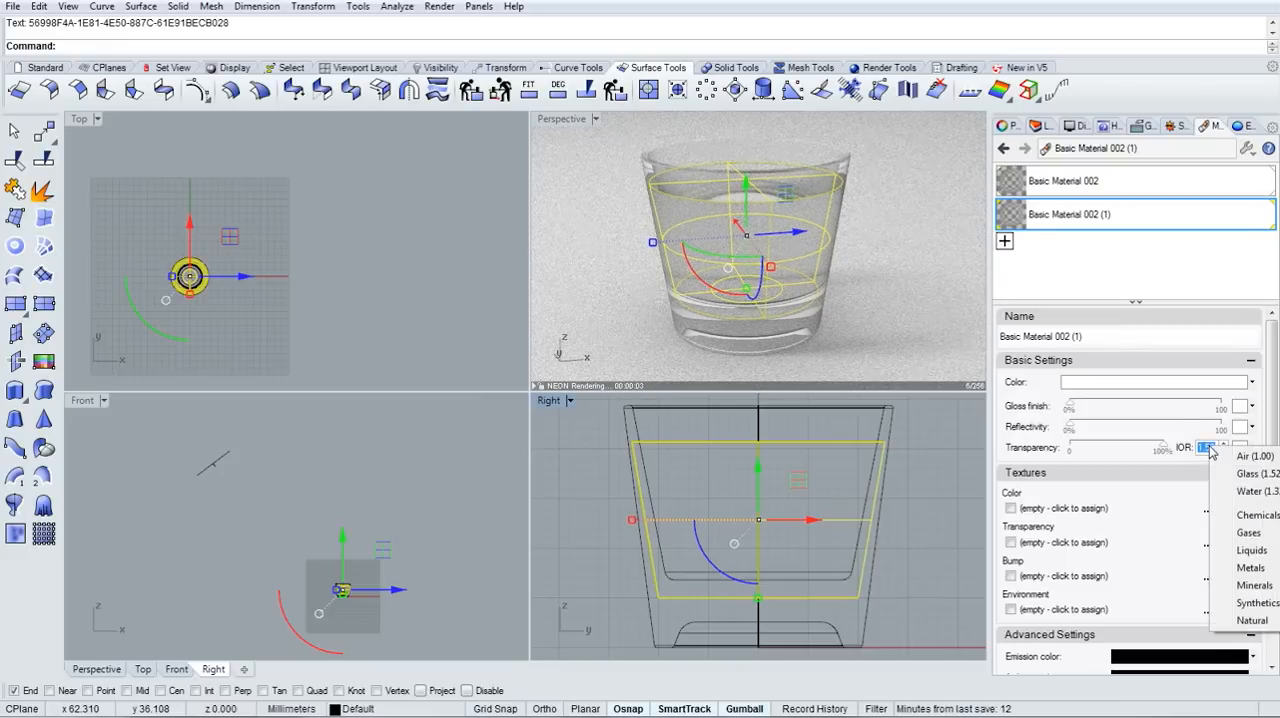
{"action": "left_click", "coordinate": [1249, 491]}
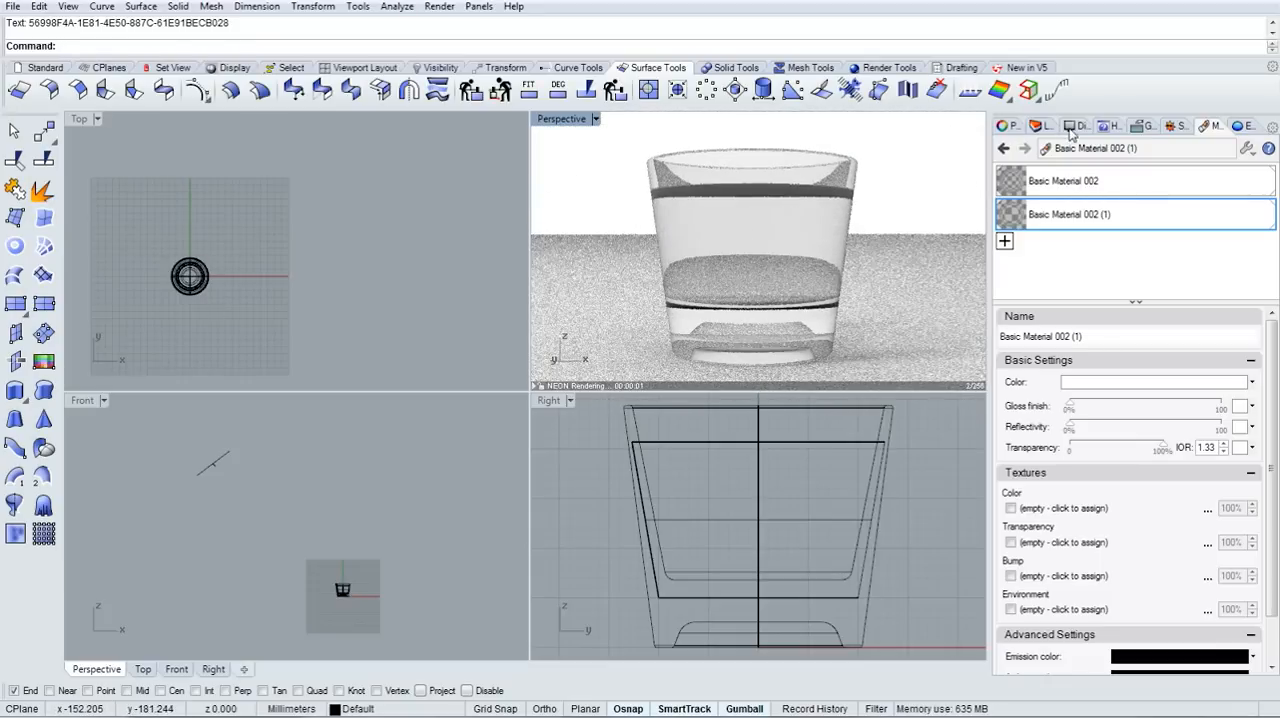
- Give the Perspective viewport a solid near-black background colour
{"action": "left_click", "coordinate": [1079, 126]}
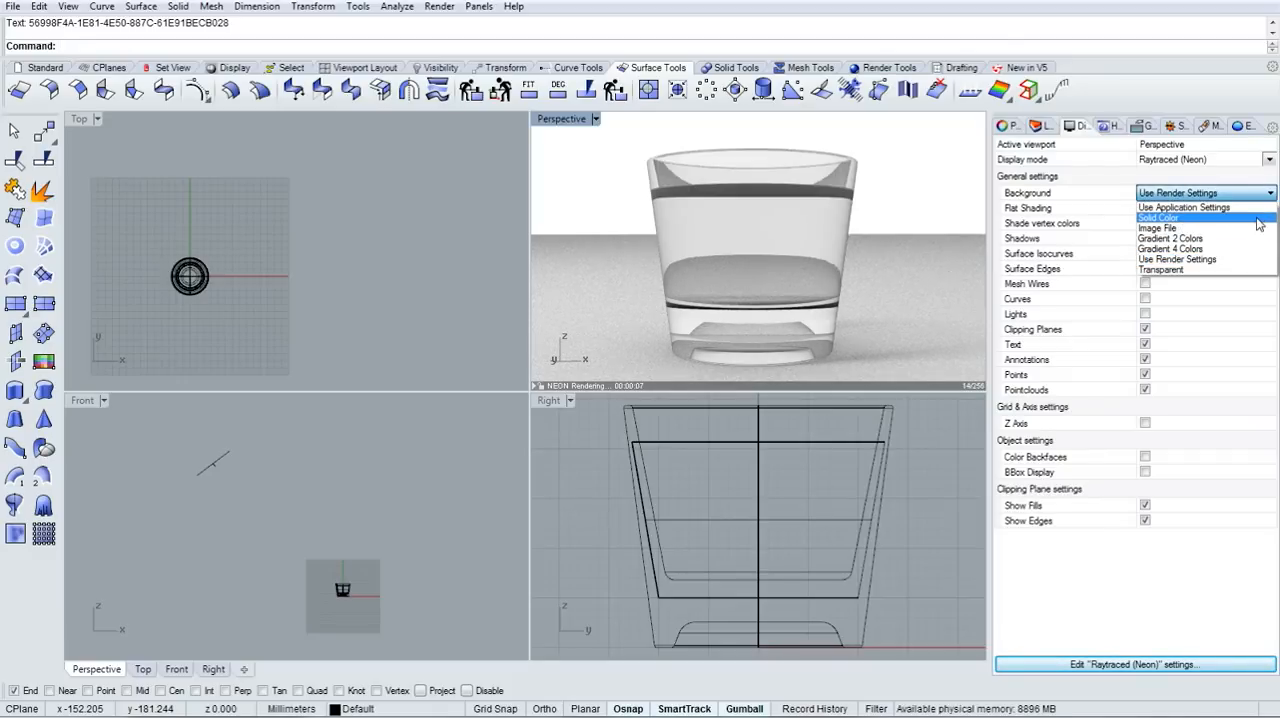
{"action": "left_click", "coordinate": [1158, 218]}
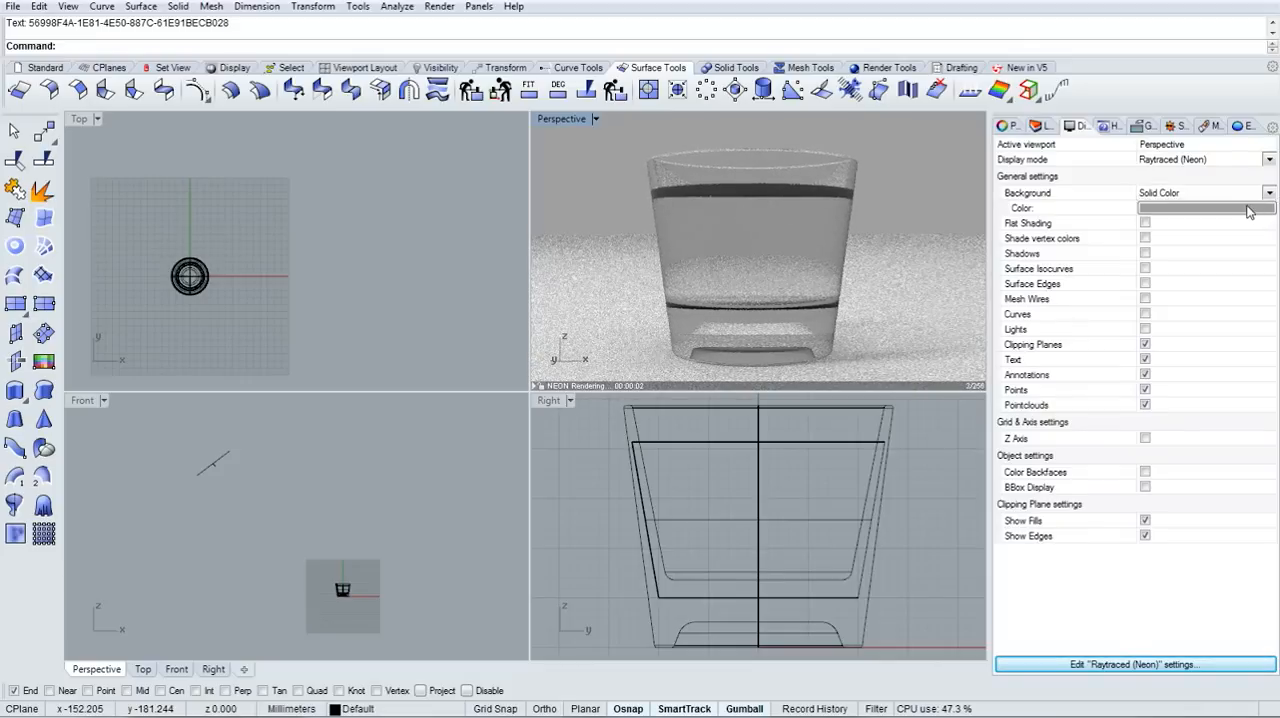
{"action": "left_click", "coordinate": [1205, 208]}
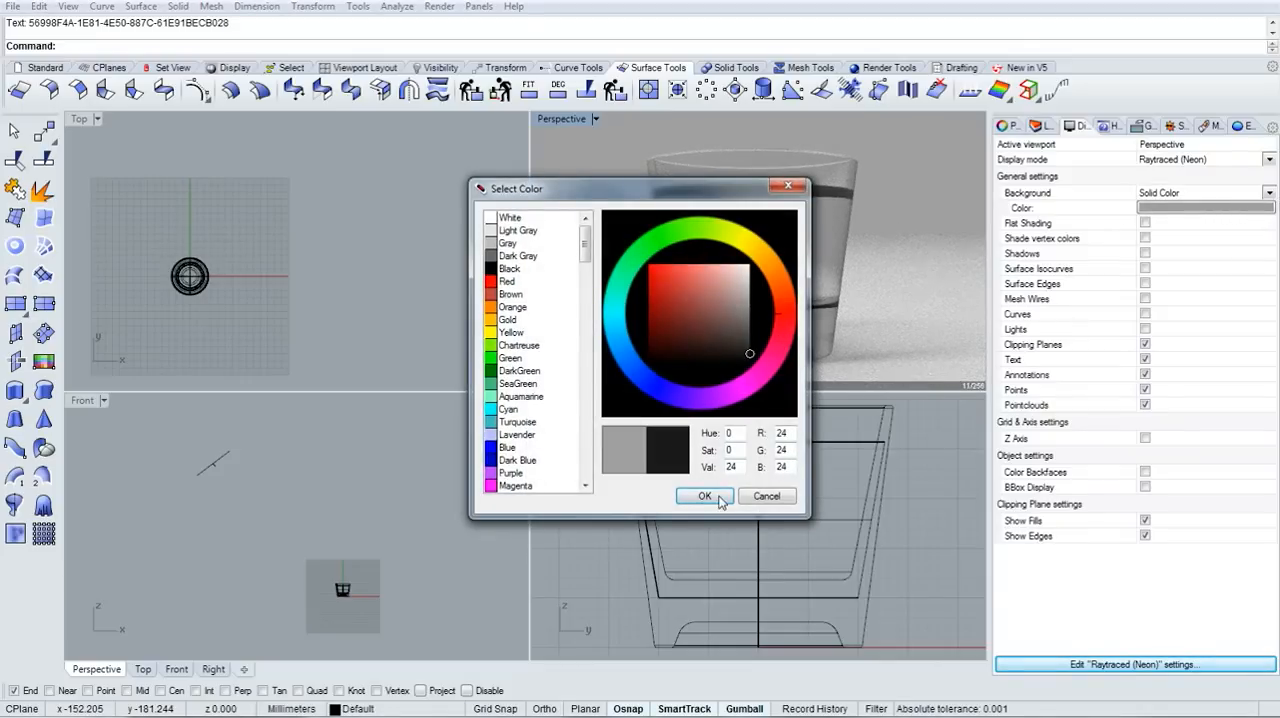
{"action": "left_click", "coordinate": [704, 496]}
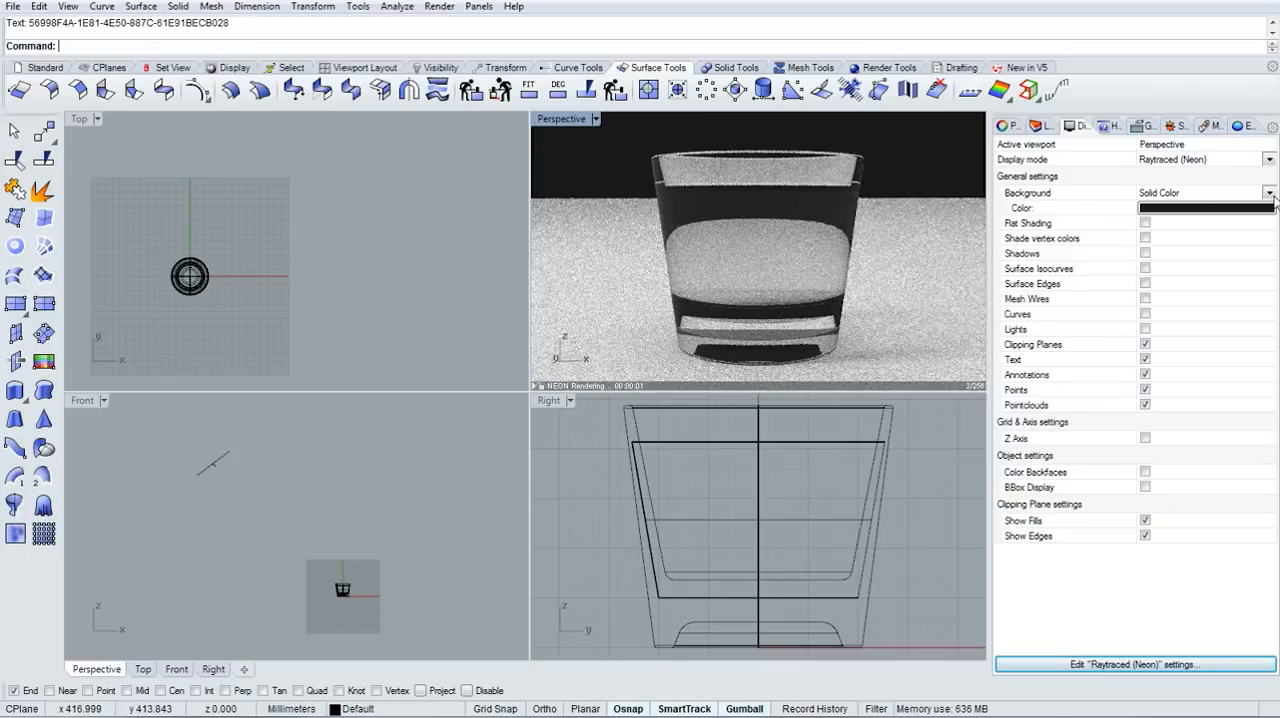
- Return the viewport background to Use Render Settings
{"action": "left_click", "coordinate": [1269, 192]}
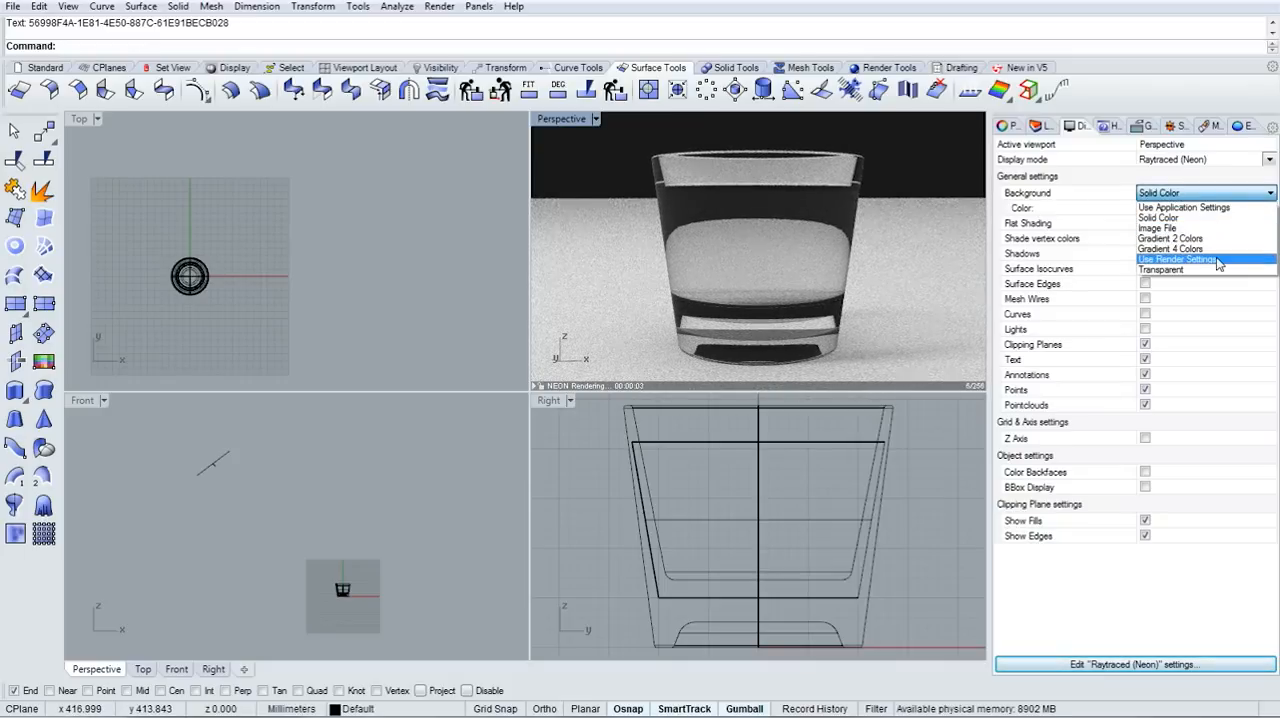
{"action": "left_click", "coordinate": [1180, 259]}
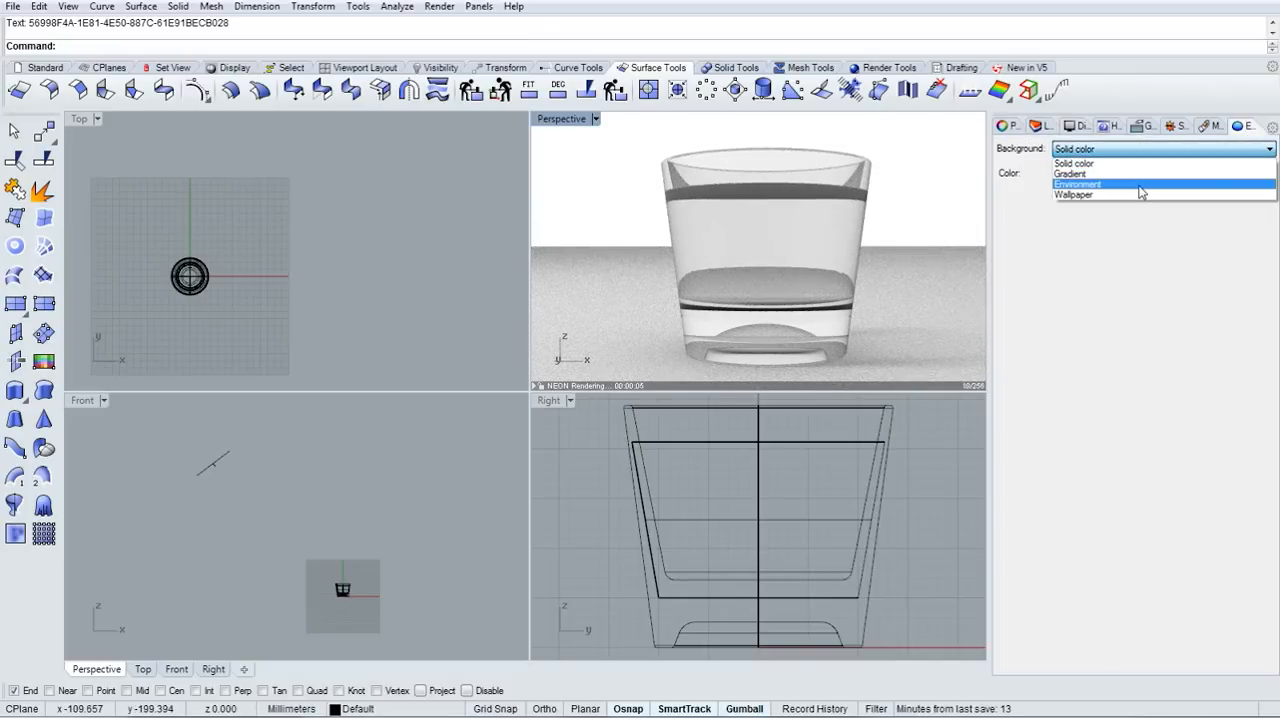
- Set the render background to an environment using the RISD_Library.hdr high dynamic range texture
{"action": "left_click", "coordinate": [1077, 184]}
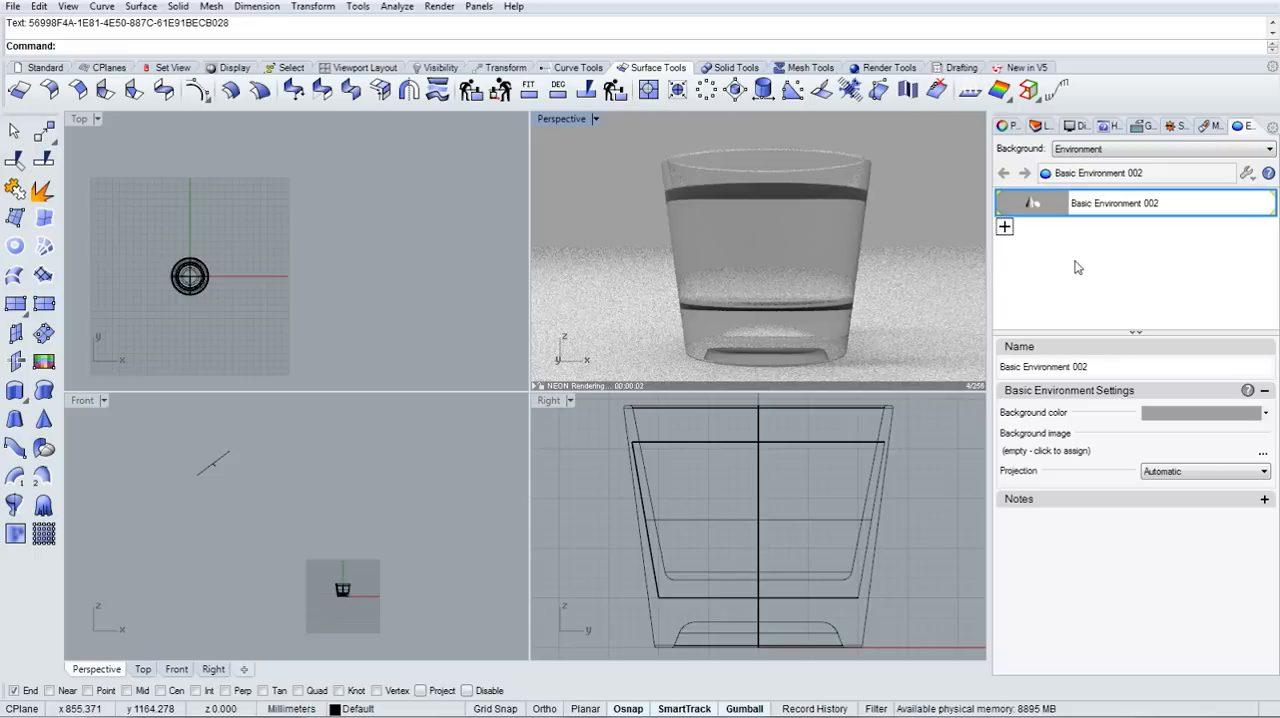
{"action": "left_click", "coordinate": [1045, 450]}
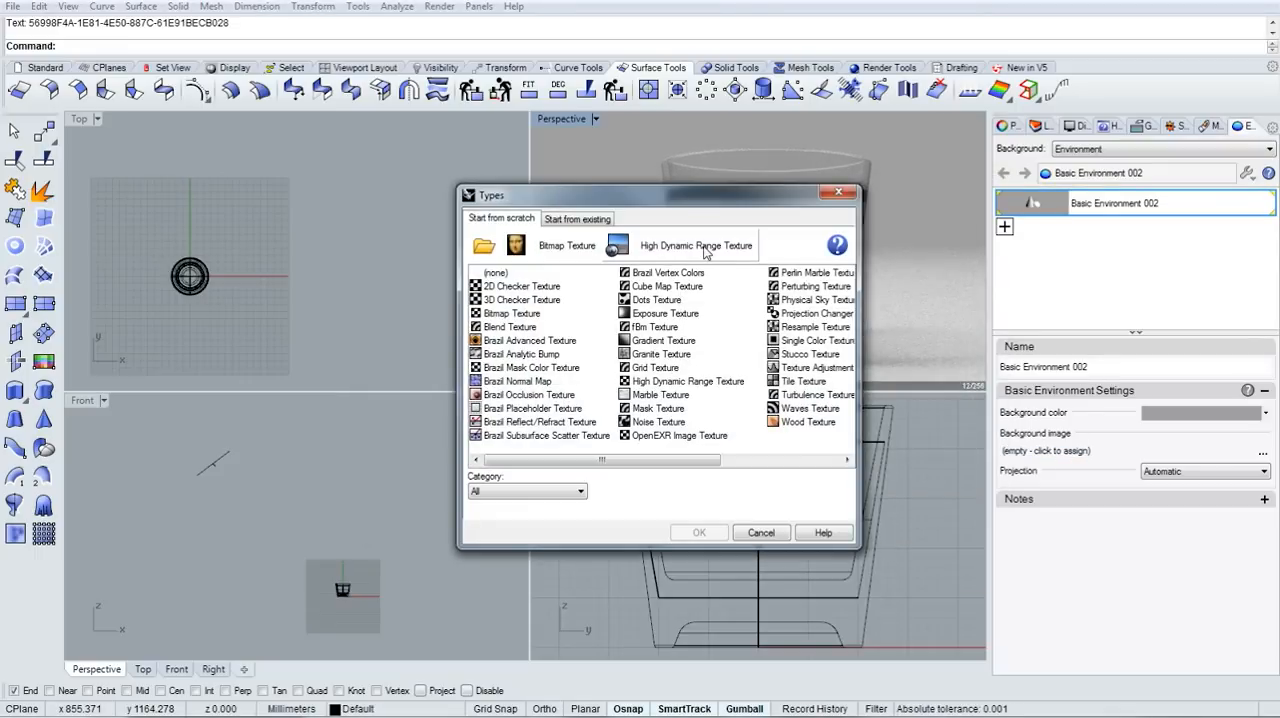
{"action": "double_click", "coordinate": [696, 245]}
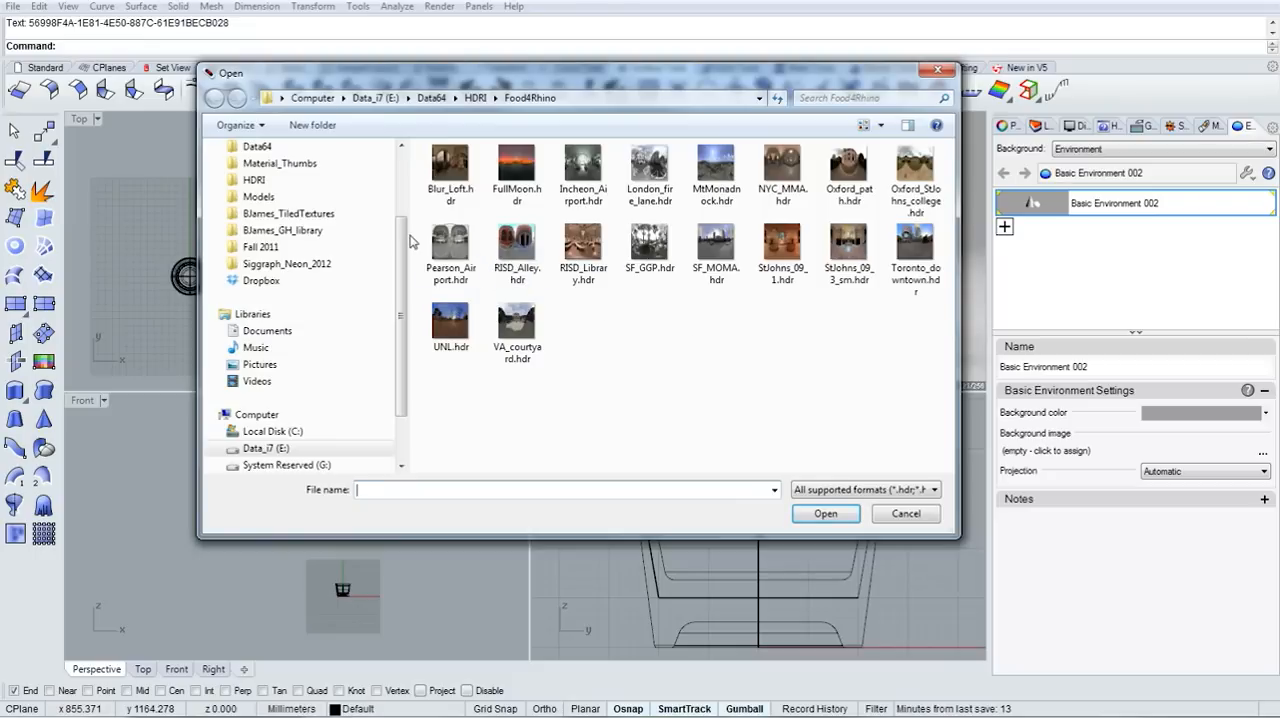
{"action": "left_click", "coordinate": [583, 250]}
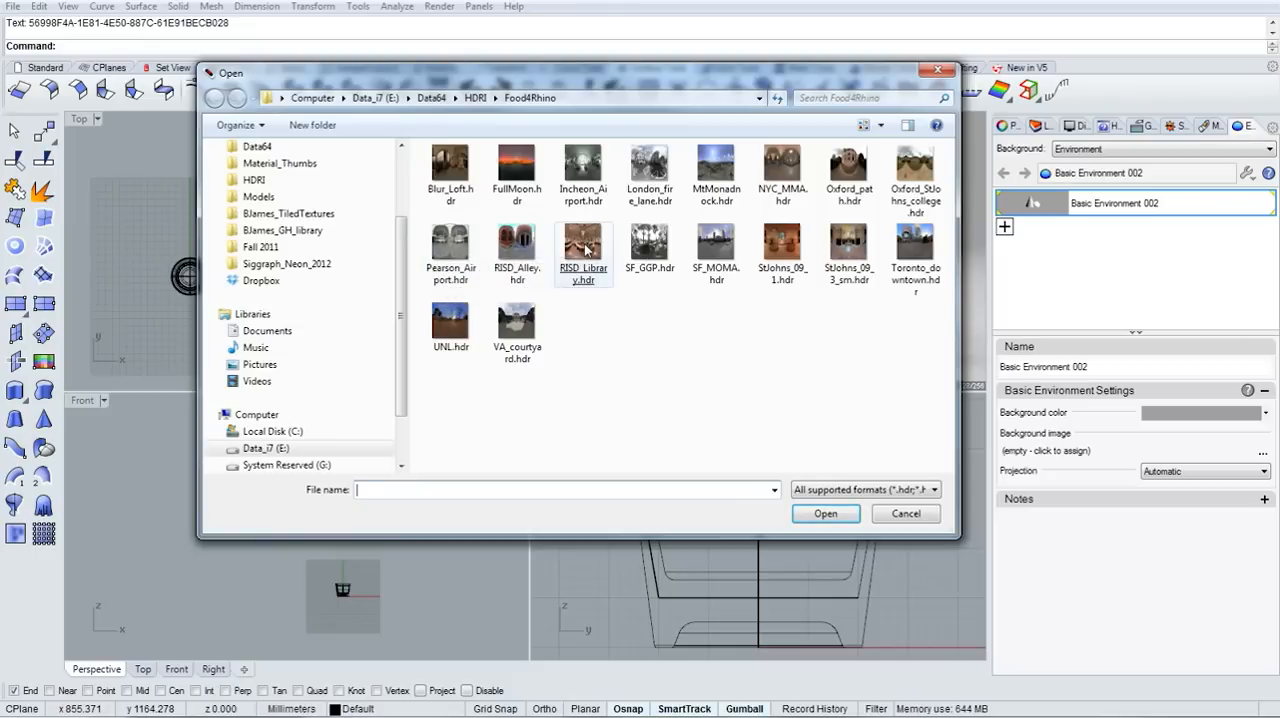
{"action": "left_click", "coordinate": [905, 513]}
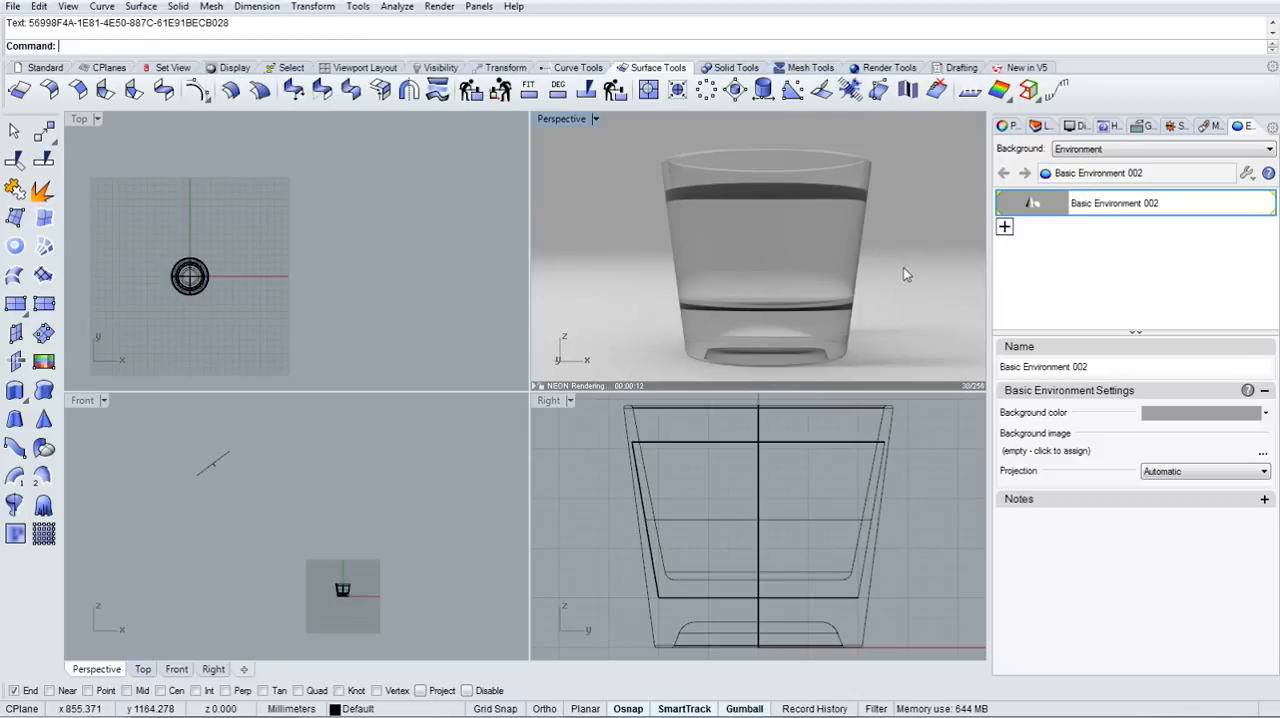
{"action": "mouse_move", "coordinate": [909, 296]}
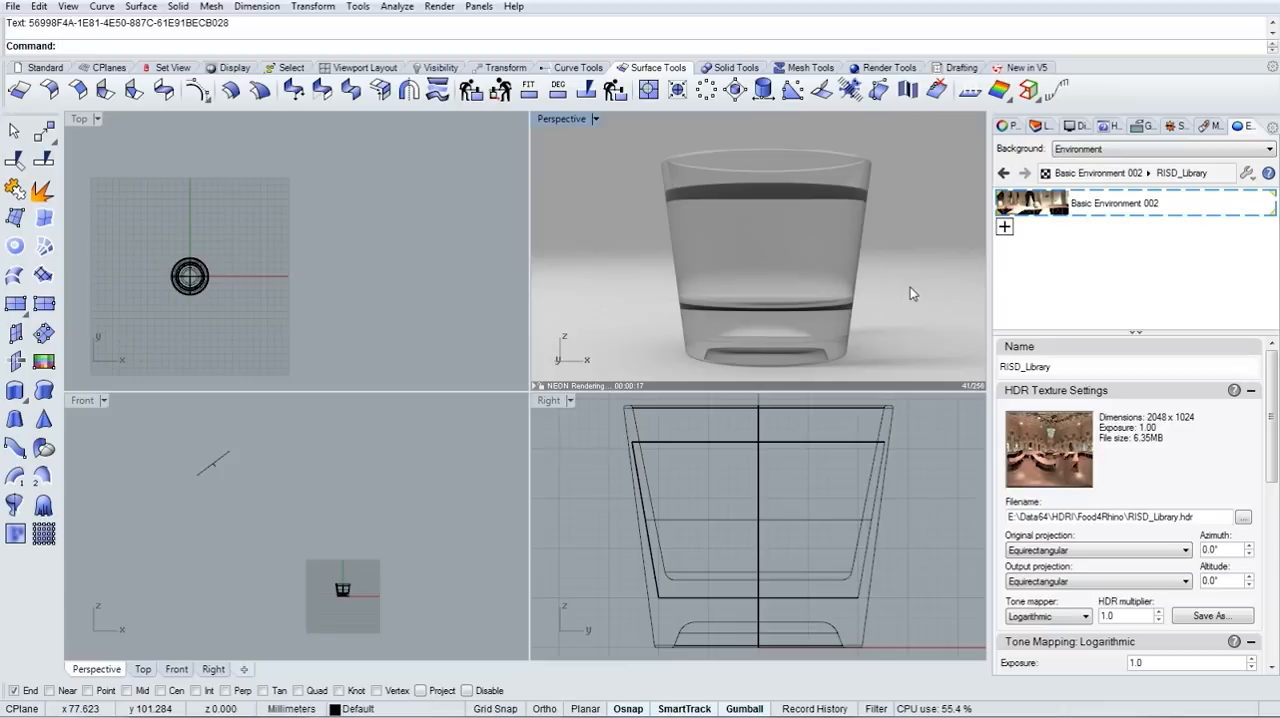
{"action": "mouse_move", "coordinate": [911, 291]}
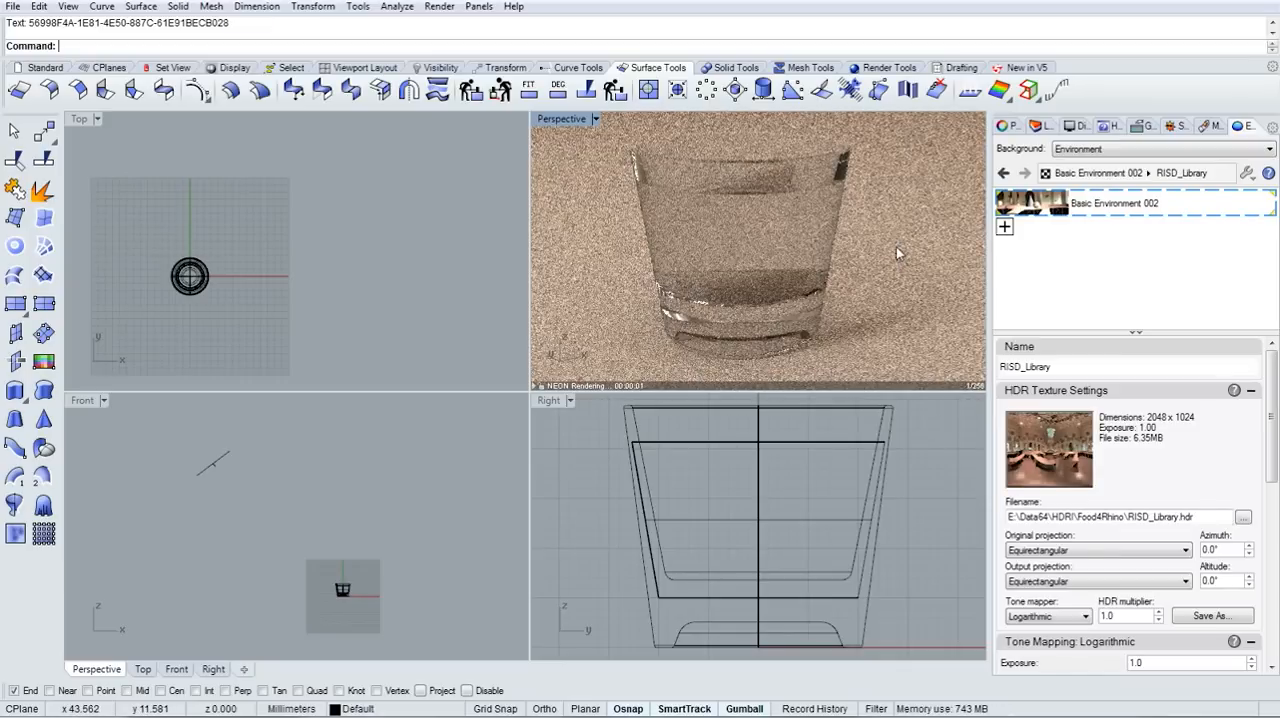
{"action": "left_click", "coordinate": [1077, 125]}
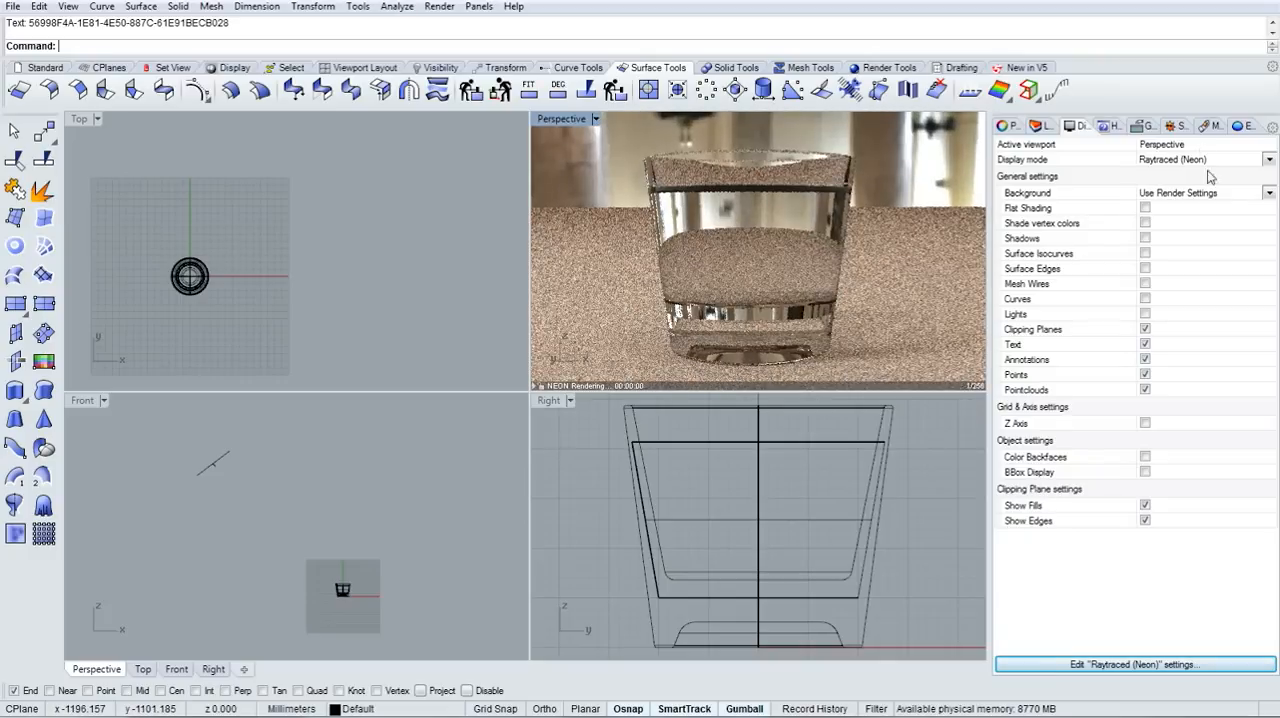
- Set the viewport's solid background colour to white (Val 255)
{"action": "left_click", "coordinate": [1268, 192]}
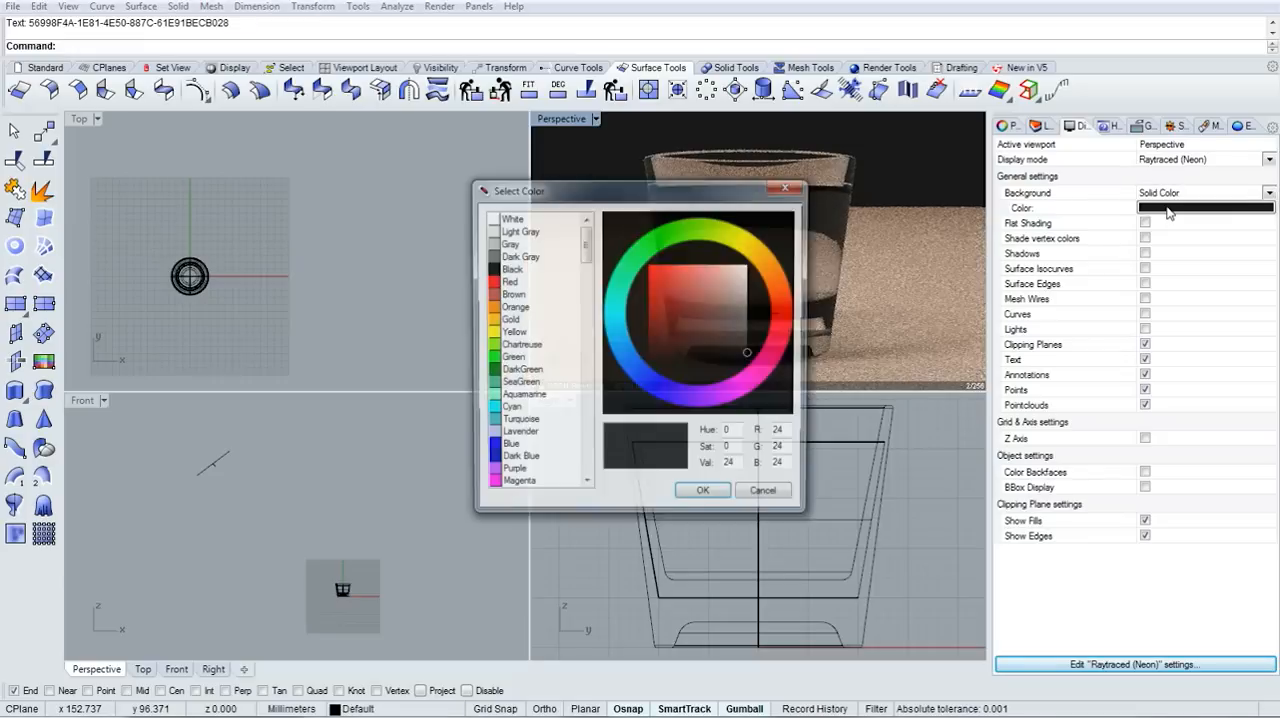
{"action": "left_click", "coordinate": [747, 263]}
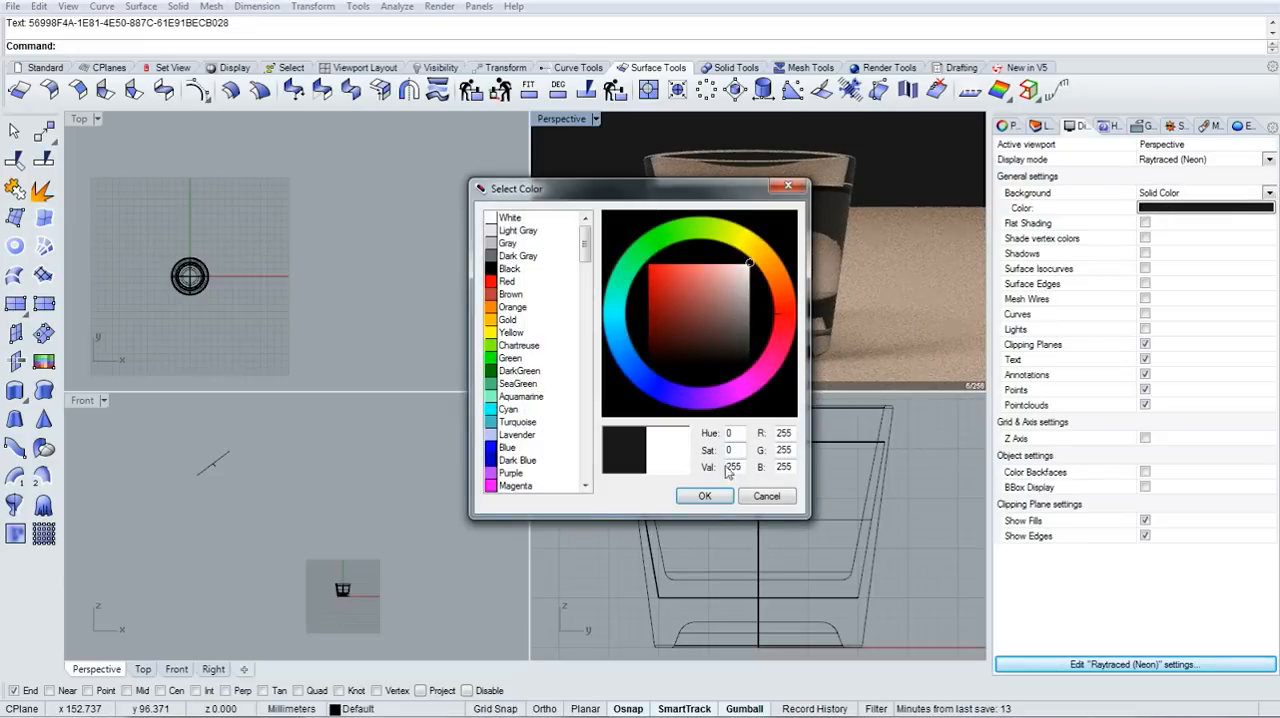
{"action": "left_click", "coordinate": [704, 496]}
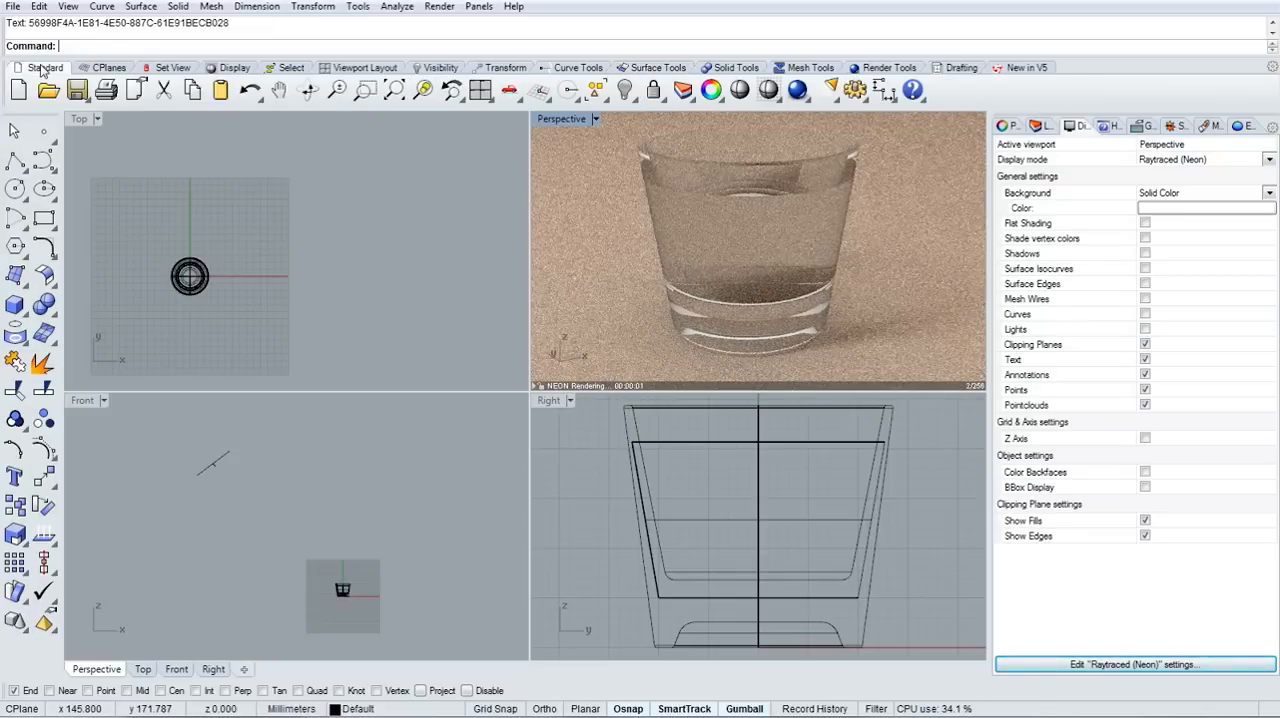
- Confirm the Document Properties rendering settings with gamma at 2.2
{"action": "left_click", "coordinate": [855, 90]}
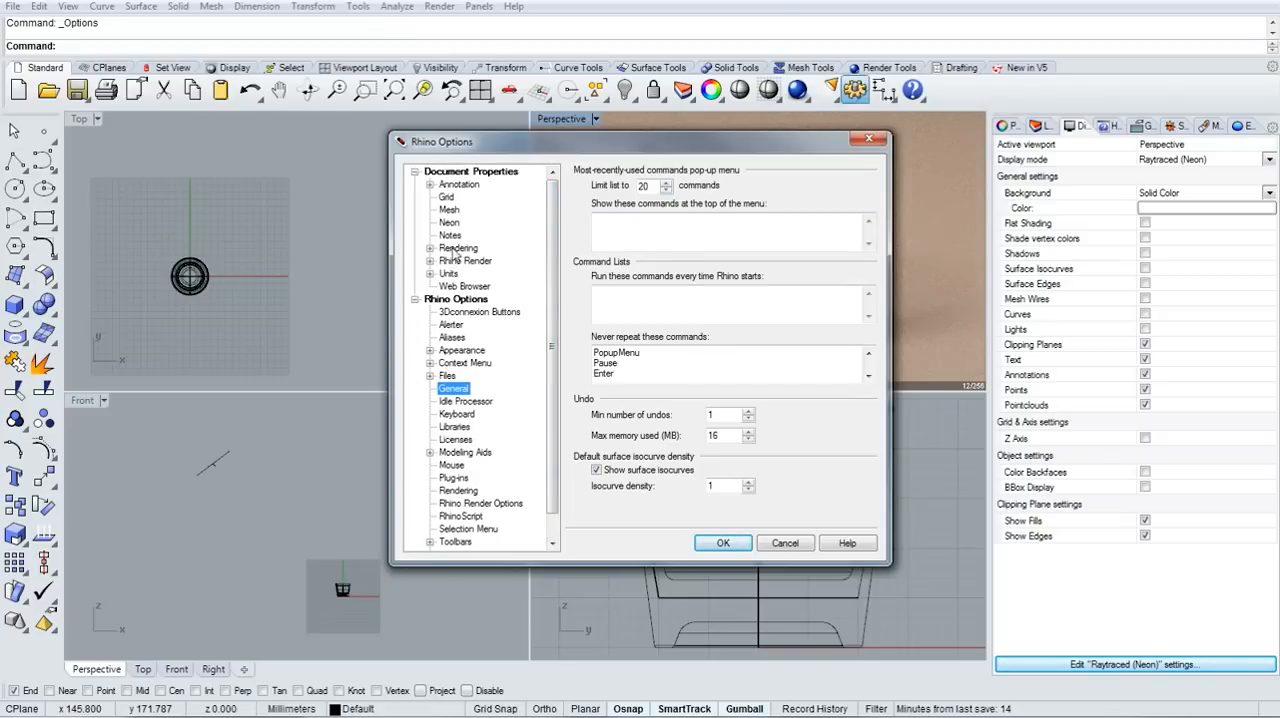
{"action": "left_click", "coordinate": [457, 248]}
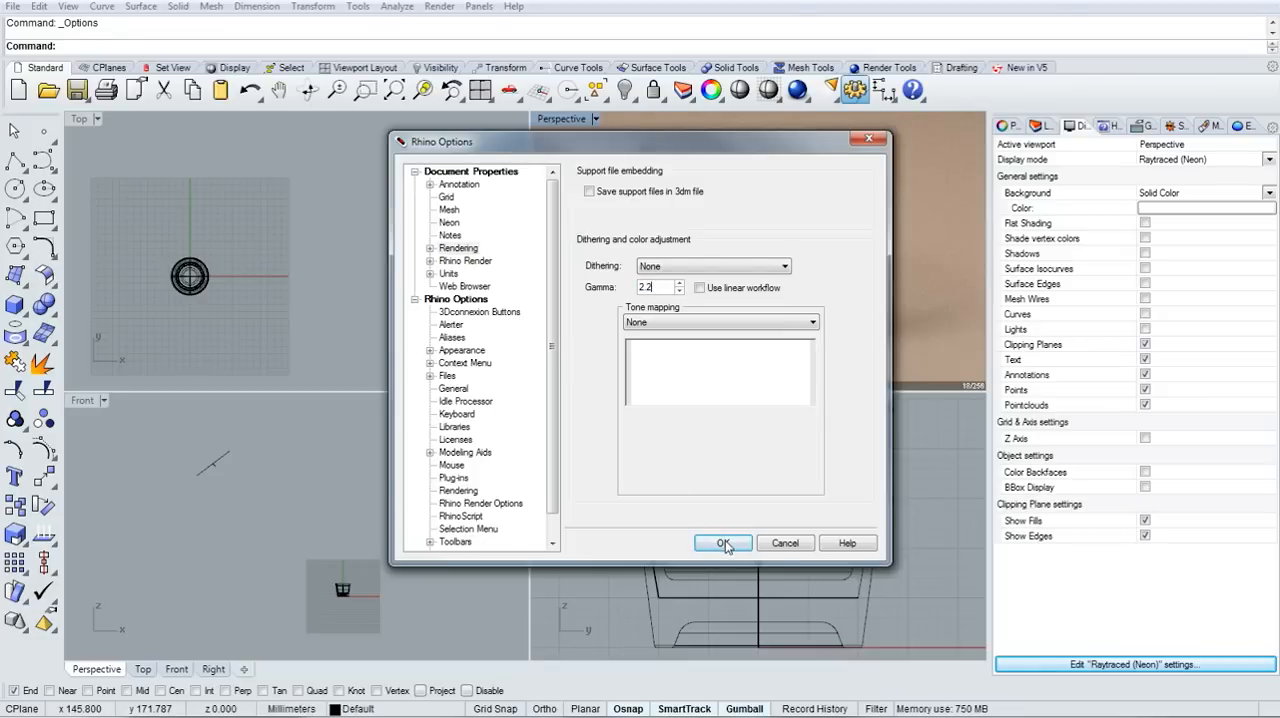
{"action": "left_click", "coordinate": [723, 543]}
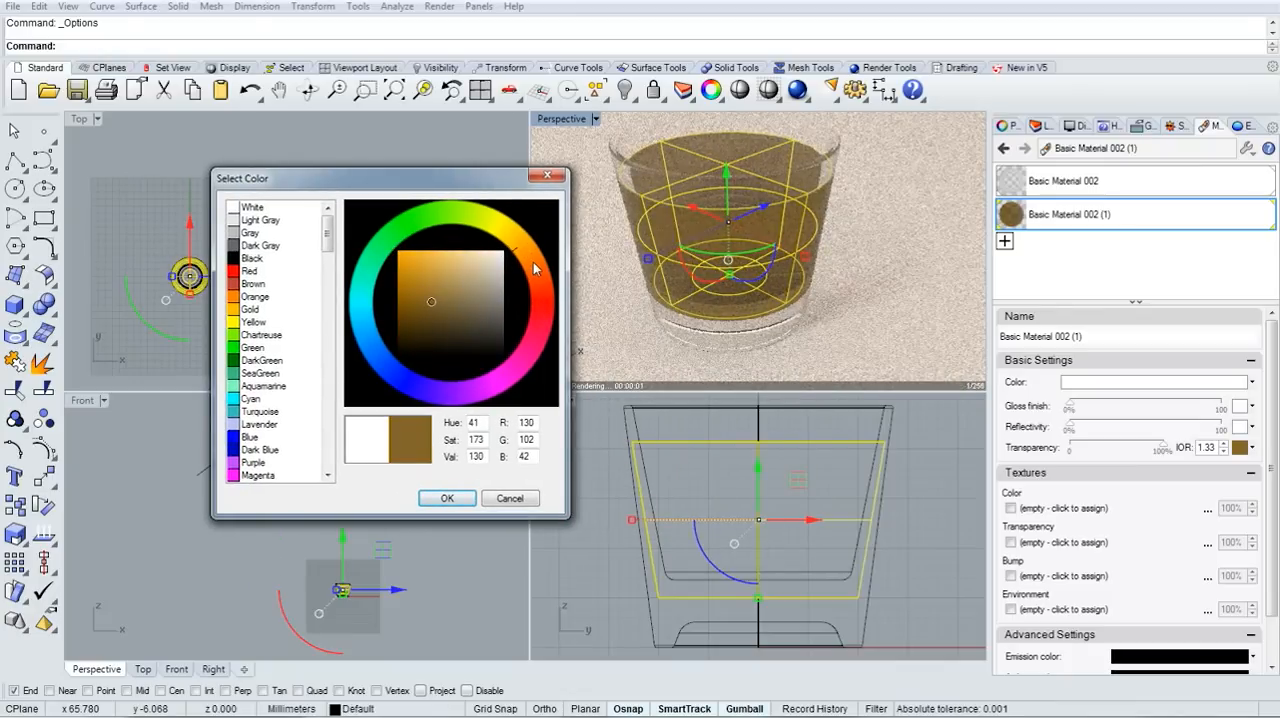
- Set the liquid material's transparency colour to a dark saturated brown
{"action": "left_click", "coordinate": [420, 305]}
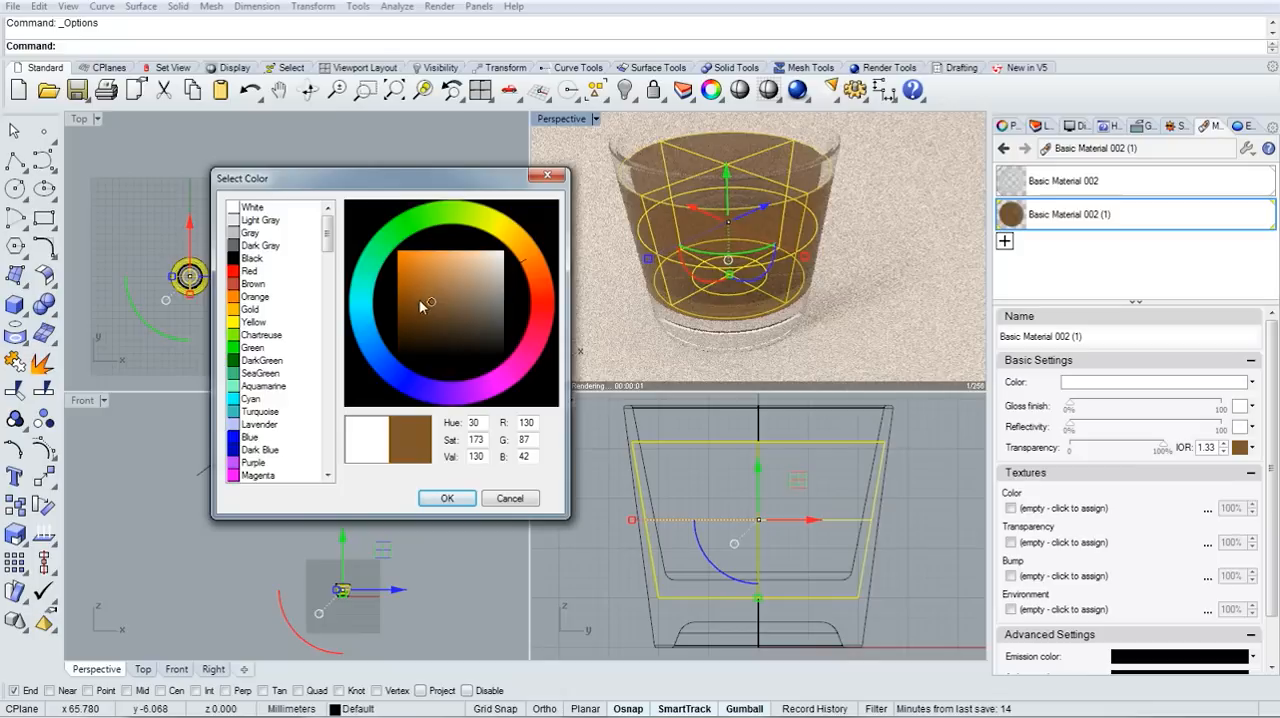
{"action": "left_click", "coordinate": [418, 302]}
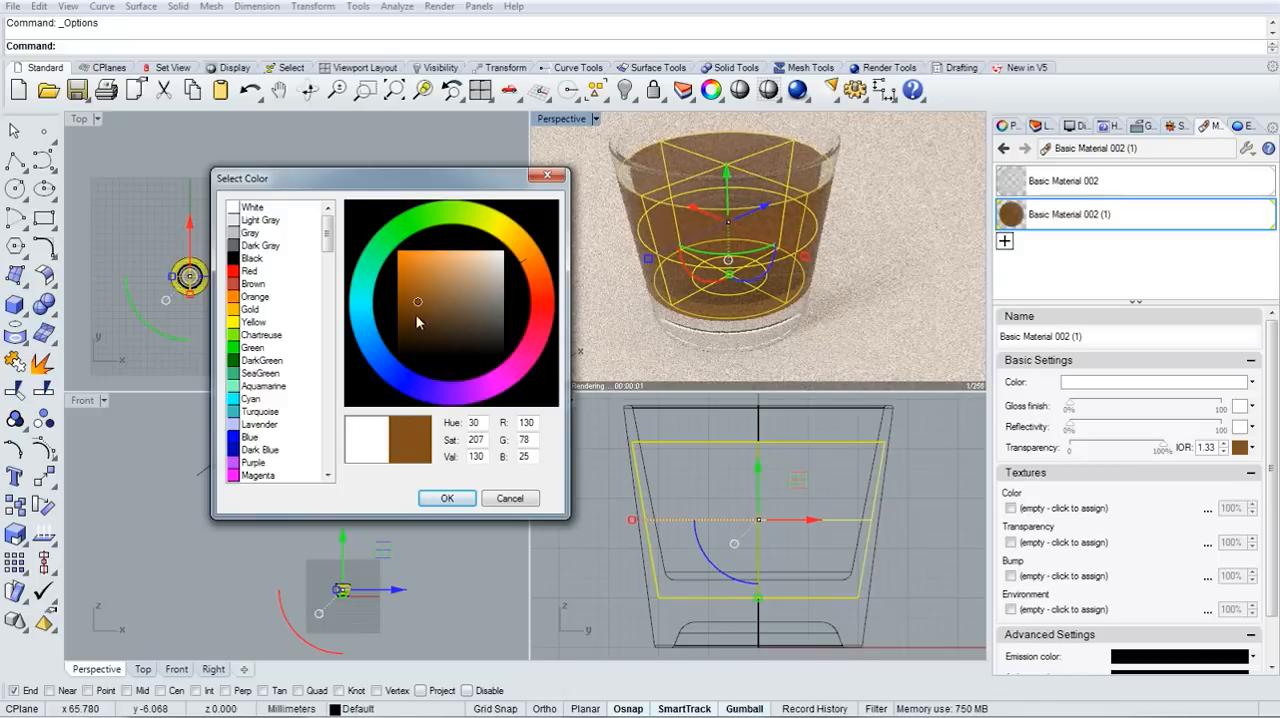
{"action": "left_click", "coordinate": [410, 306]}
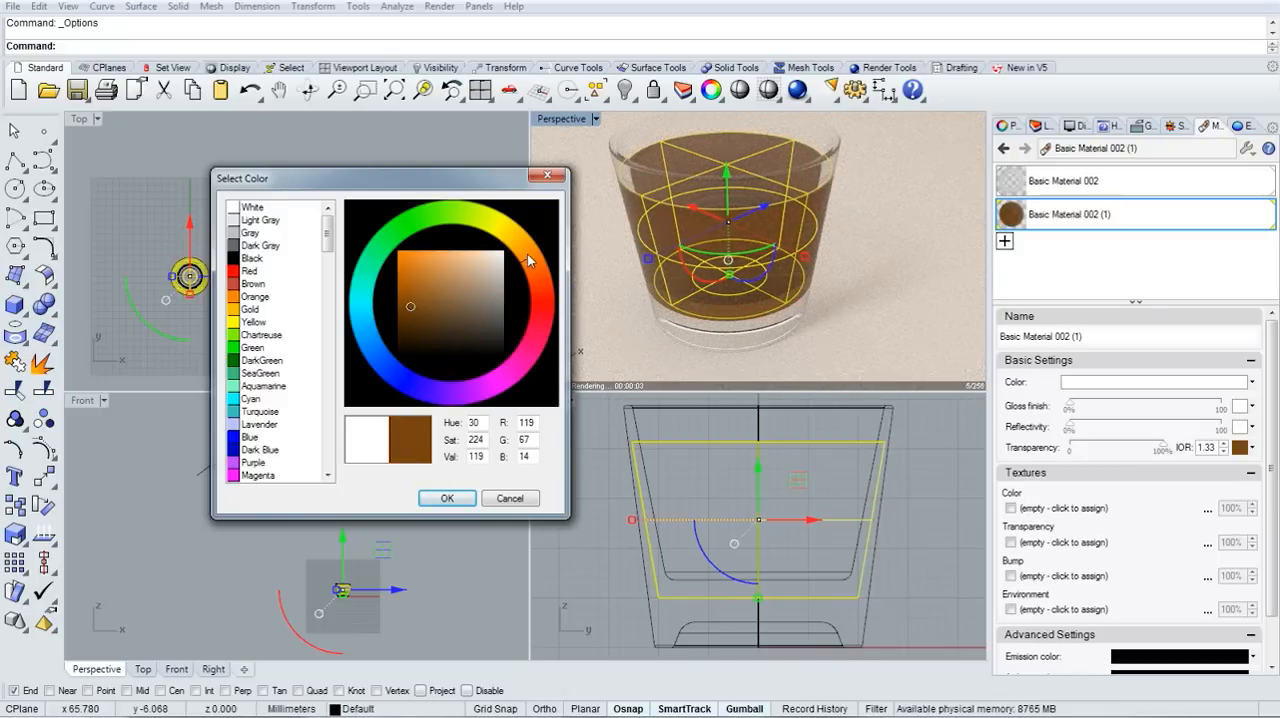
{"action": "left_click", "coordinate": [410, 320]}
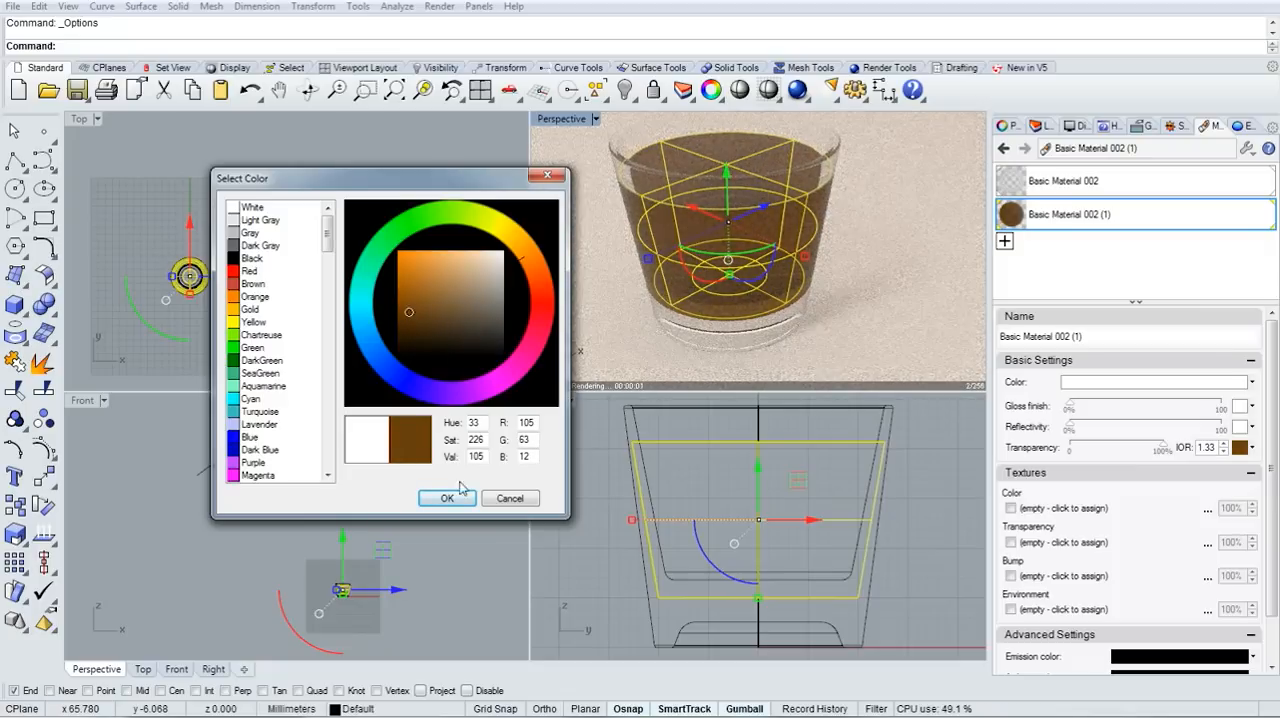
{"action": "left_click", "coordinate": [447, 498]}
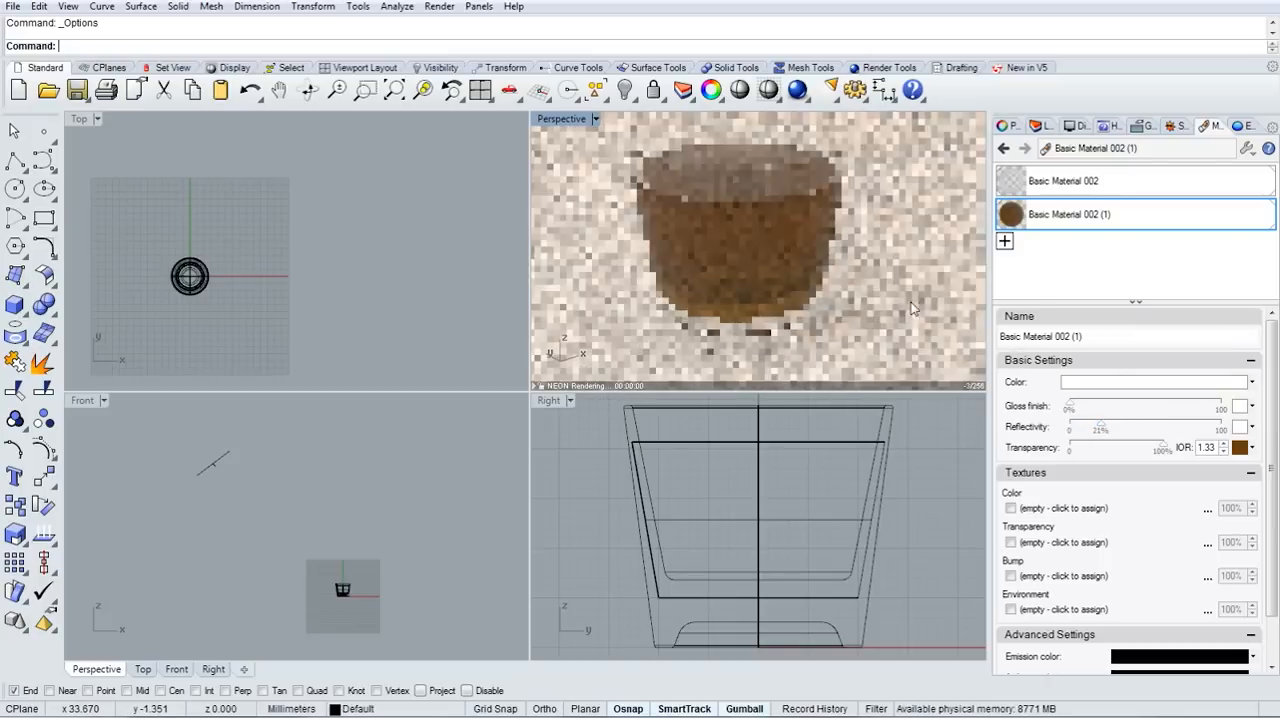
- Set the liquid material's reflectivity tint to a golden orange
{"action": "left_click", "coordinate": [1150, 382]}
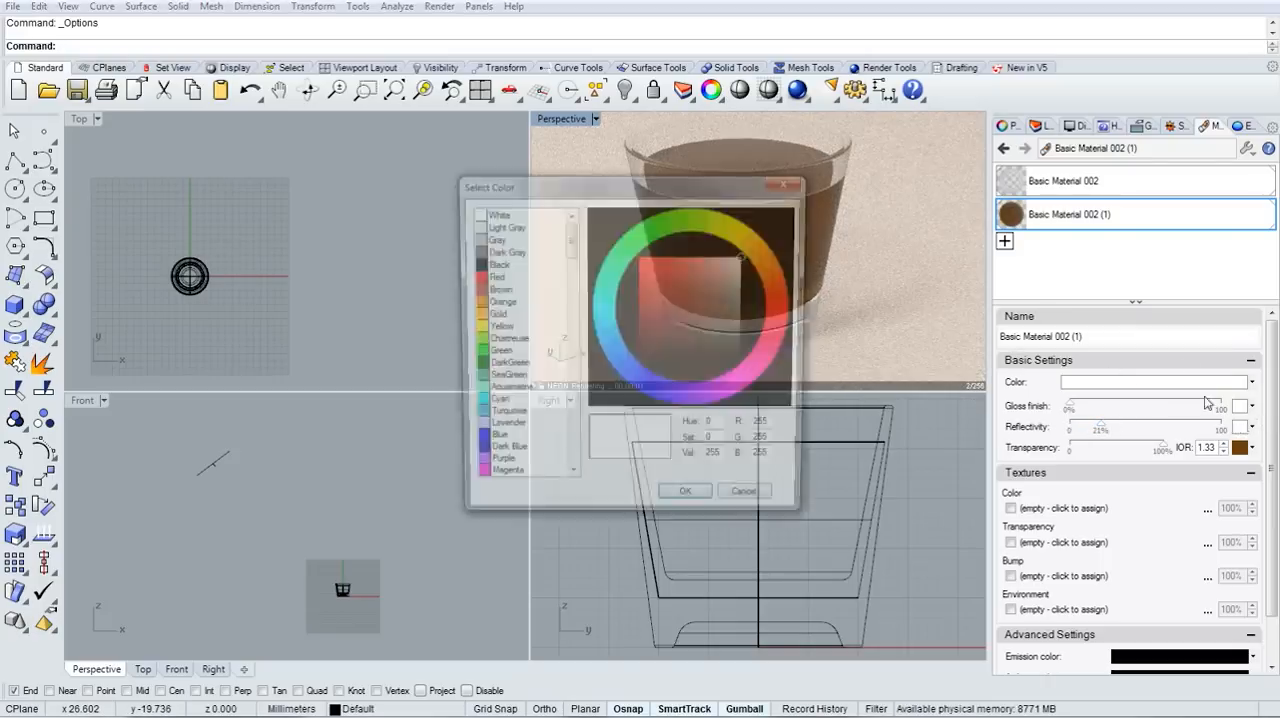
{"action": "left_click", "coordinate": [672, 283]}
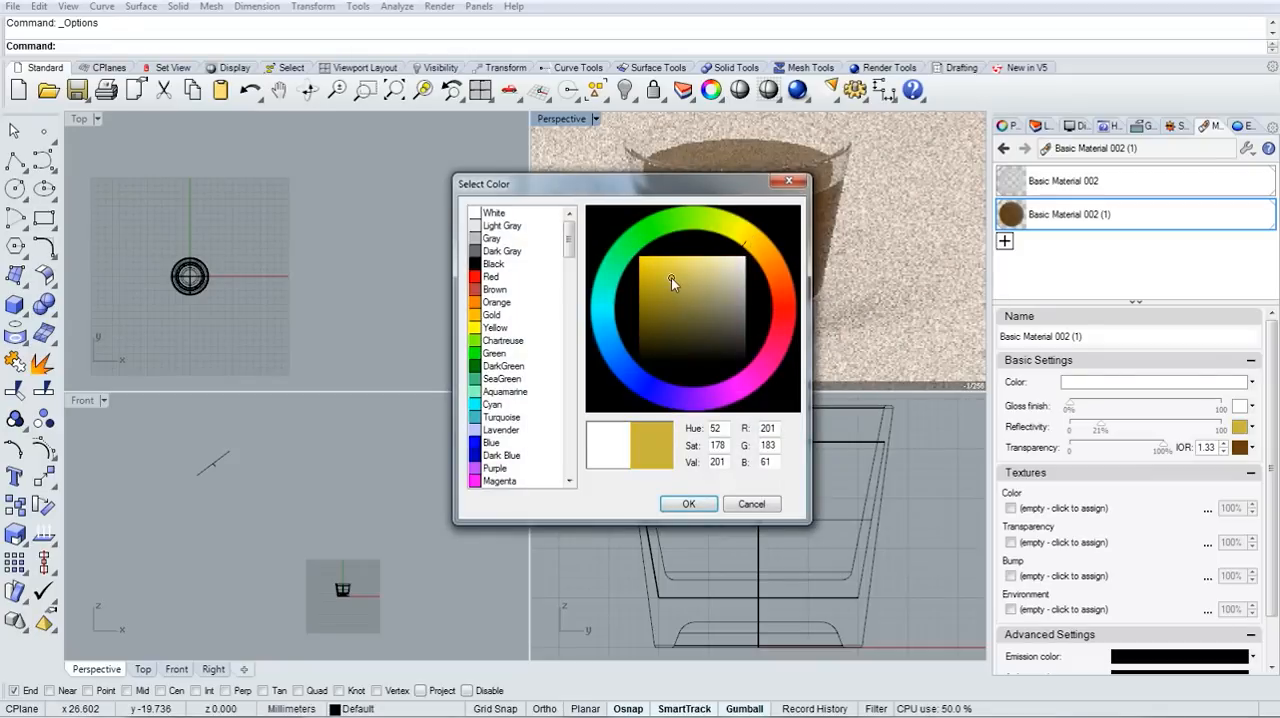
{"action": "left_click", "coordinate": [700, 308]}
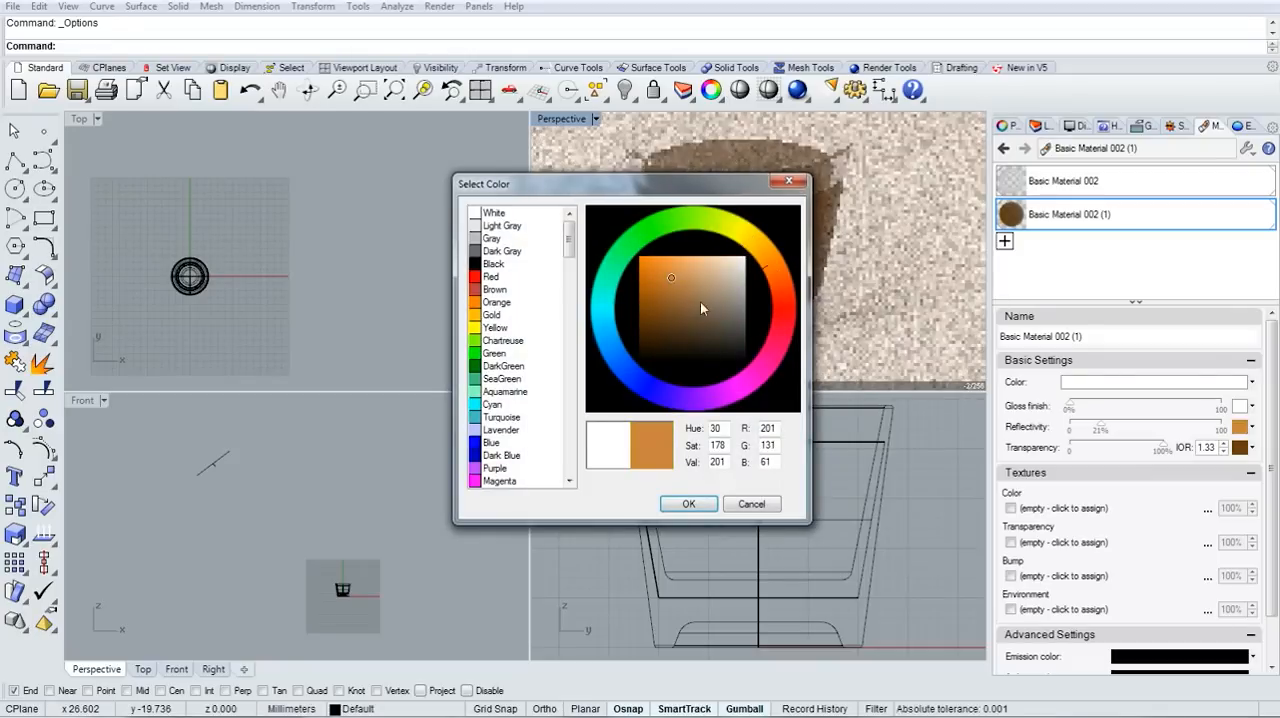
{"action": "left_click", "coordinate": [688, 503]}
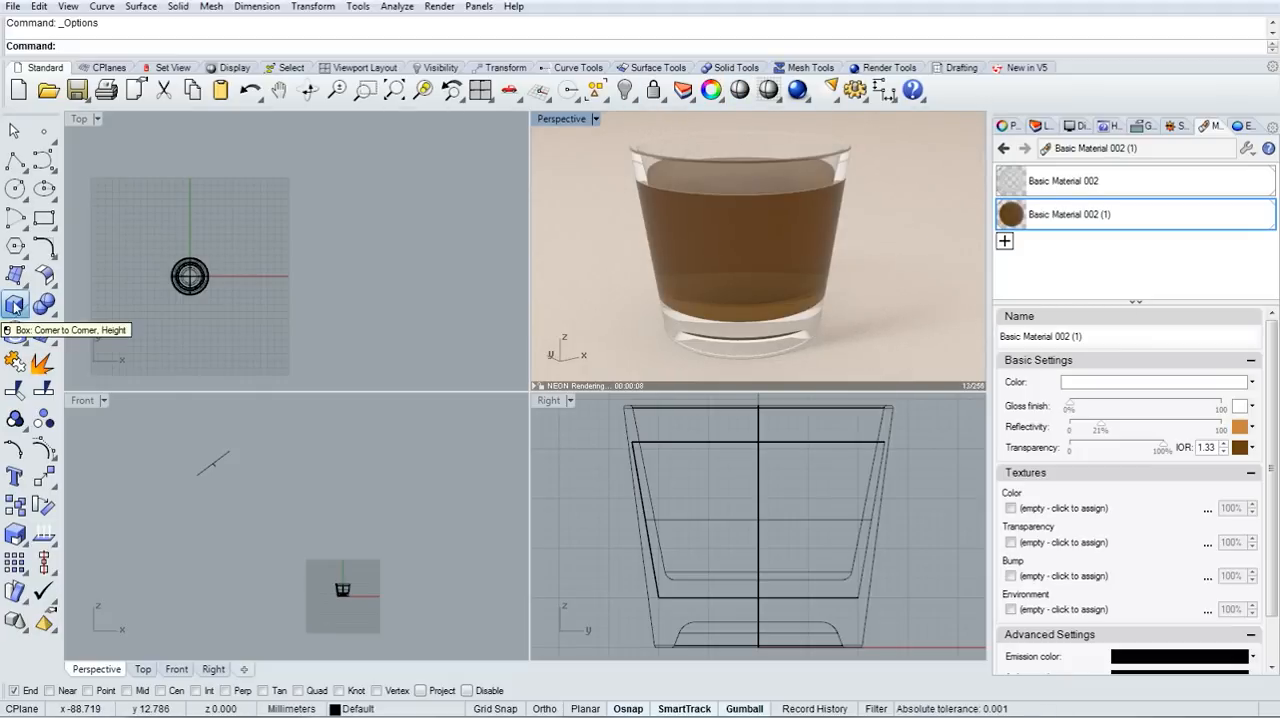
- Draw a box, move it into the glass as an ice cube, and give its material IOR 1.33
{"action": "left_click", "coordinate": [134, 273]}
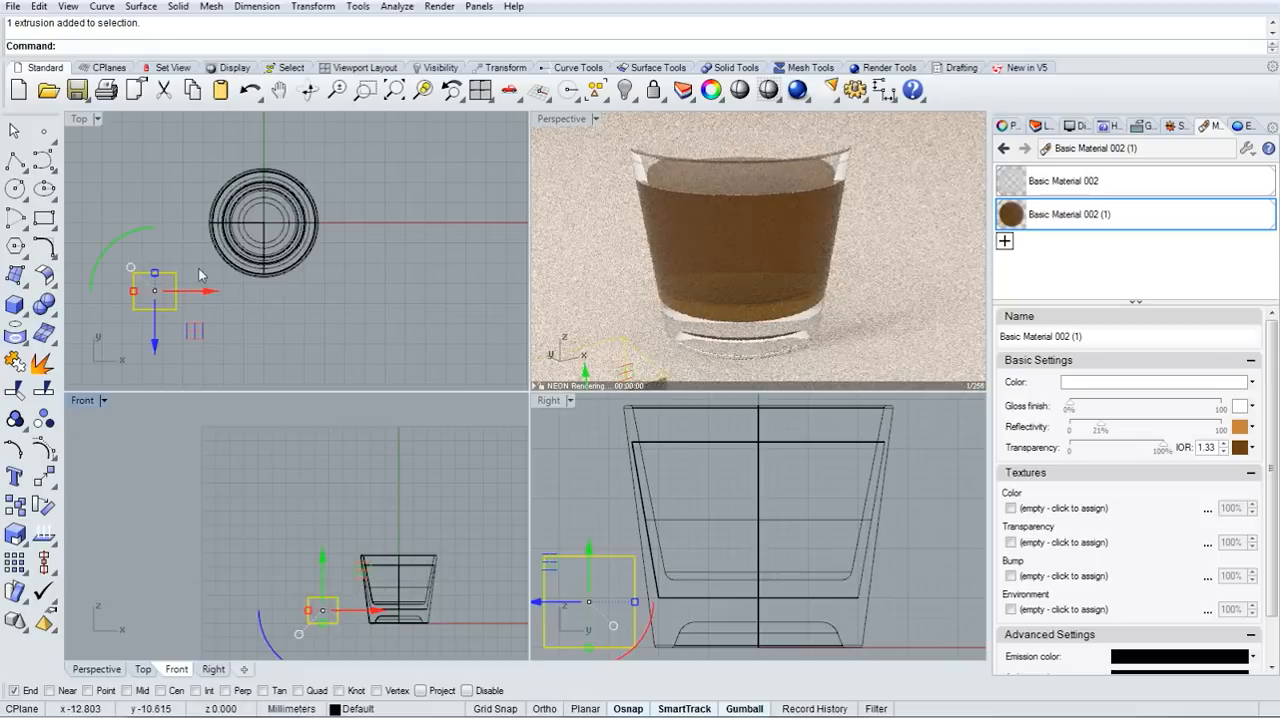
{"action": "left_click_drag", "start_coordinate": [155, 290], "coordinate": [100, 300]}
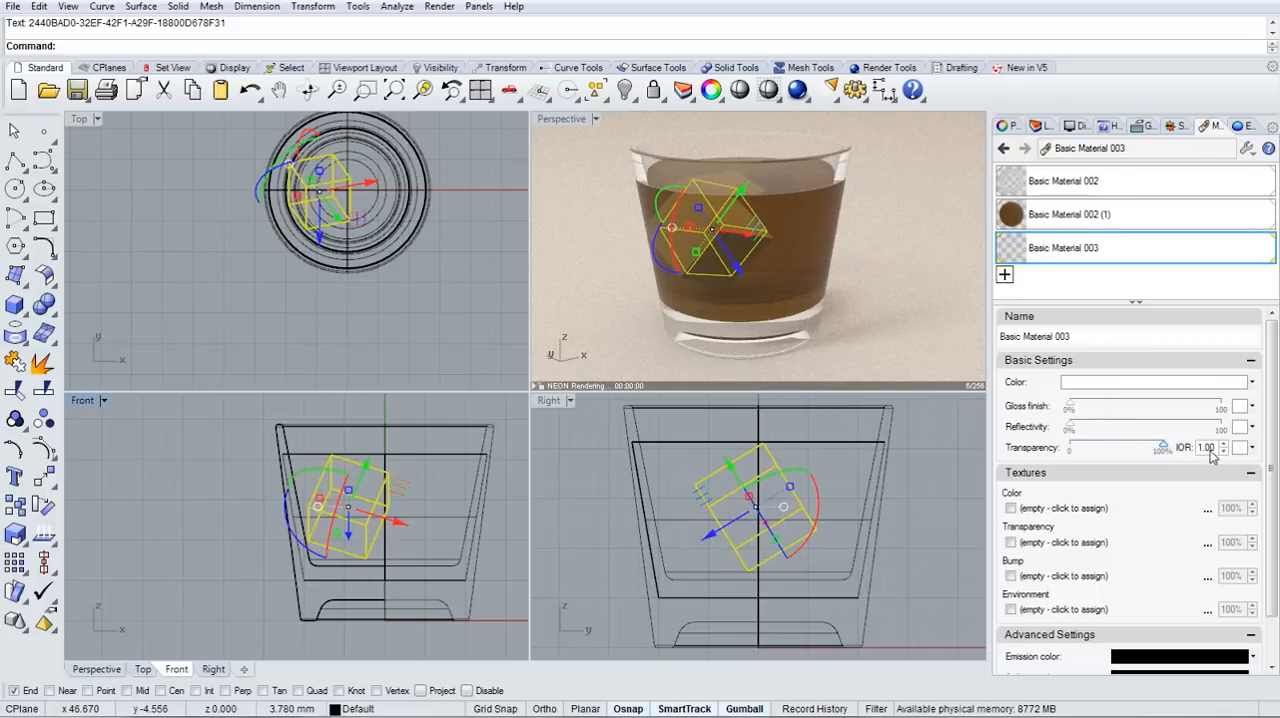
{"action": "left_click", "coordinate": [1223, 447]}
{"action": "type", "text": "1.33"}
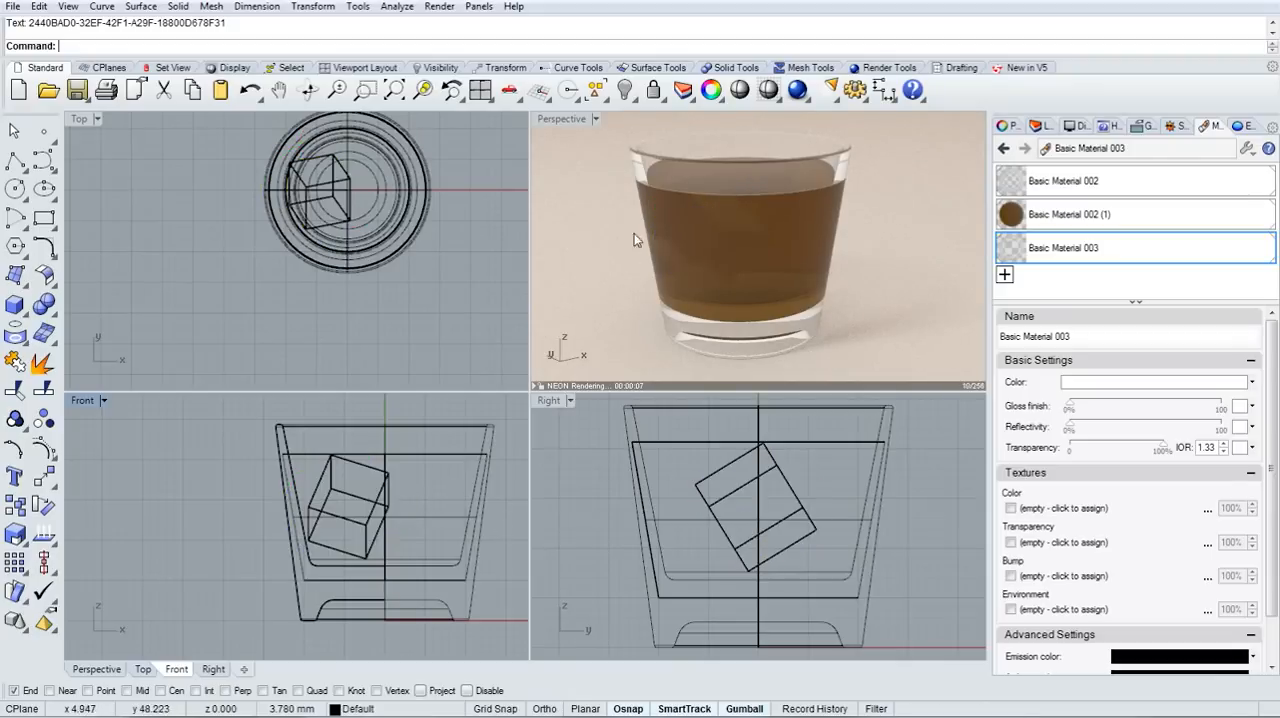
{"action": "left_click", "coordinate": [740, 505]}
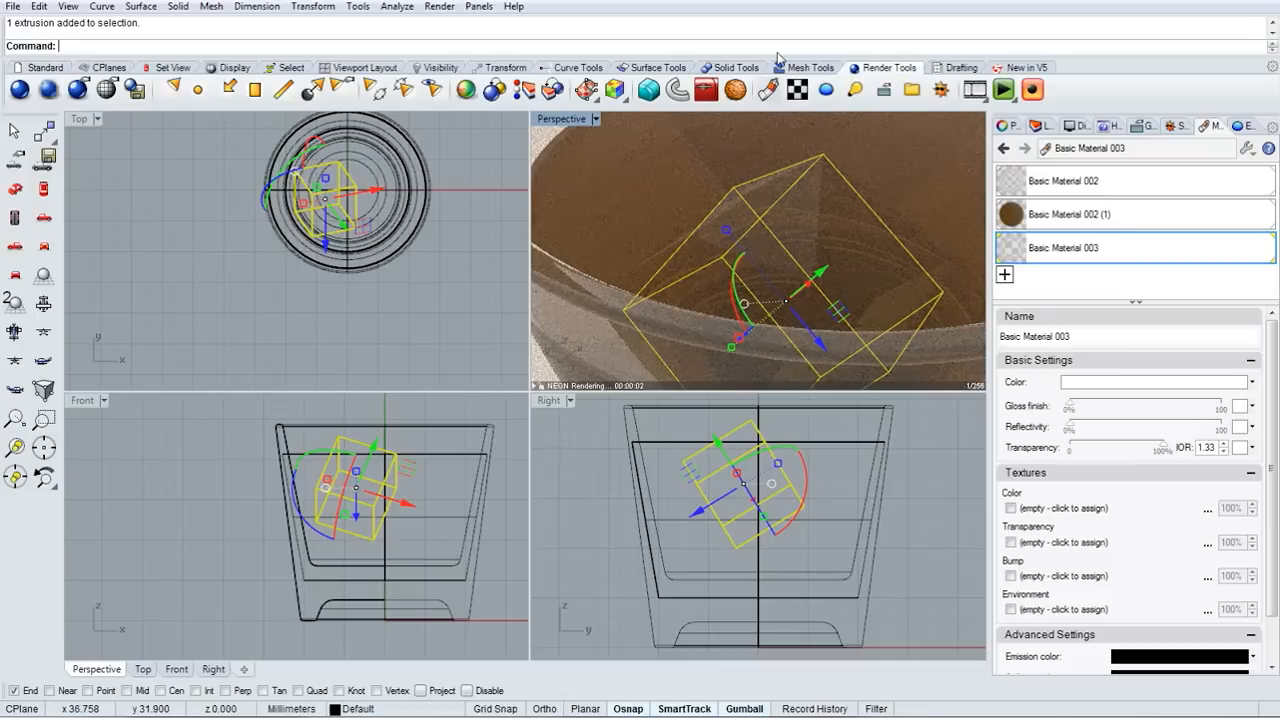
- Apply edge softening of 0.5 to the ice cube from Render Tools
{"action": "left_click", "coordinate": [313, 90]}
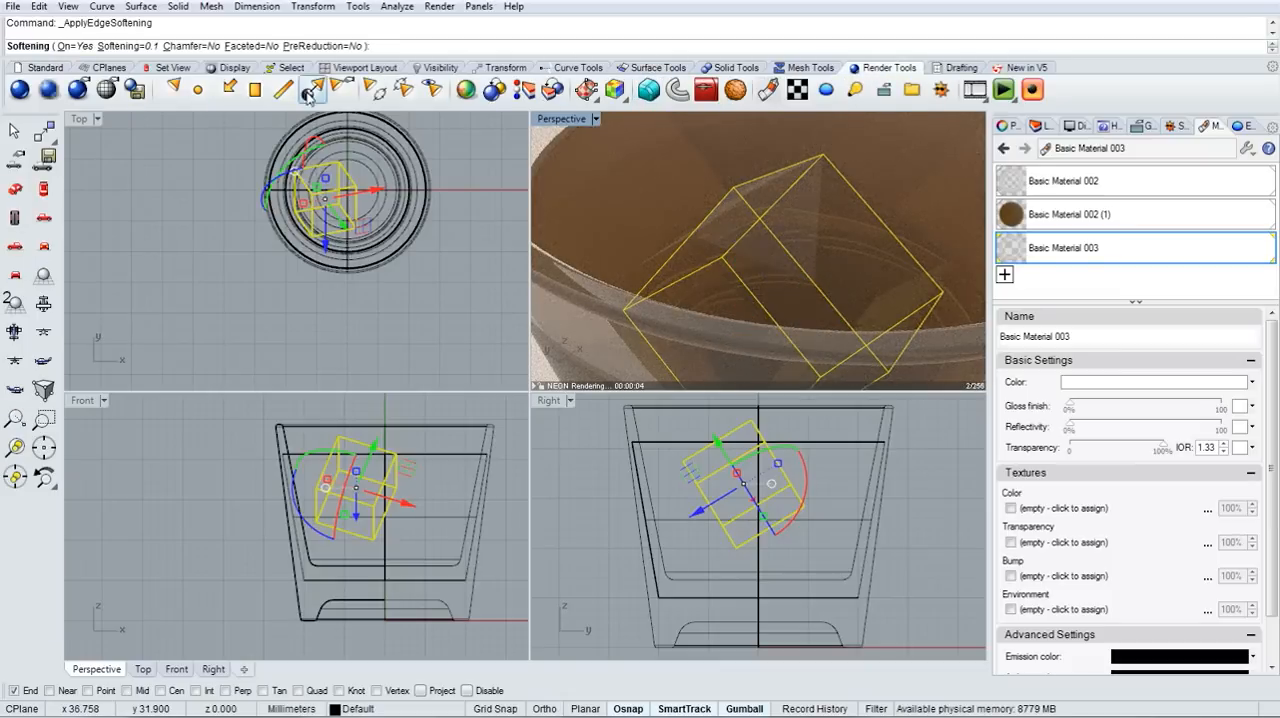
{"action": "mouse_move", "coordinate": [170, 90]}
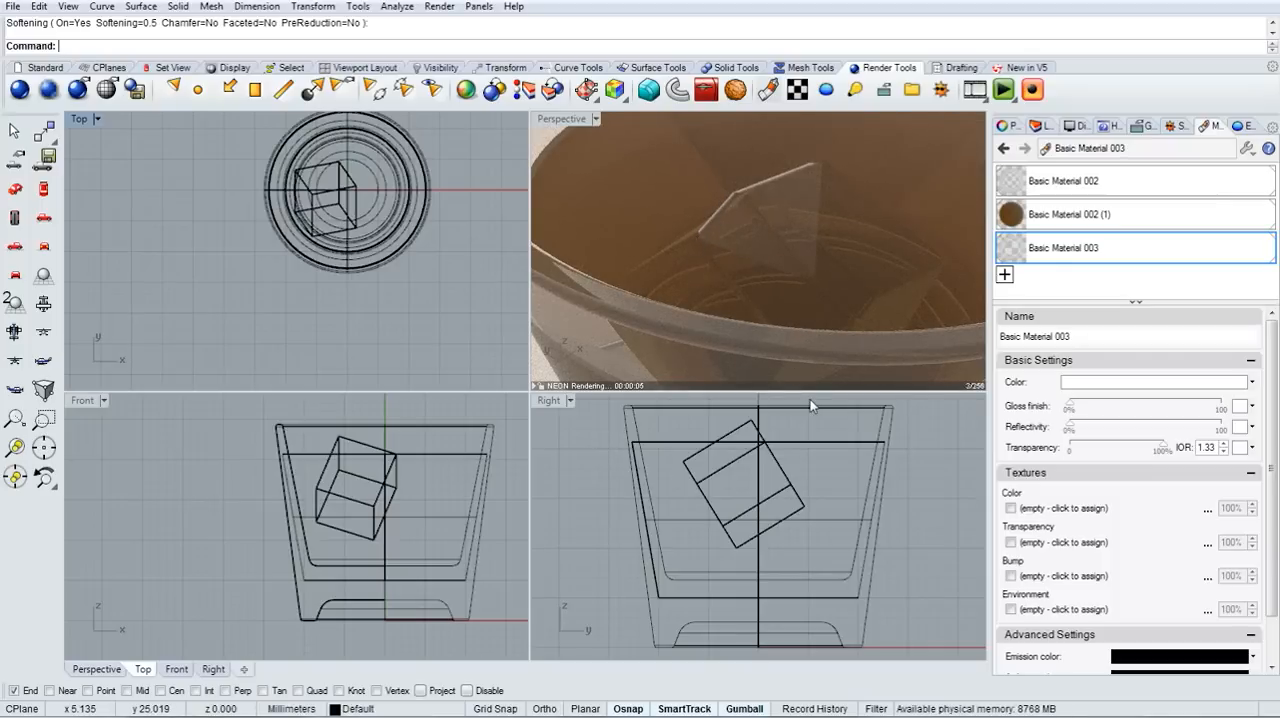
{"action": "mouse_move", "coordinate": [787, 330]}
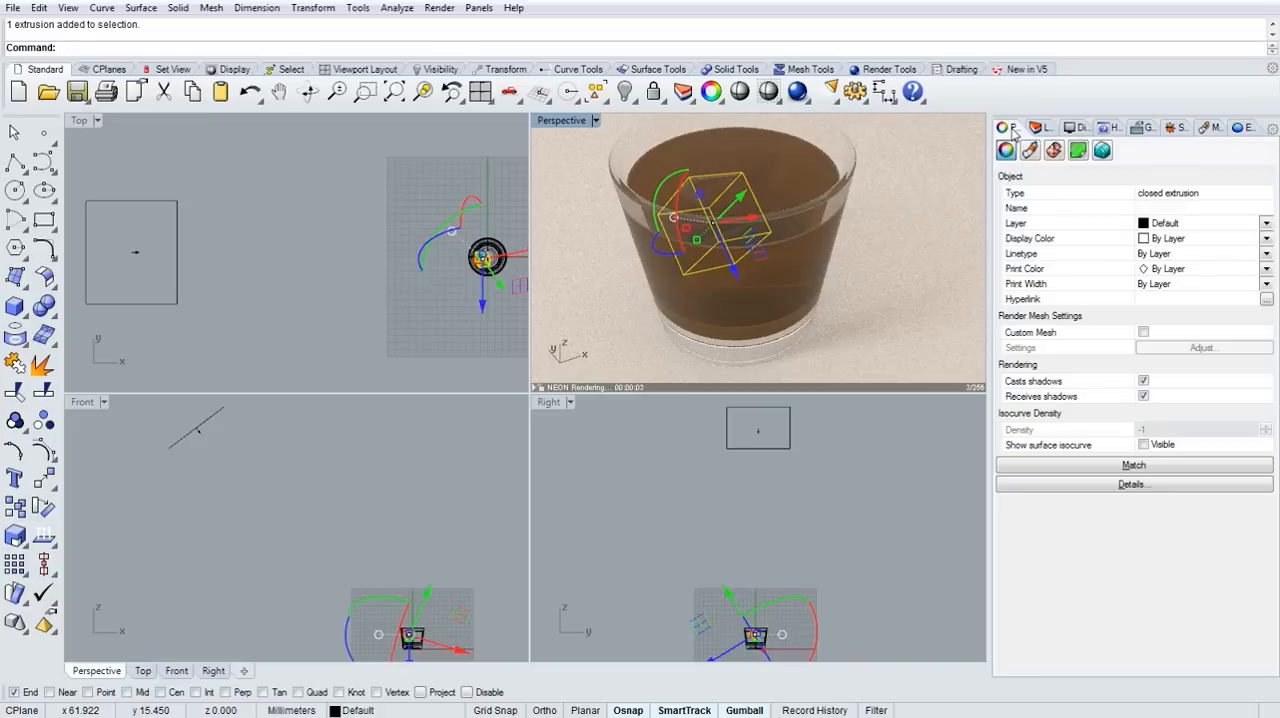
- Show the Perspective viewport's camera and size properties
{"action": "left_click", "coordinate": [1101, 150]}
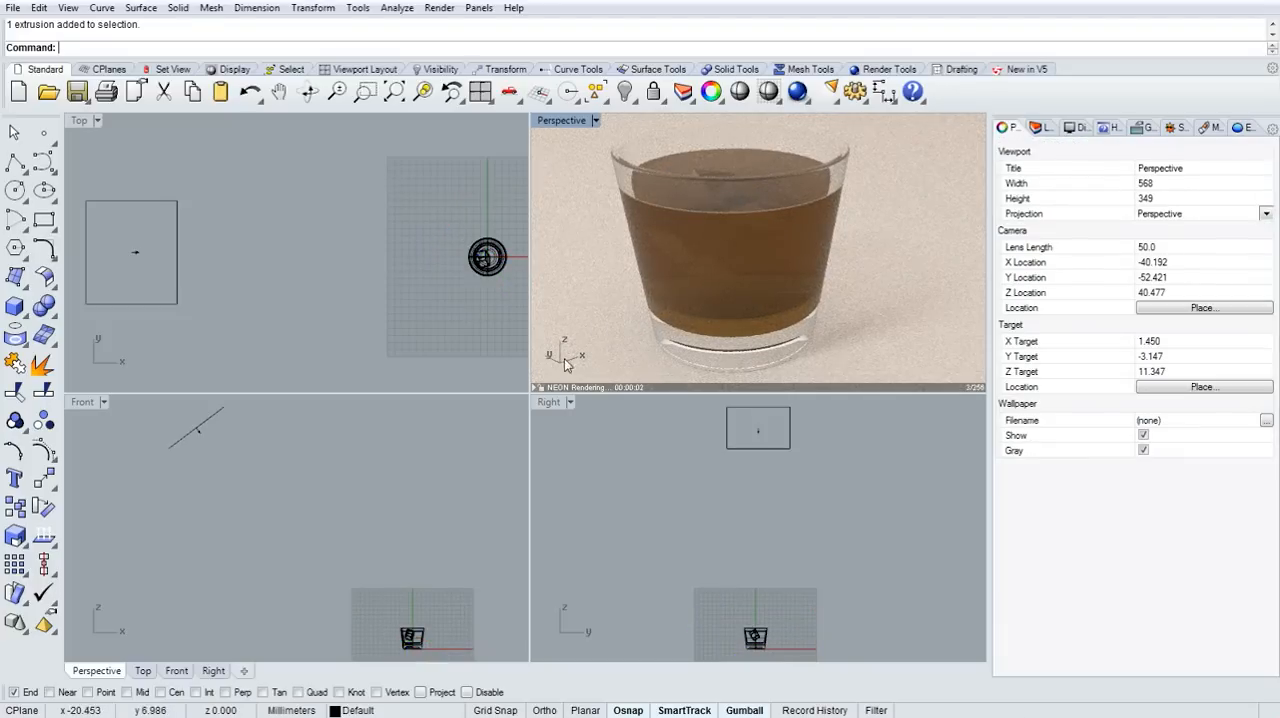
{"action": "mouse_move", "coordinate": [855, 92]}
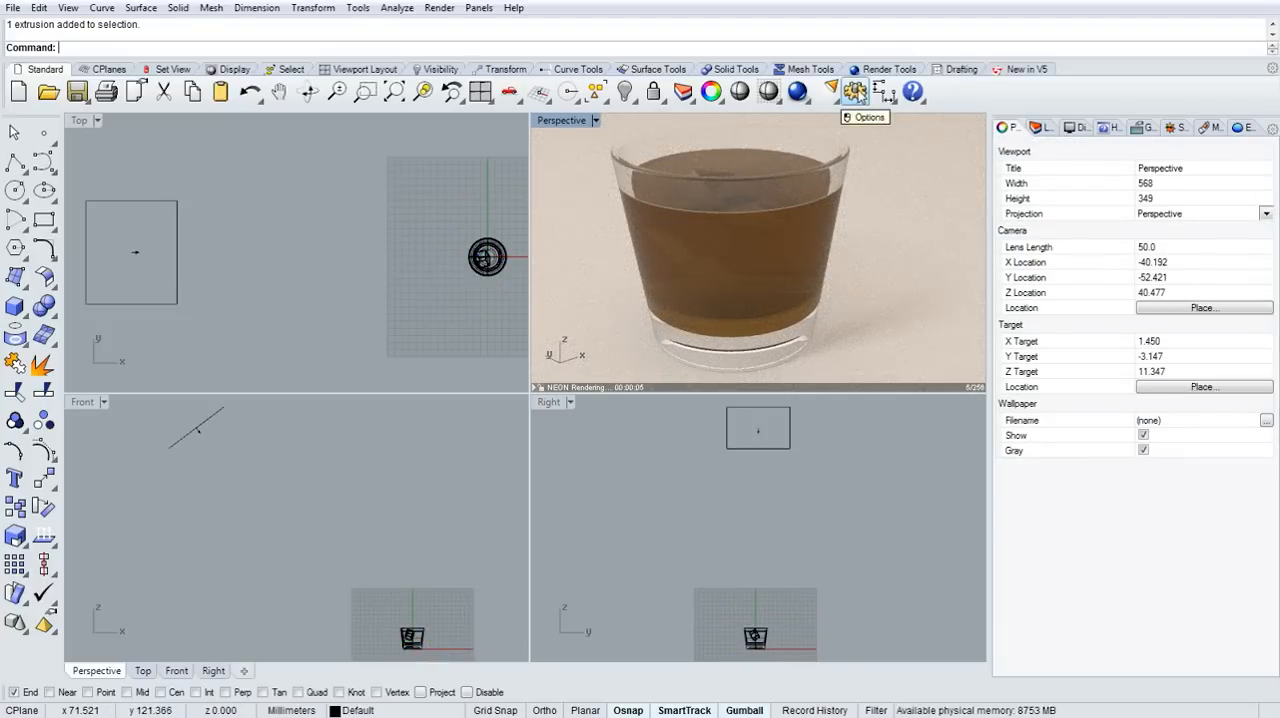
- Review and confirm the grid settings in Options
{"action": "left_click", "coordinate": [855, 92]}
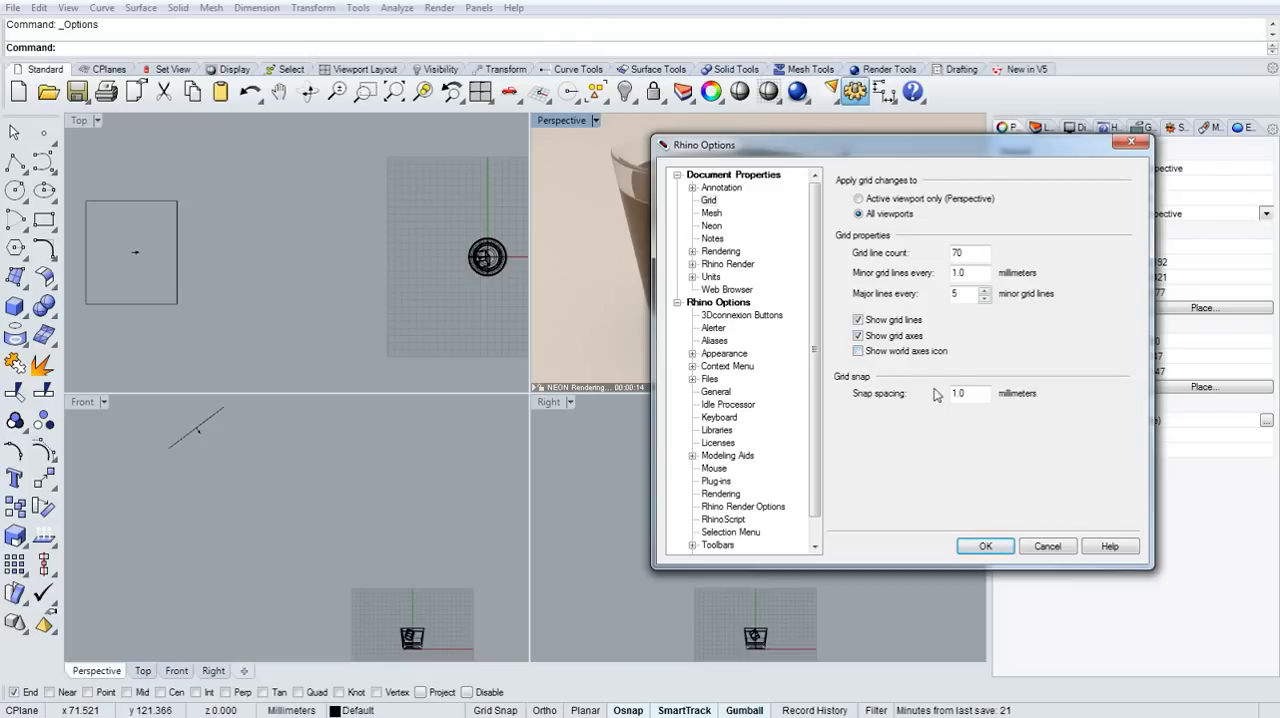
{"action": "left_click", "coordinate": [984, 546]}
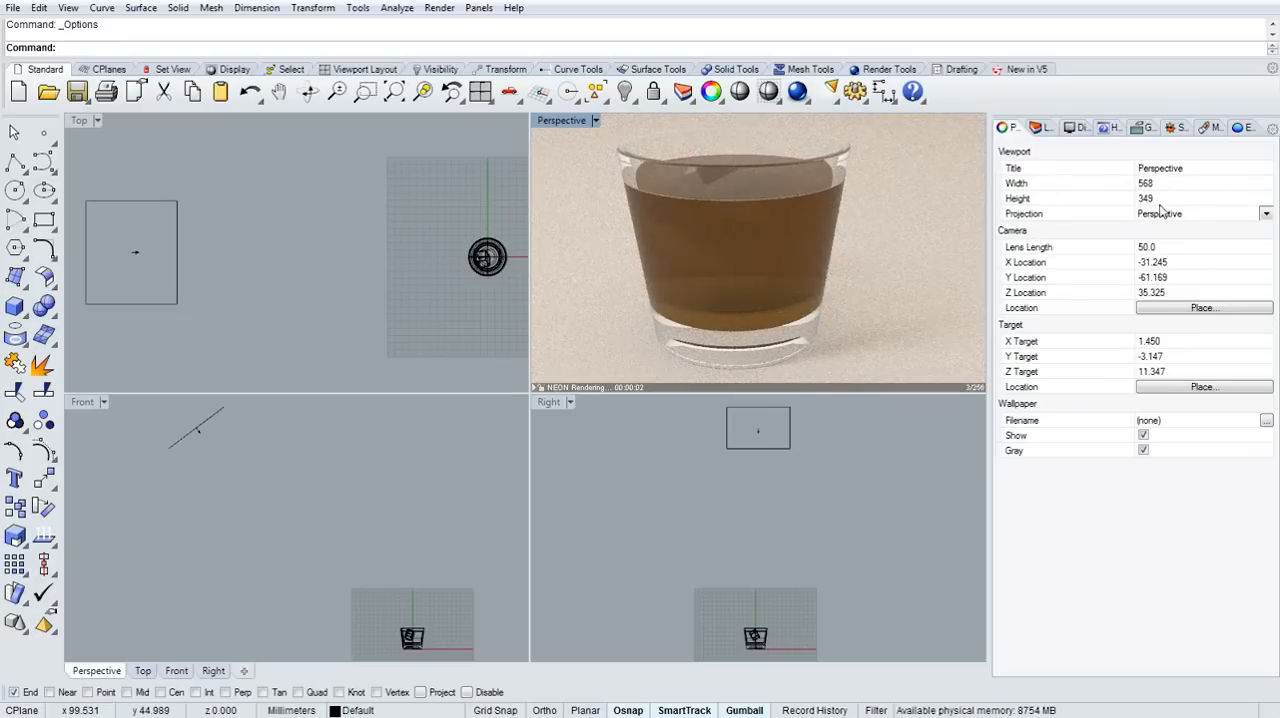
- Show the viewport's display mode settings for the floating view
{"action": "left_click", "coordinate": [1076, 128]}
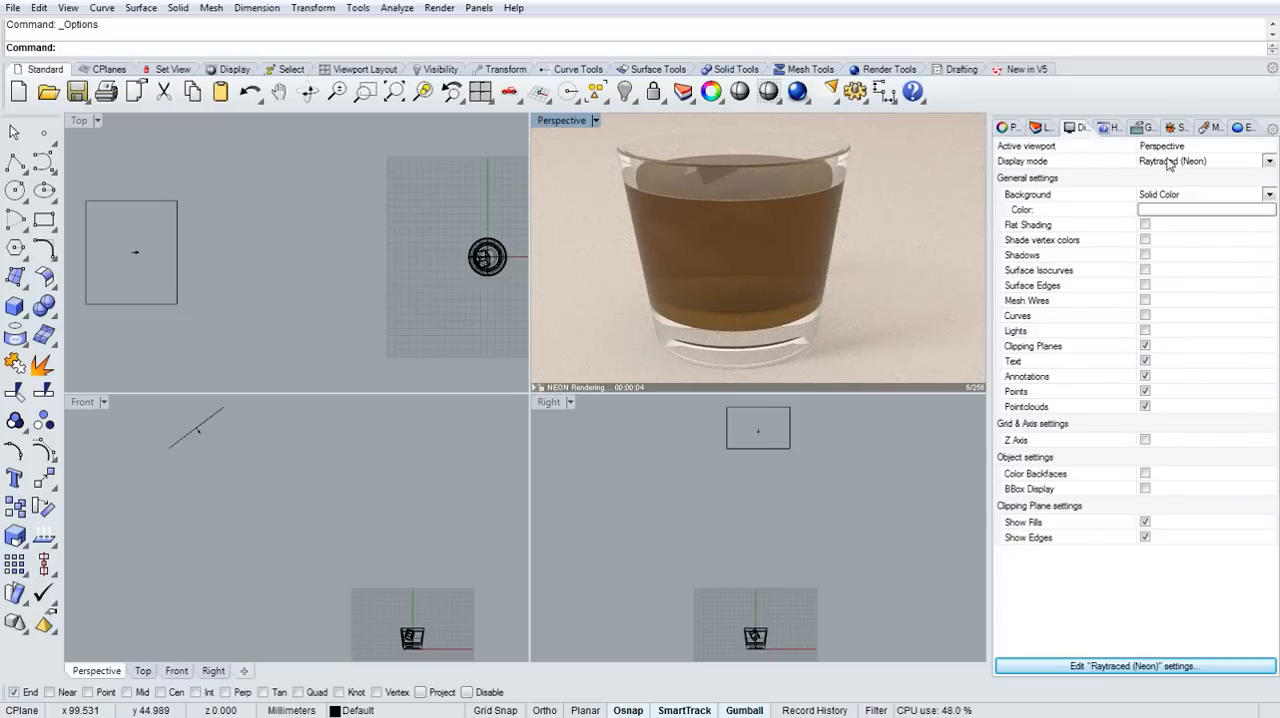
{"action": "left_click", "coordinate": [1205, 161]}
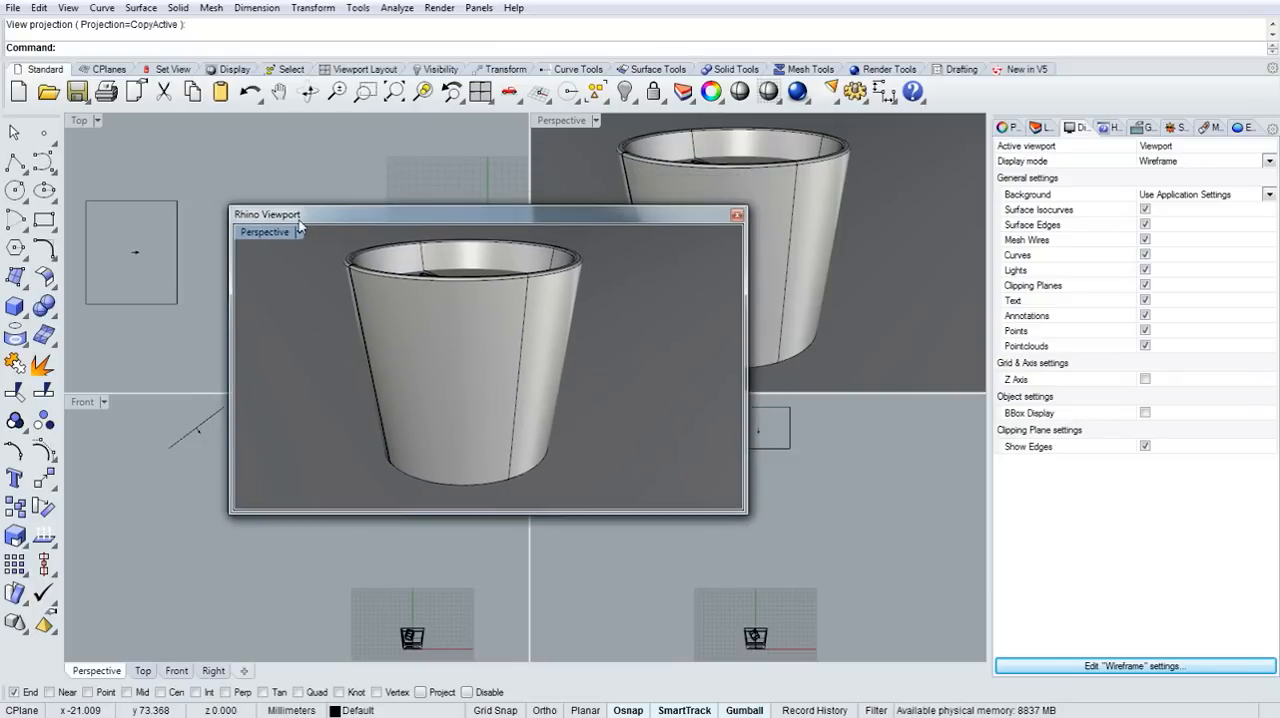
- Switch the floating view to Raytraced (Neon) and set its width to 640
{"action": "left_click", "coordinate": [1269, 161]}
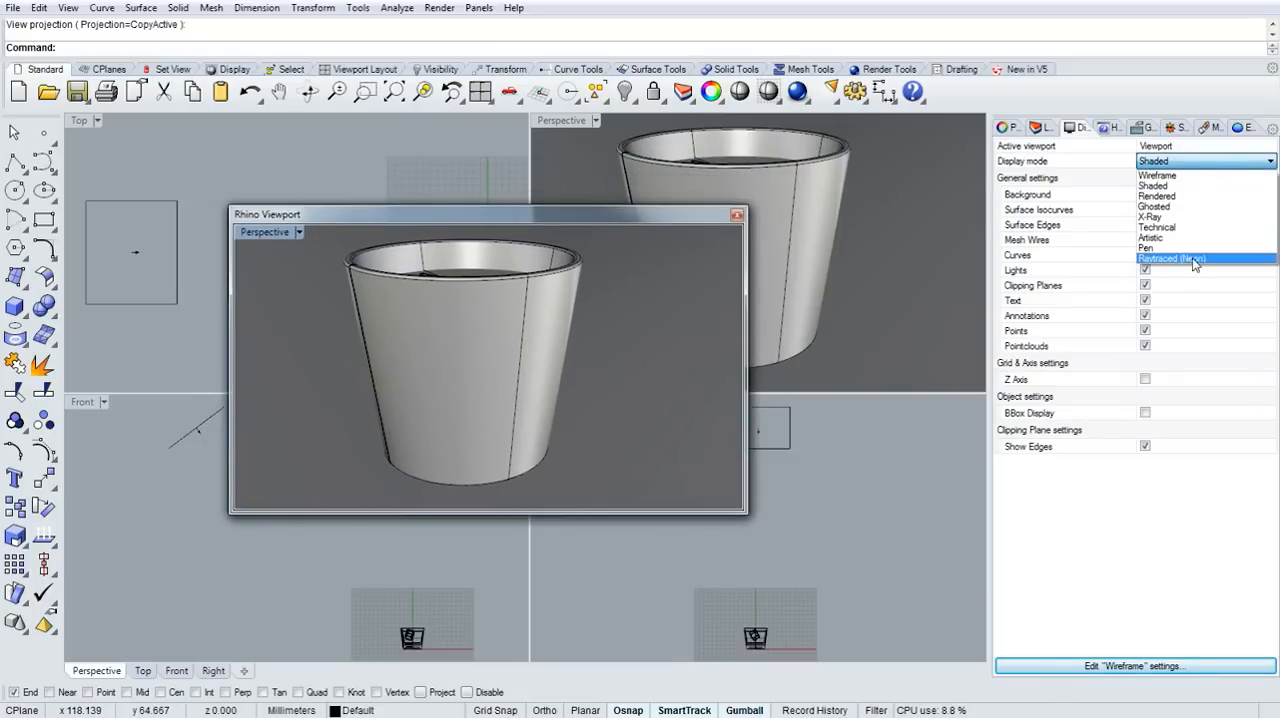
{"action": "left_click", "coordinate": [1171, 258]}
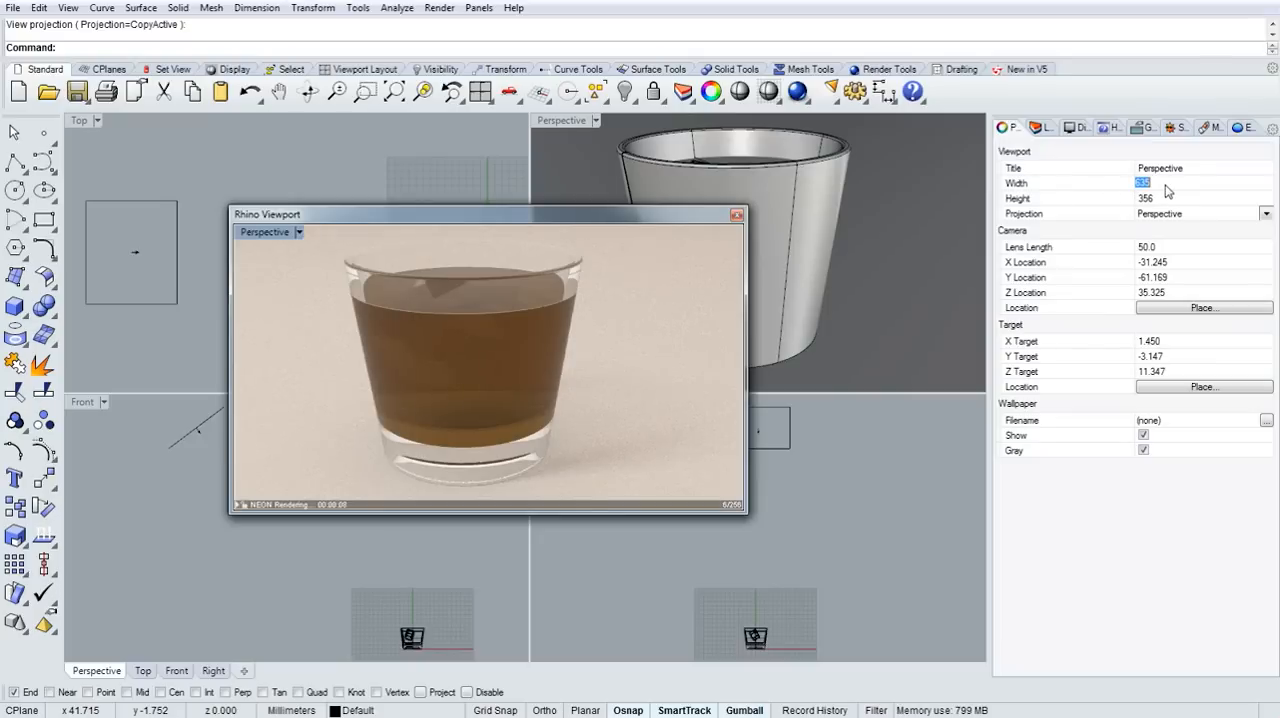
{"action": "type", "text": "640"}
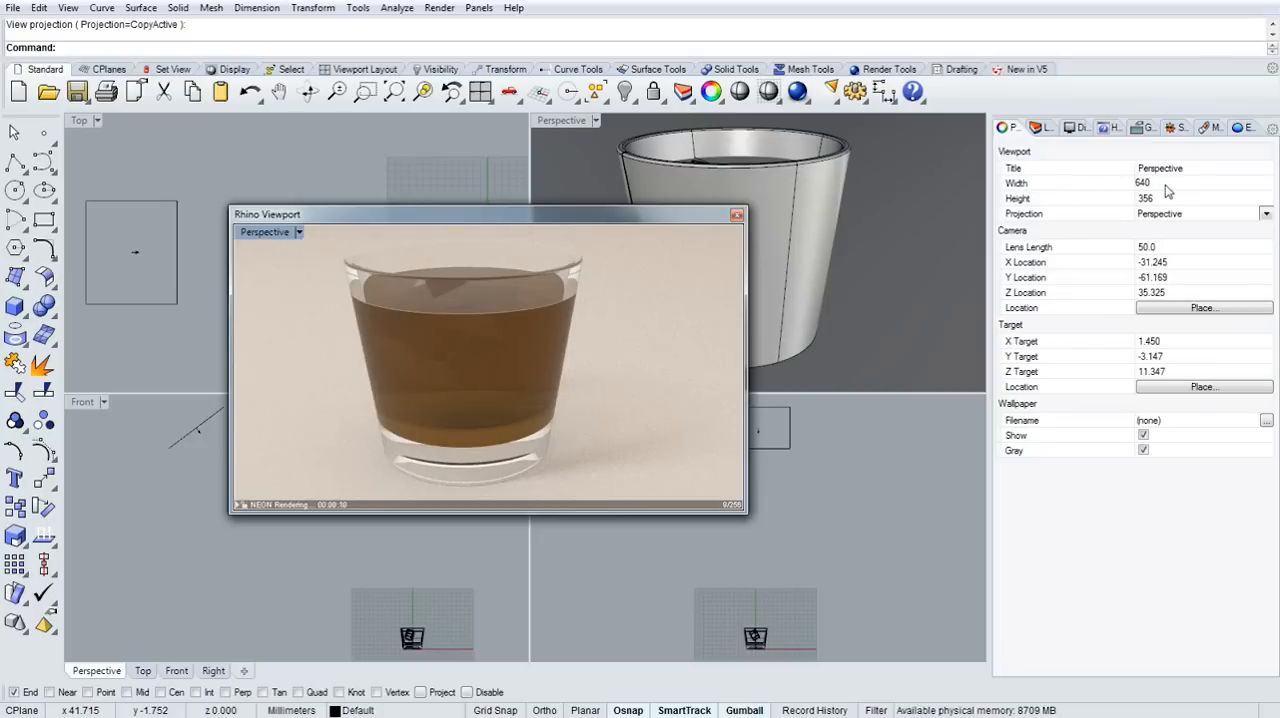